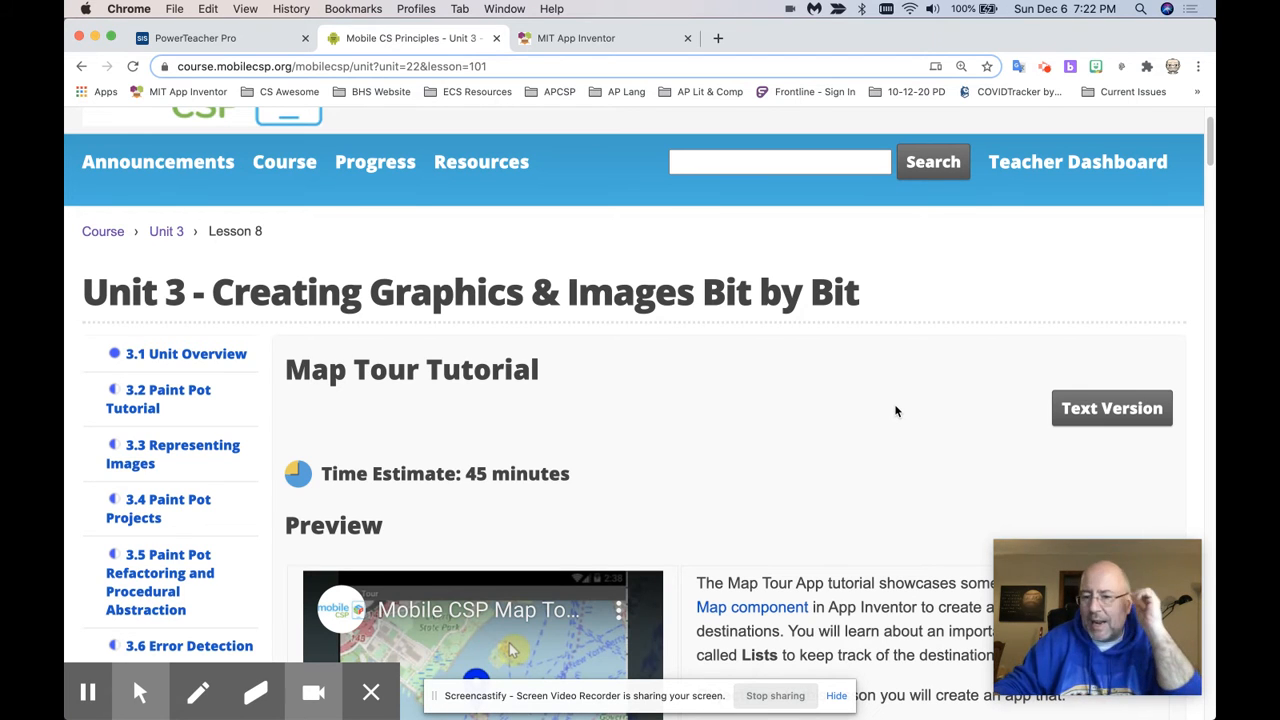
# Scroll the Map Tour Tutorial page past the preview video to the Enhancements list with the MapType ListPicker task
pyautogui.scroll(-3)
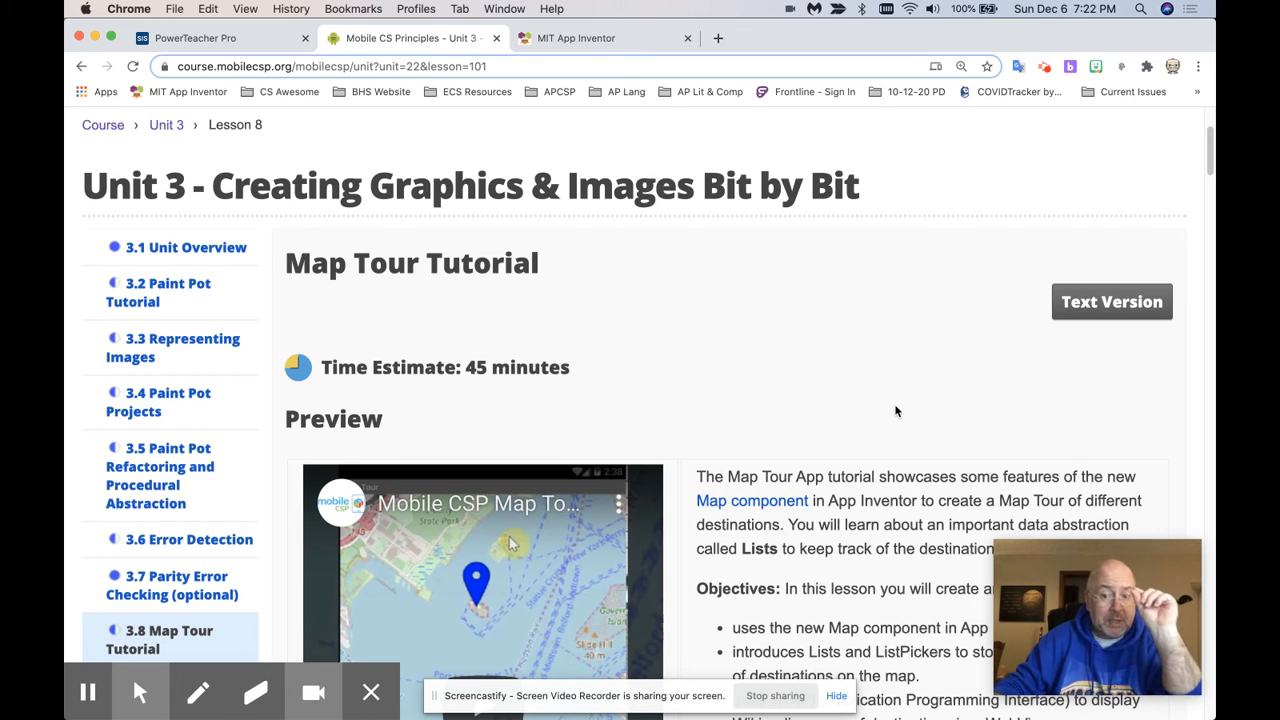
pyautogui.scroll(-3)
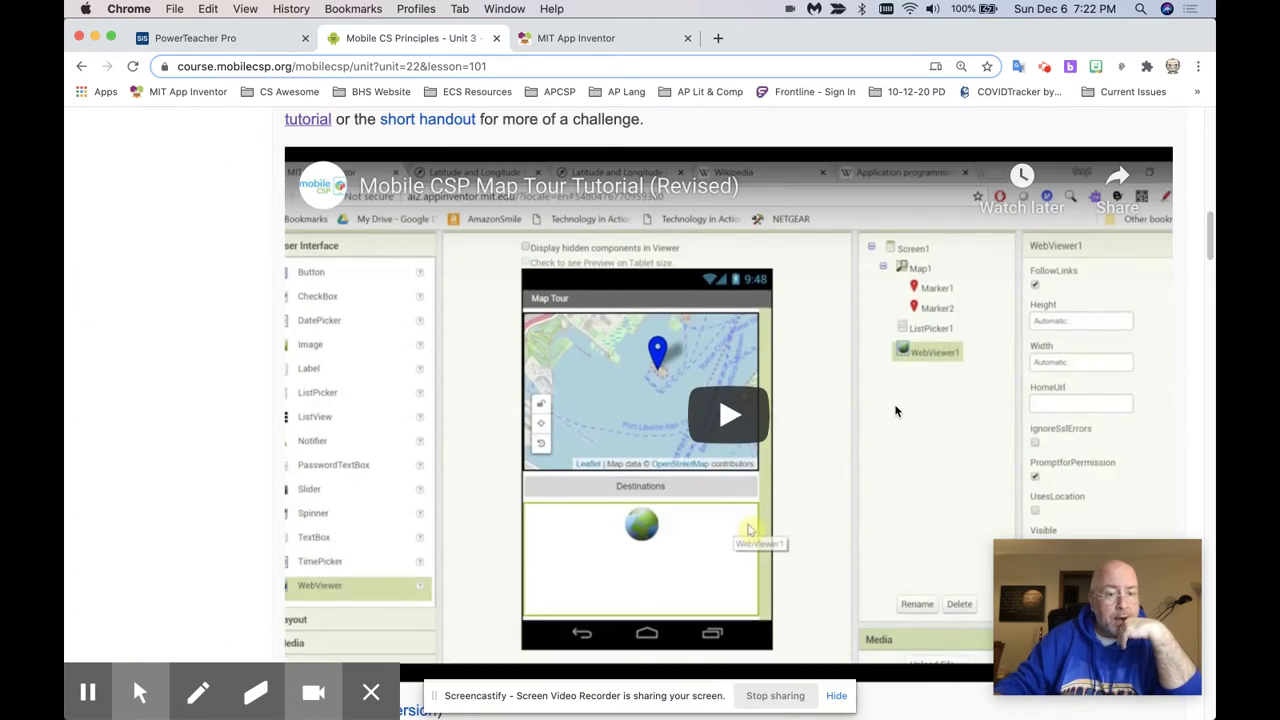
pyautogui.scroll(-3)
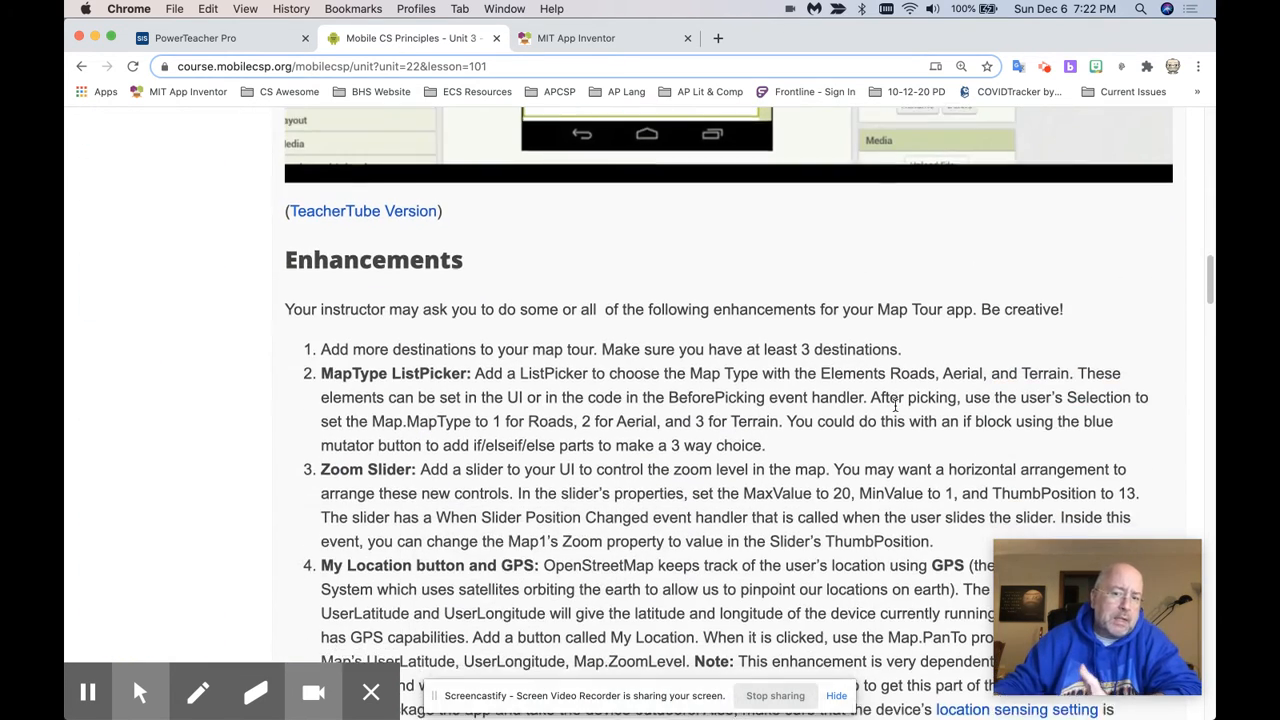
pyautogui.scroll(-3)
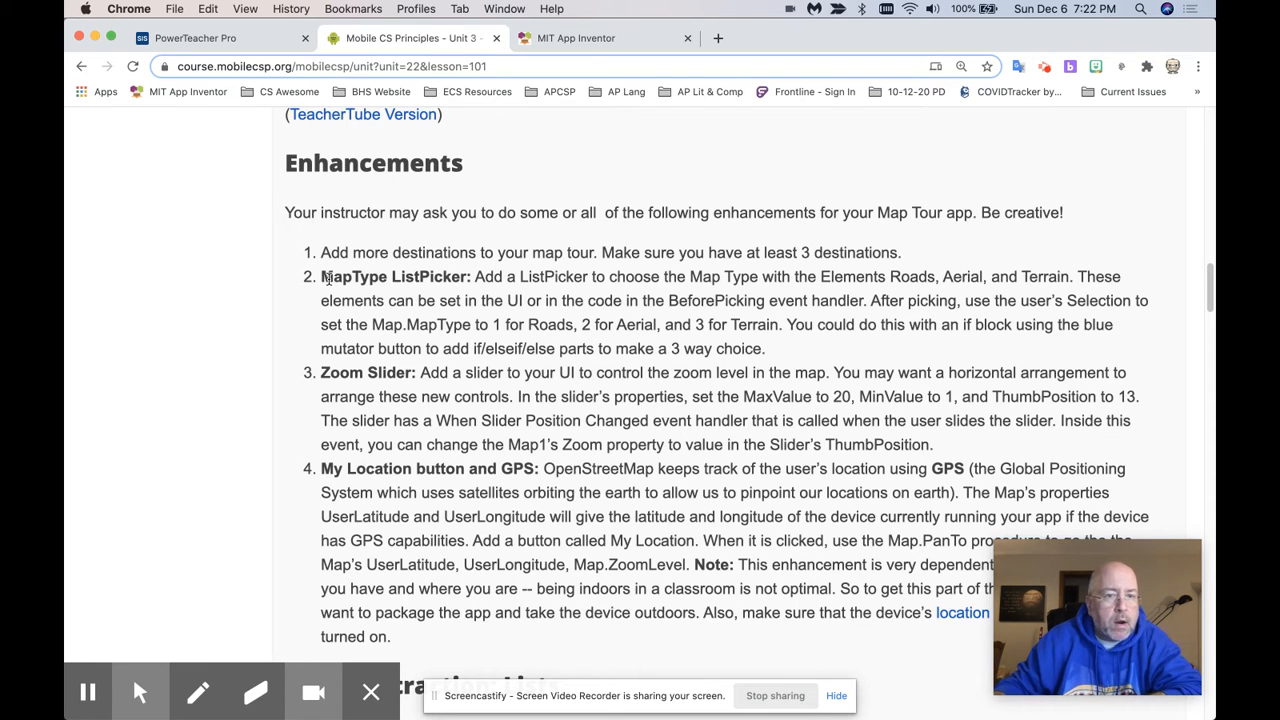
pyautogui.moveTo(320, 276); pyautogui.dragTo(766, 348)
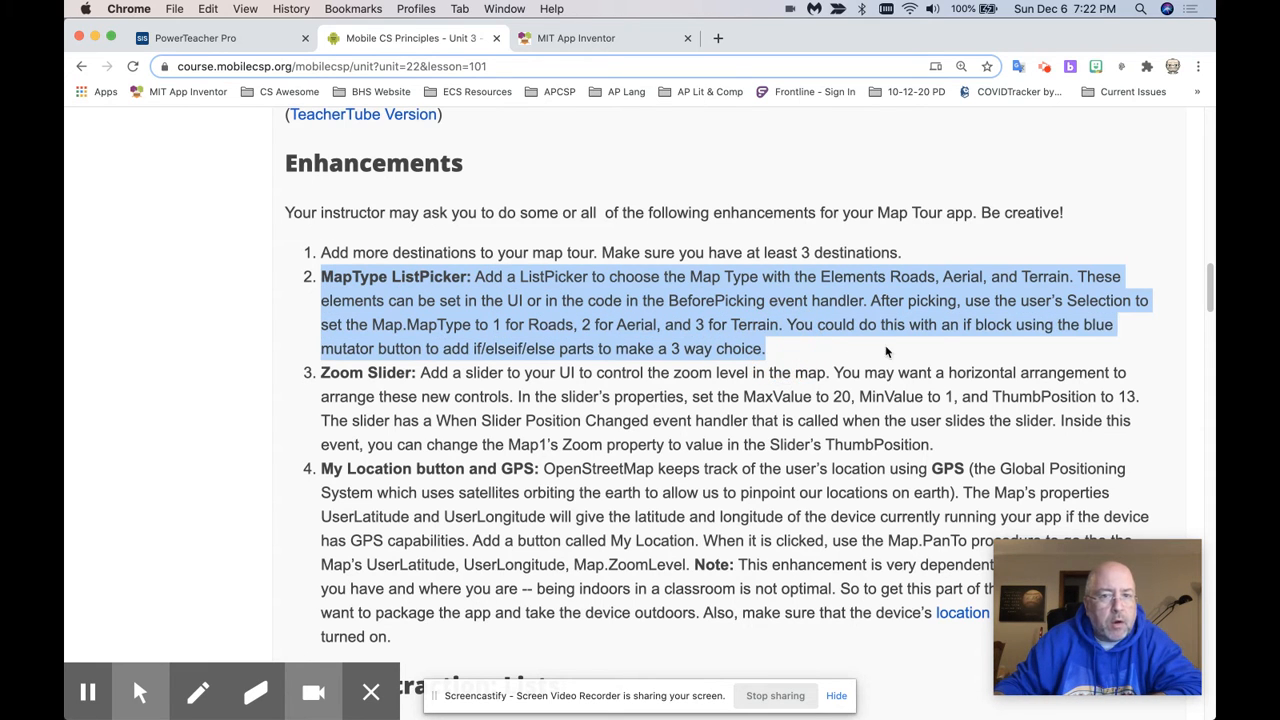
pyautogui.moveTo(948, 366)
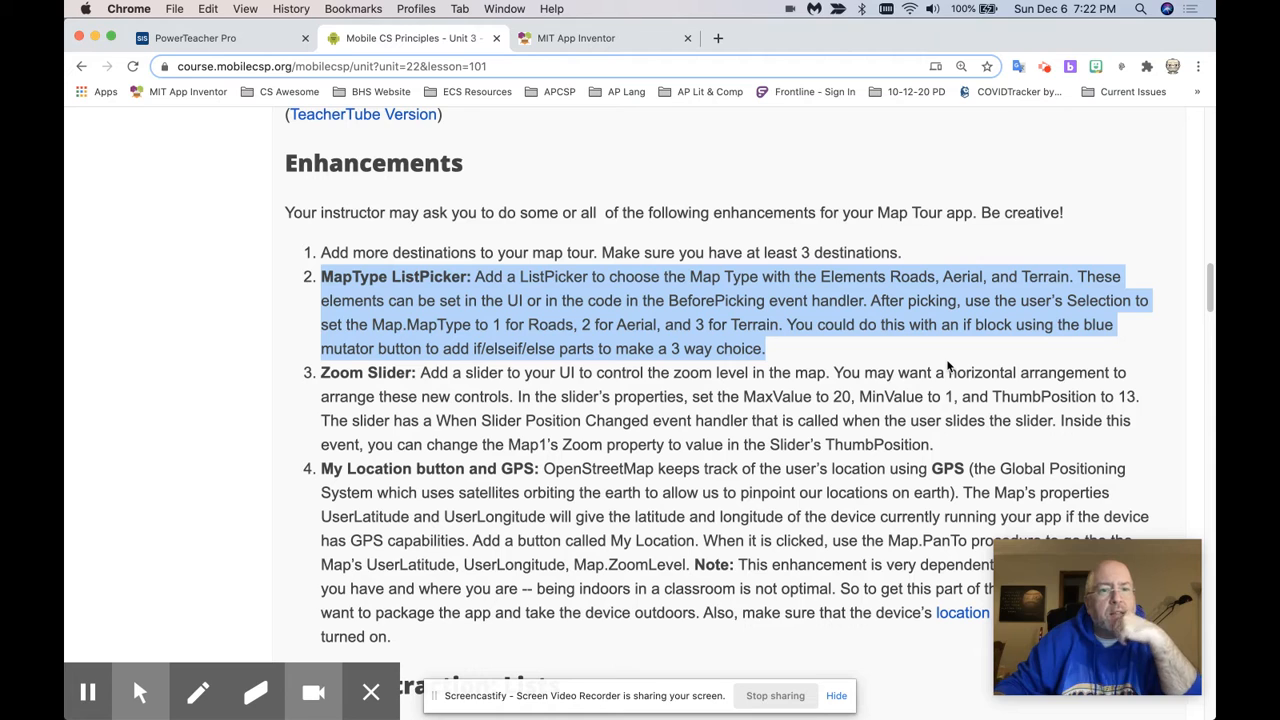
pyautogui.moveTo(422, 276)
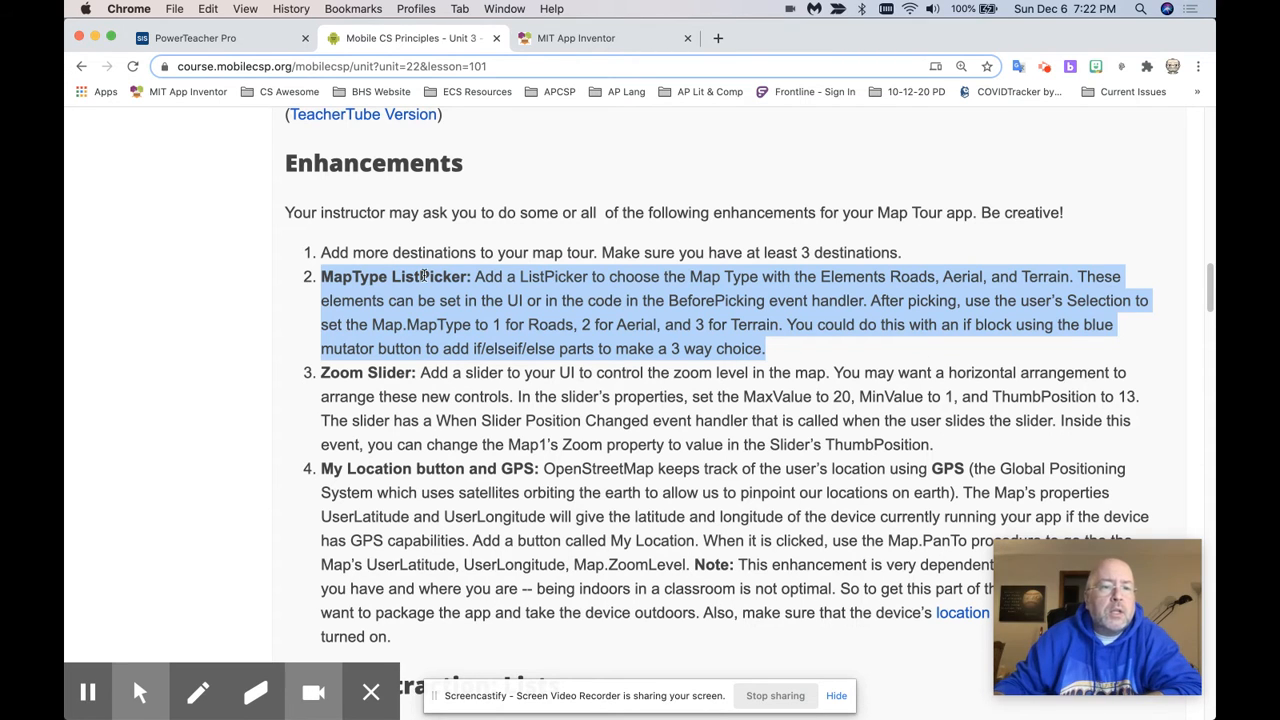
pyautogui.click(918, 366)
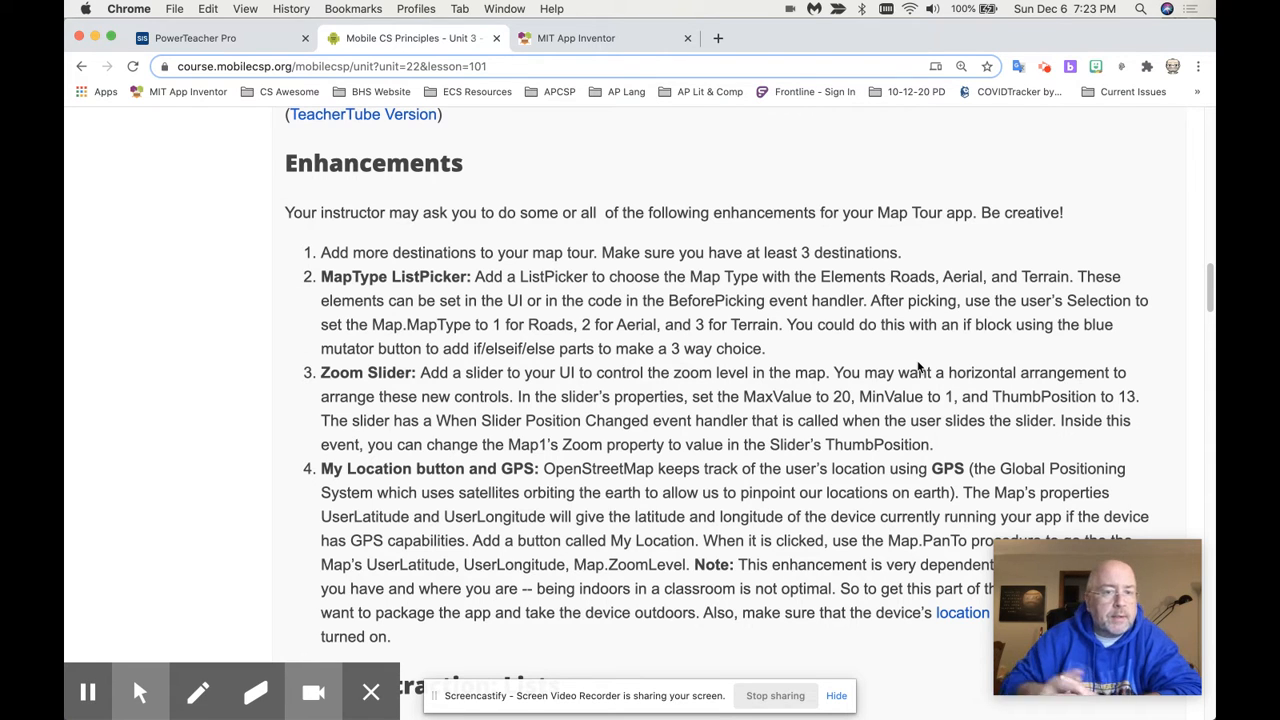
pyautogui.moveTo(760, 322)
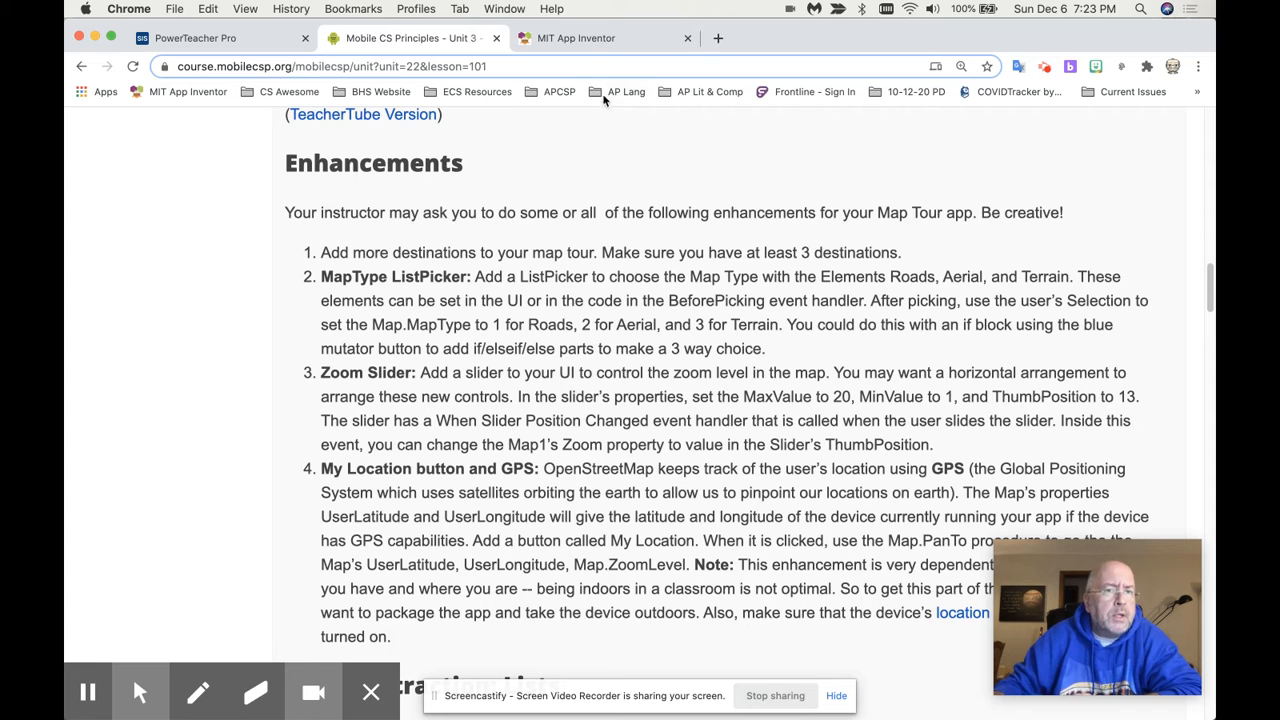
pyautogui.moveTo(576, 38)
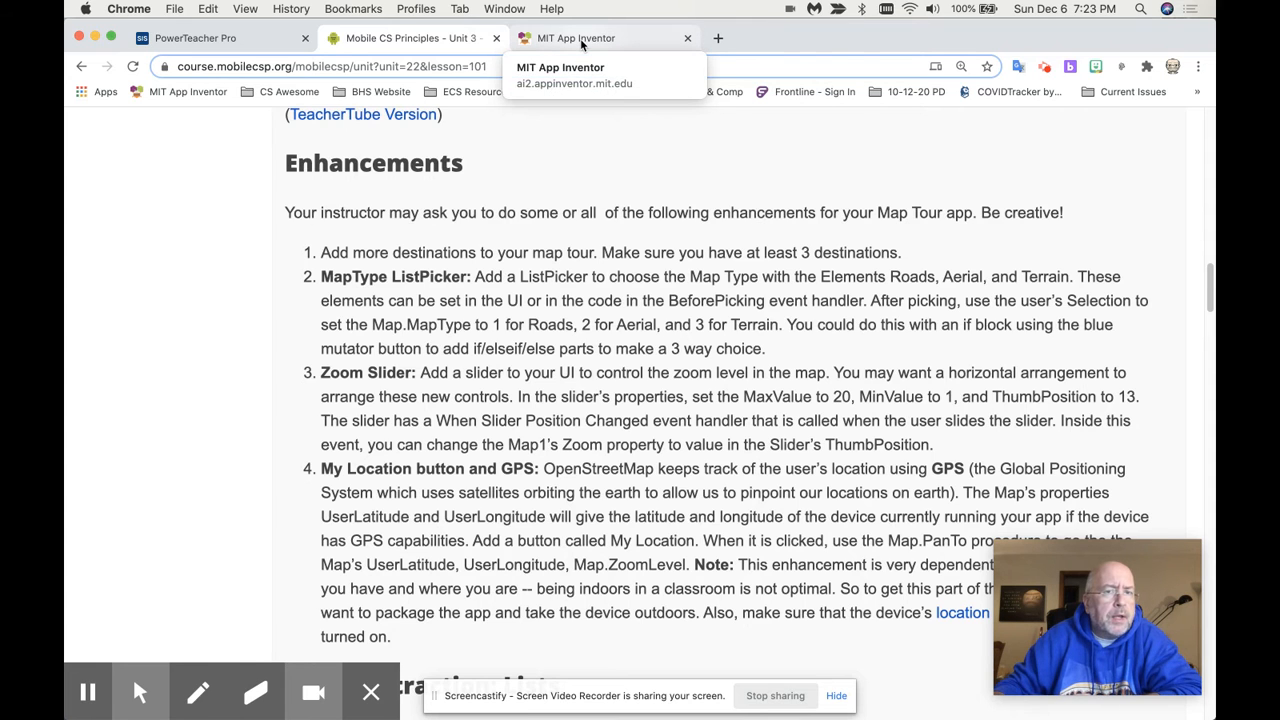
# Add a new ListPicker below Choose a Destination on Screen1 and a HorizontalArrangement above it
pyautogui.click(600, 38)
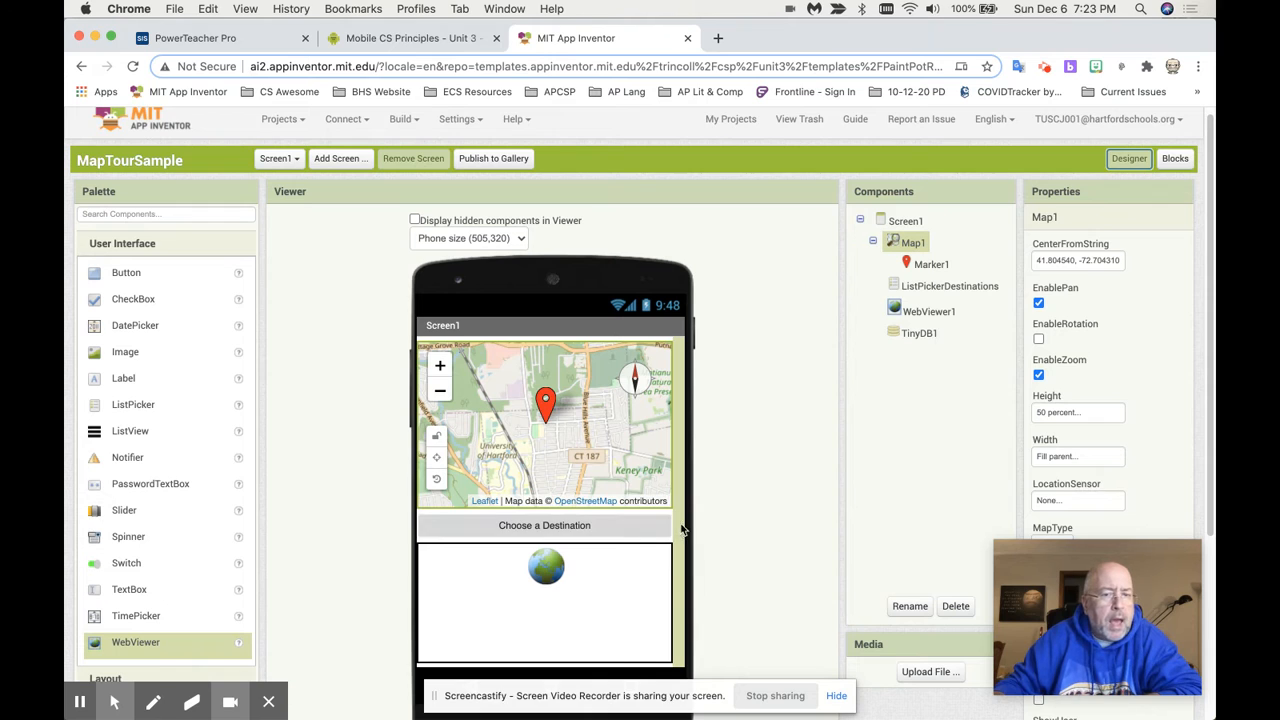
pyautogui.moveTo(190, 496)
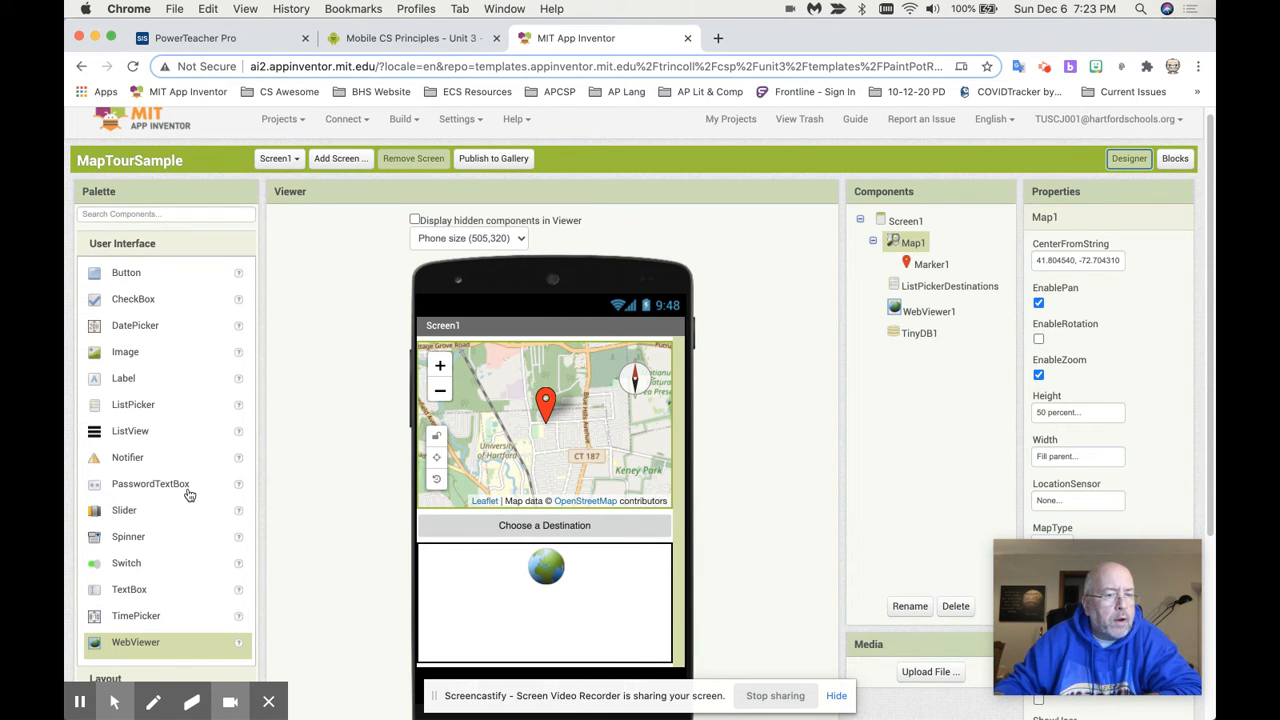
pyautogui.moveTo(132, 404)
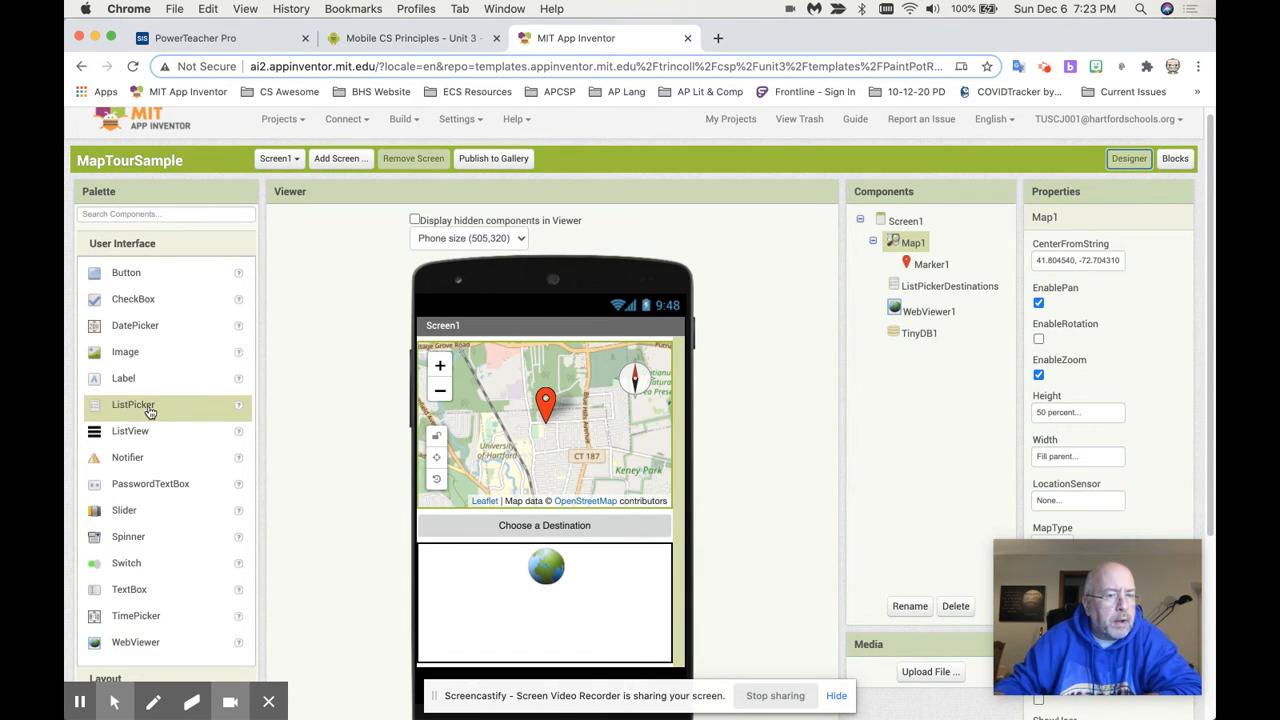
pyautogui.moveTo(132, 404); pyautogui.dragTo(544, 556)
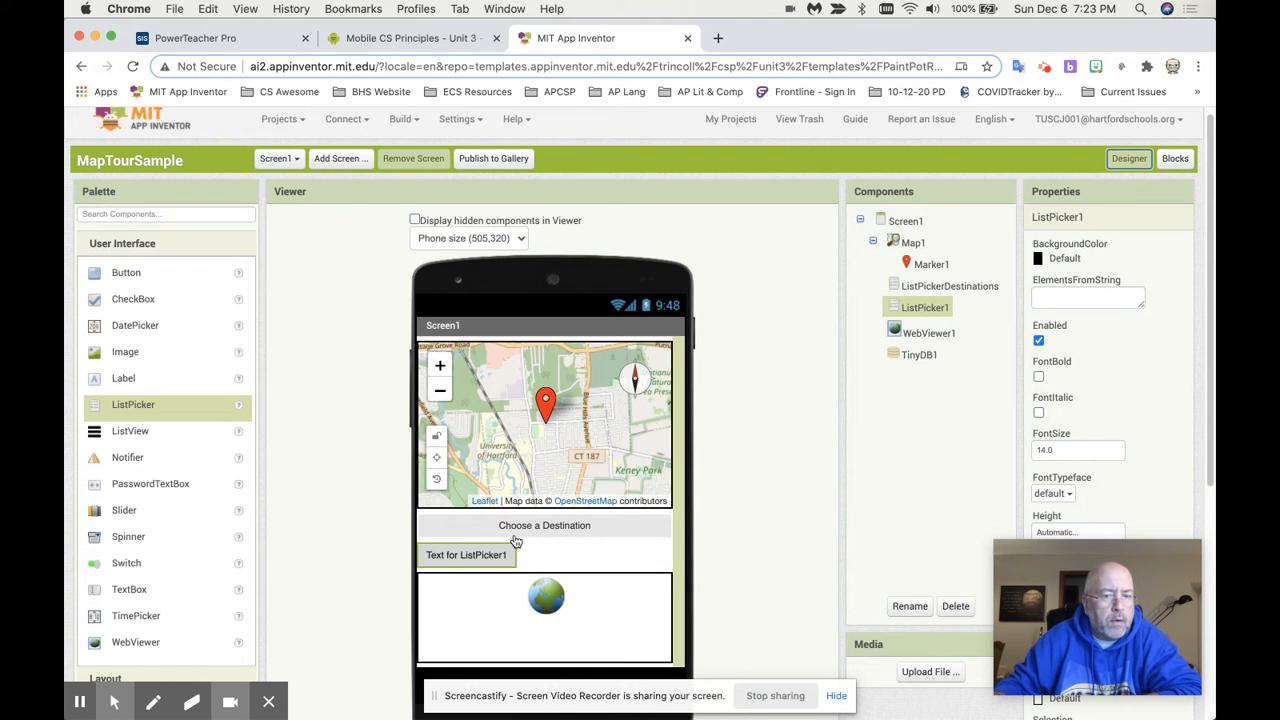
pyautogui.click(502, 556)
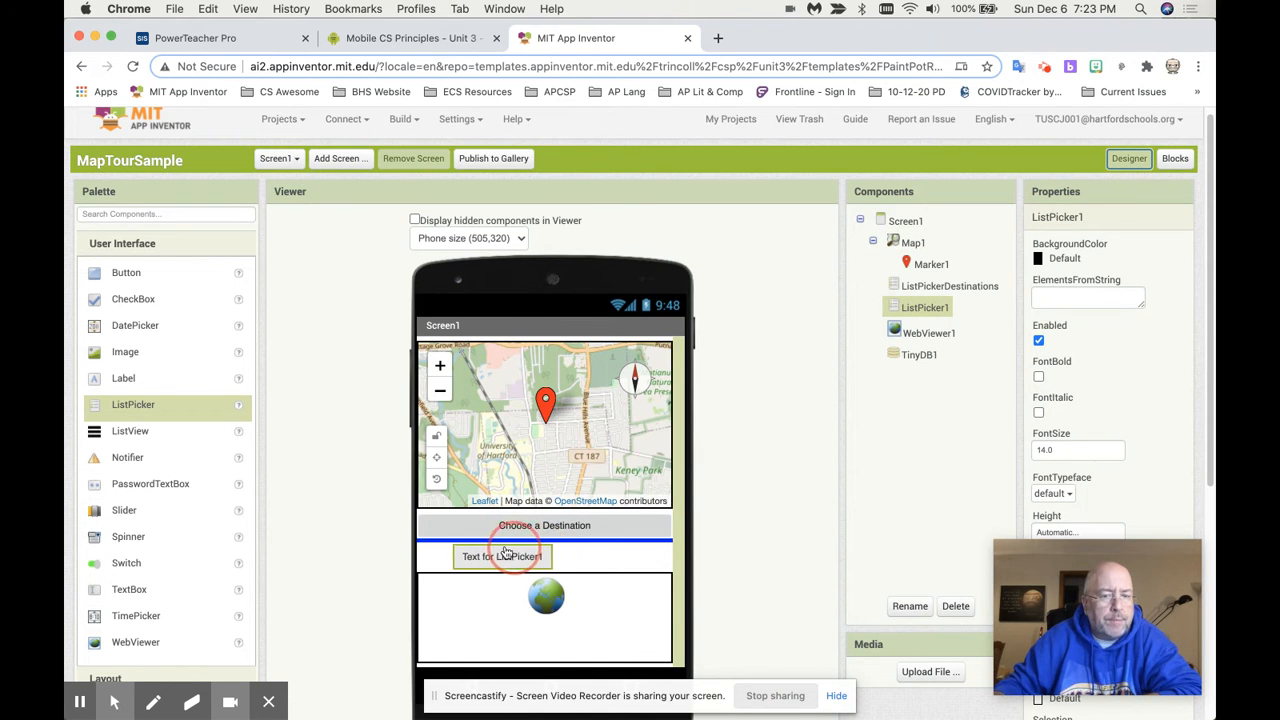
pyautogui.scroll(-3)
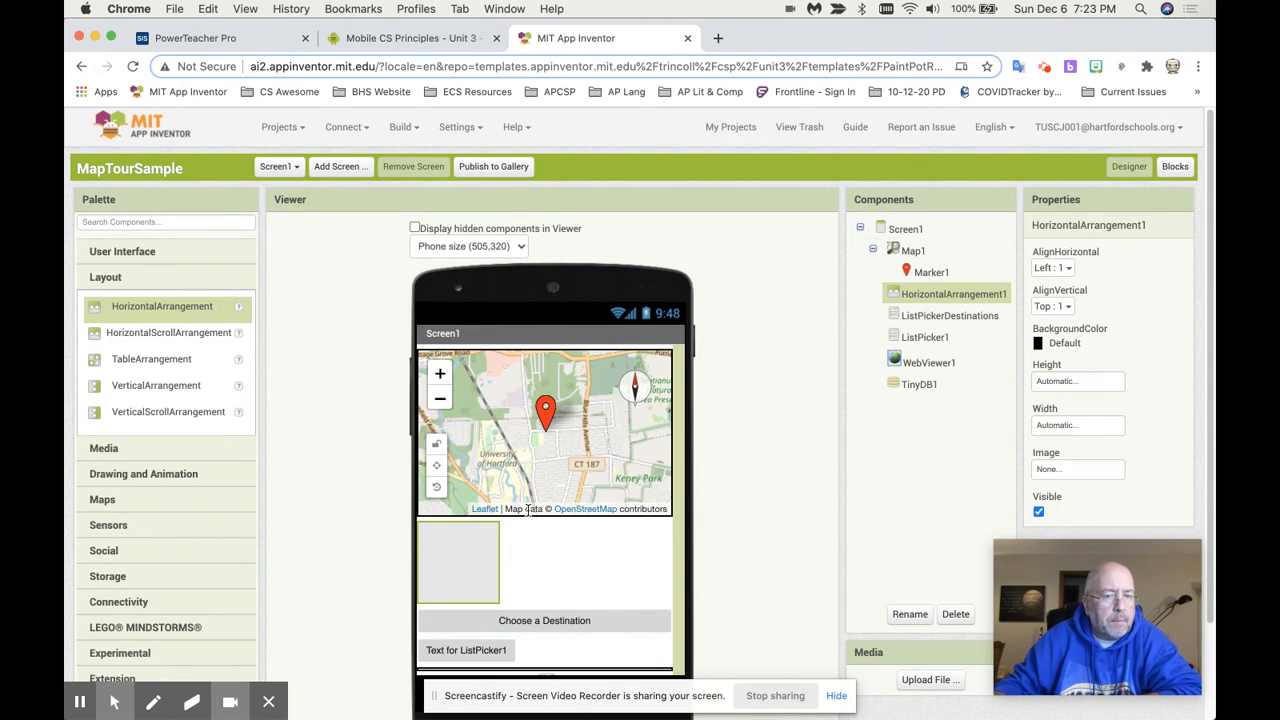
# Move ListPickerDestinations and ListPicker1 into HorizontalArrangement1 and set the arrangement's width to Fill parent
pyautogui.click(948, 316)
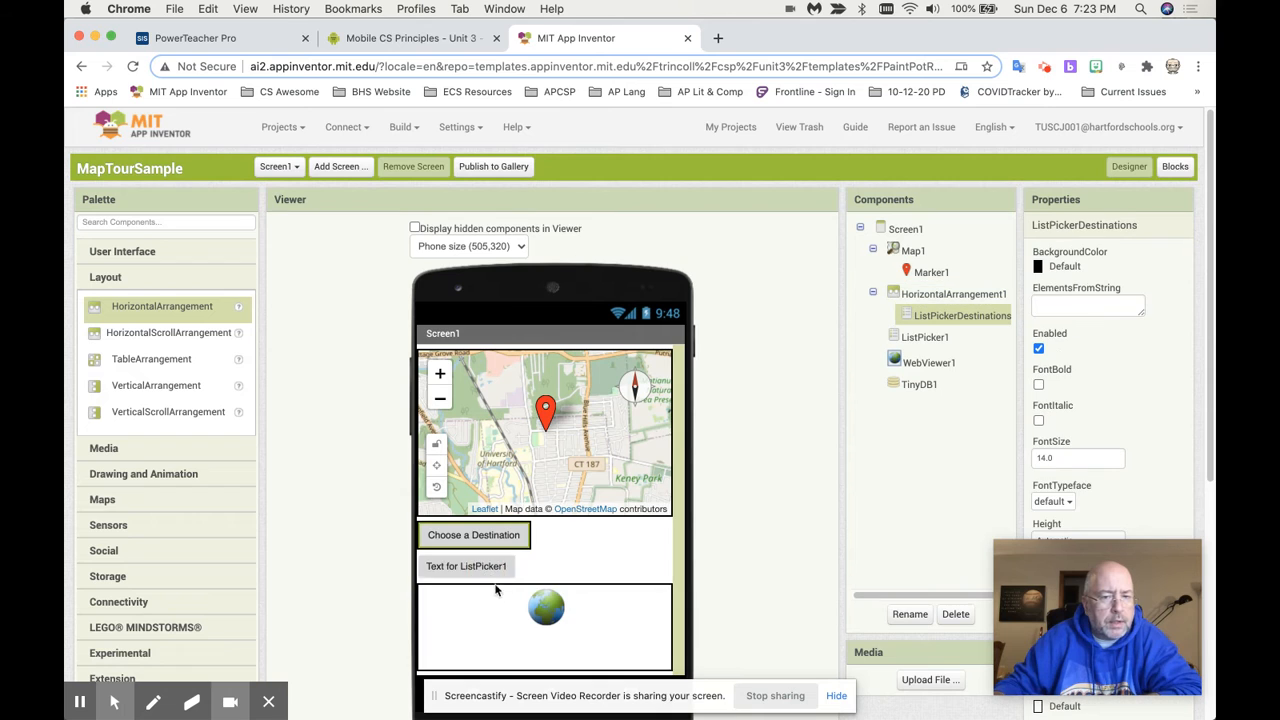
pyautogui.click(504, 534)
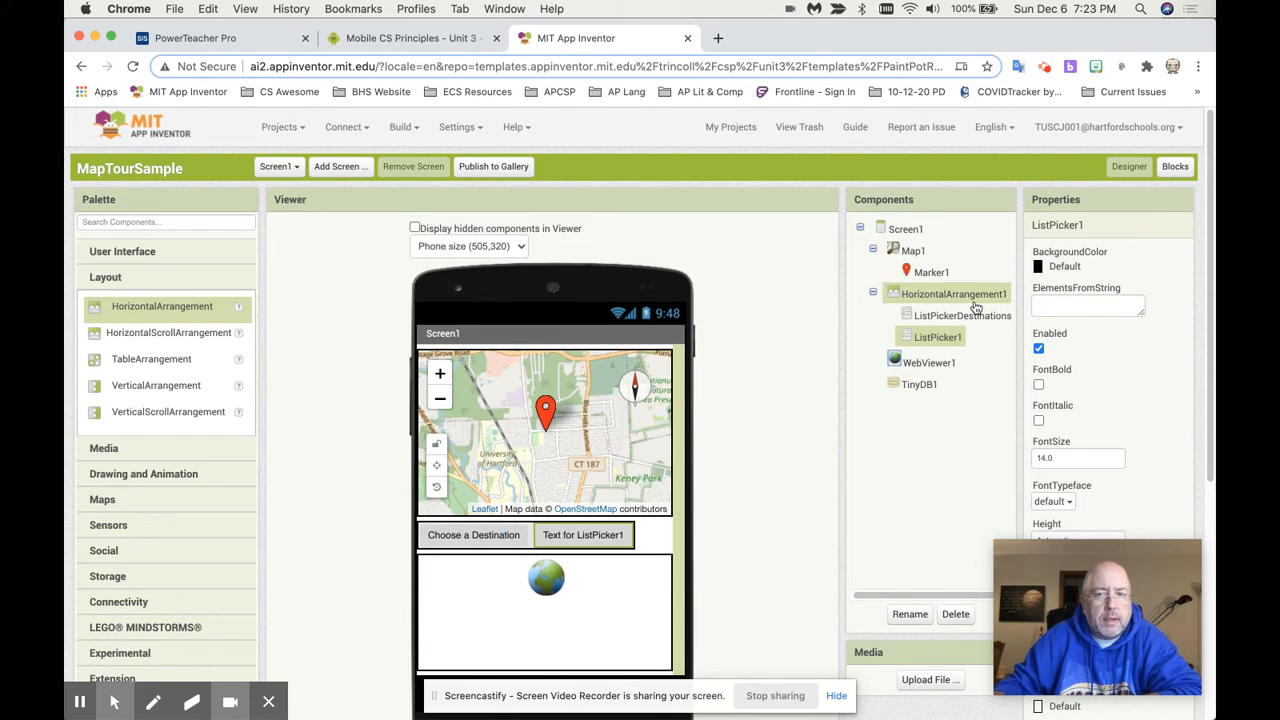
pyautogui.click(952, 292)
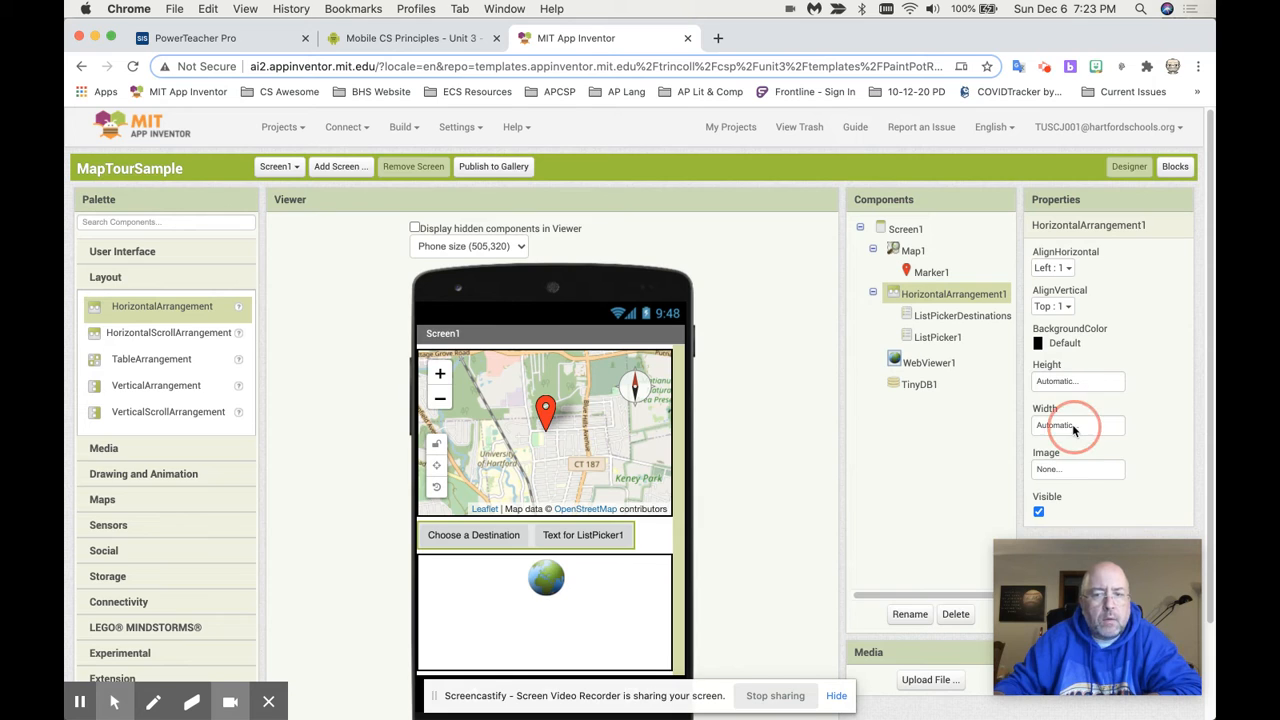
pyautogui.click(1078, 424)
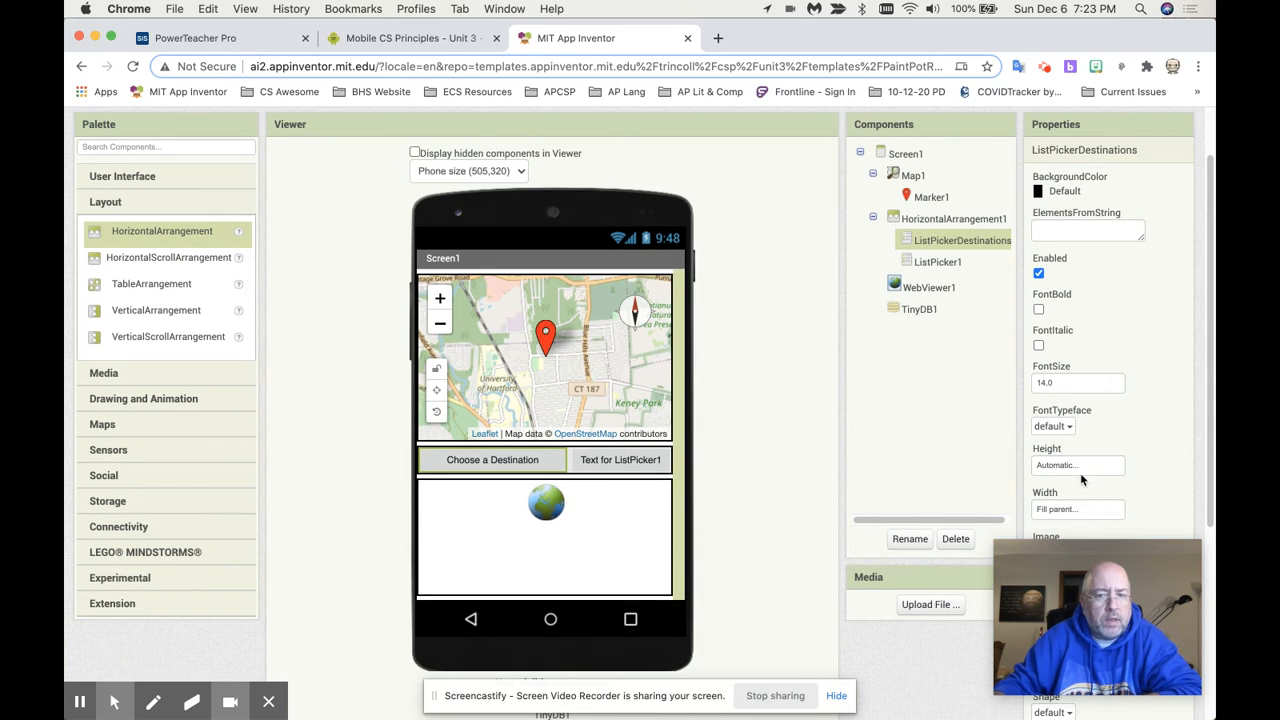
# Set ListPicker1's Width to Fill parent so both pickers share the row
pyautogui.click(936, 260)
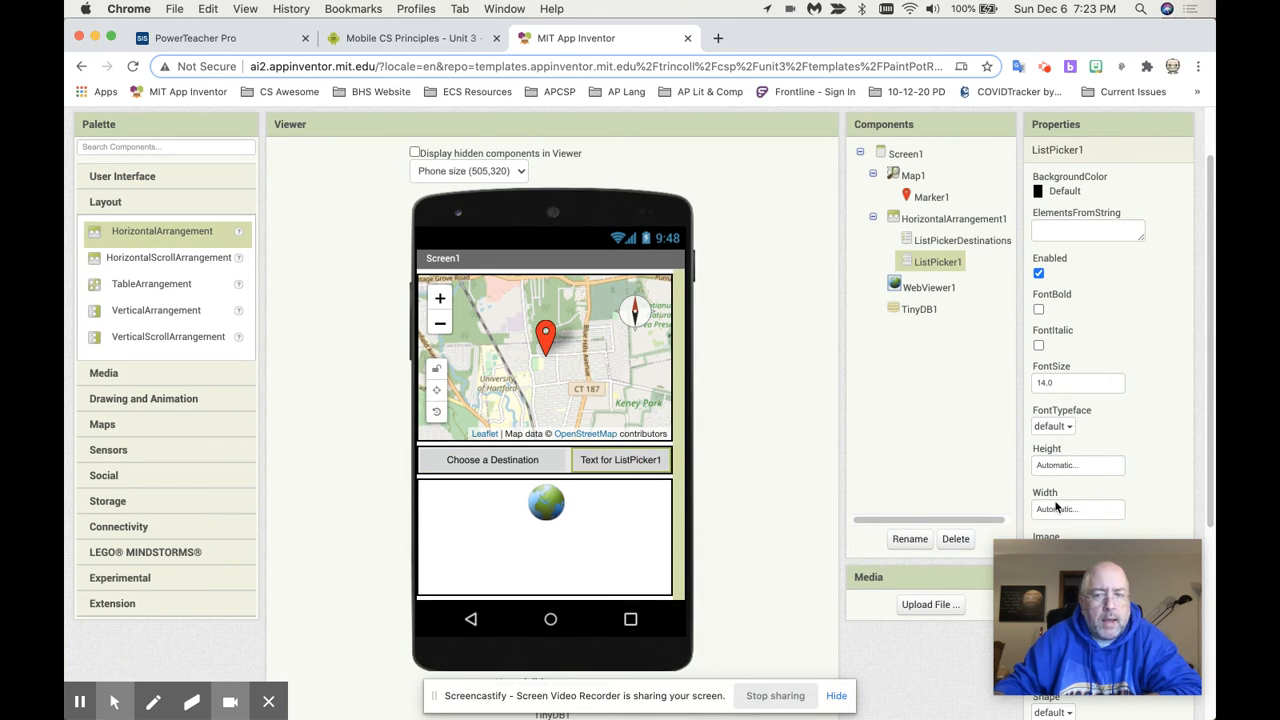
pyautogui.click(1078, 510)
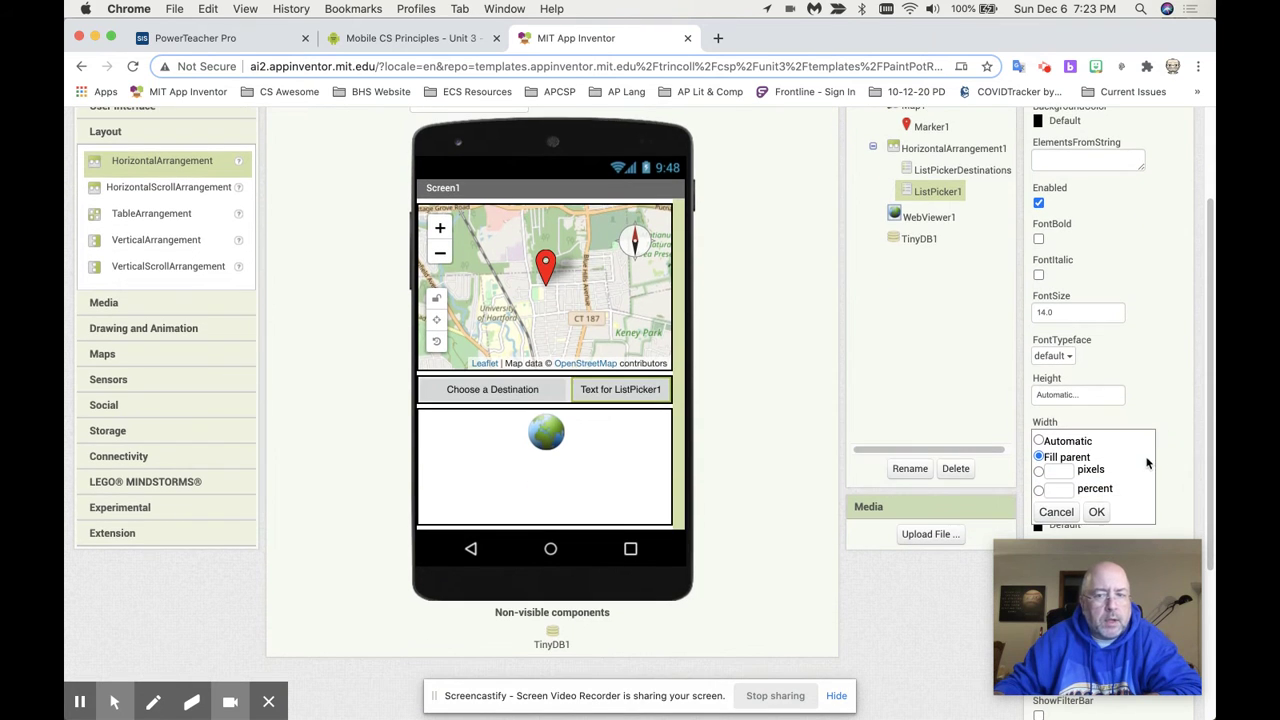
pyautogui.click(1096, 512)
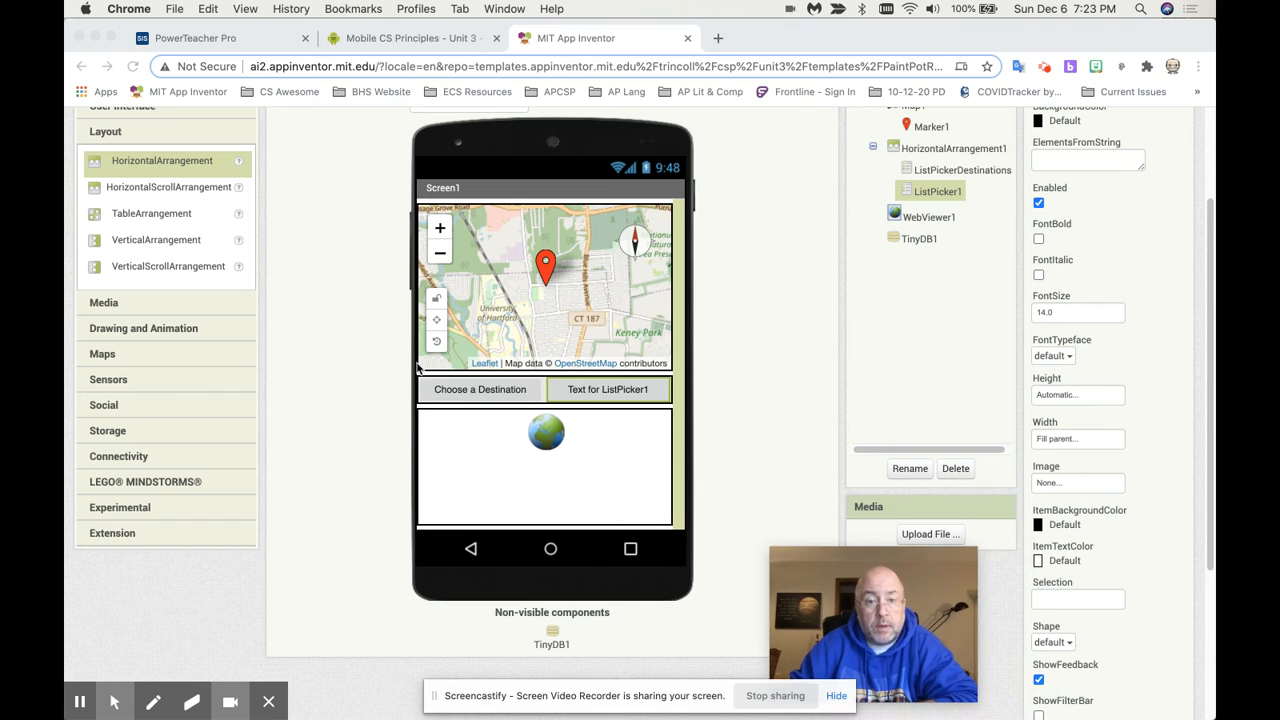
pyautogui.scroll(-3)
pyautogui.write('Map Type')
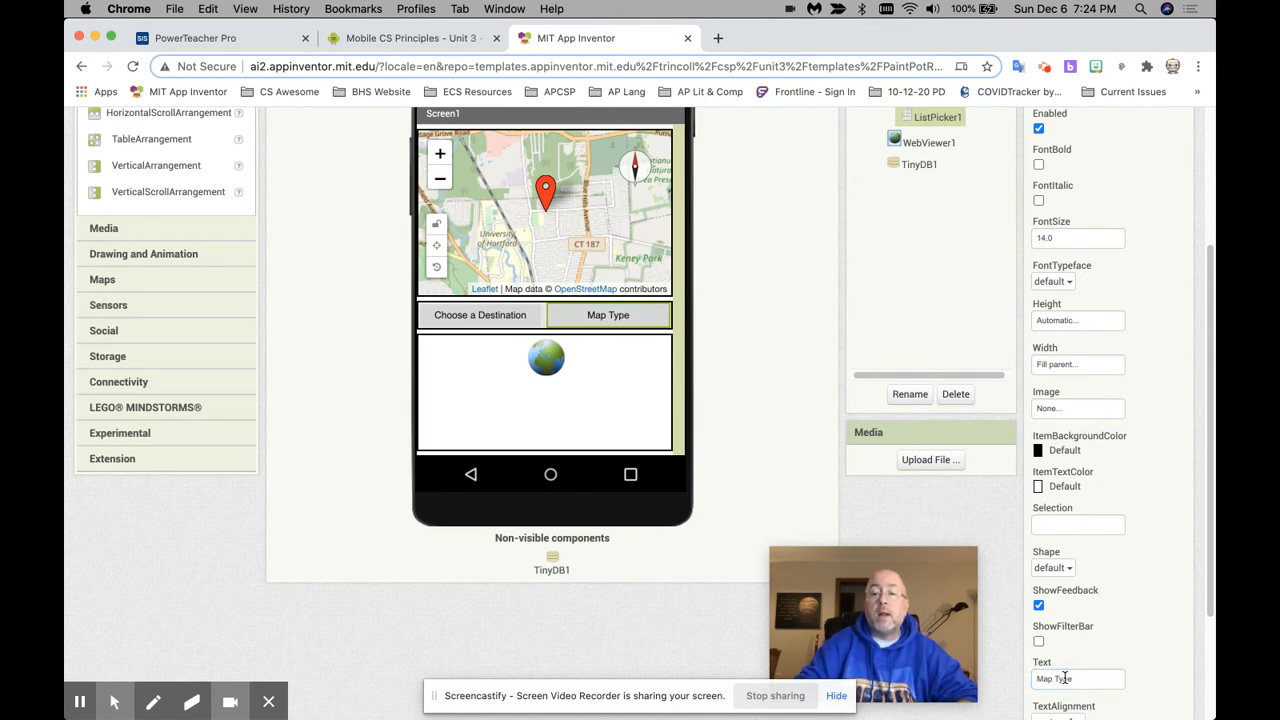
# Rename ListPicker1 to ListPickerMapType in the Components panel
pyautogui.scroll(3)
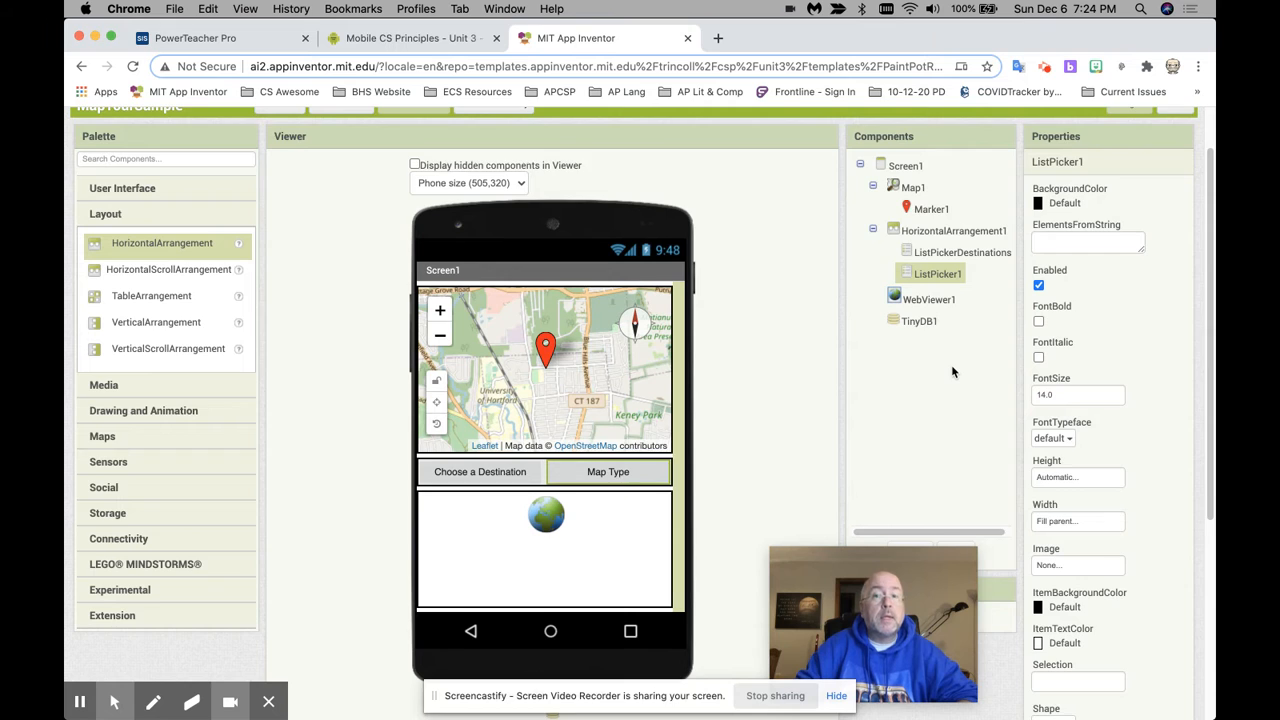
pyautogui.scroll(-3)
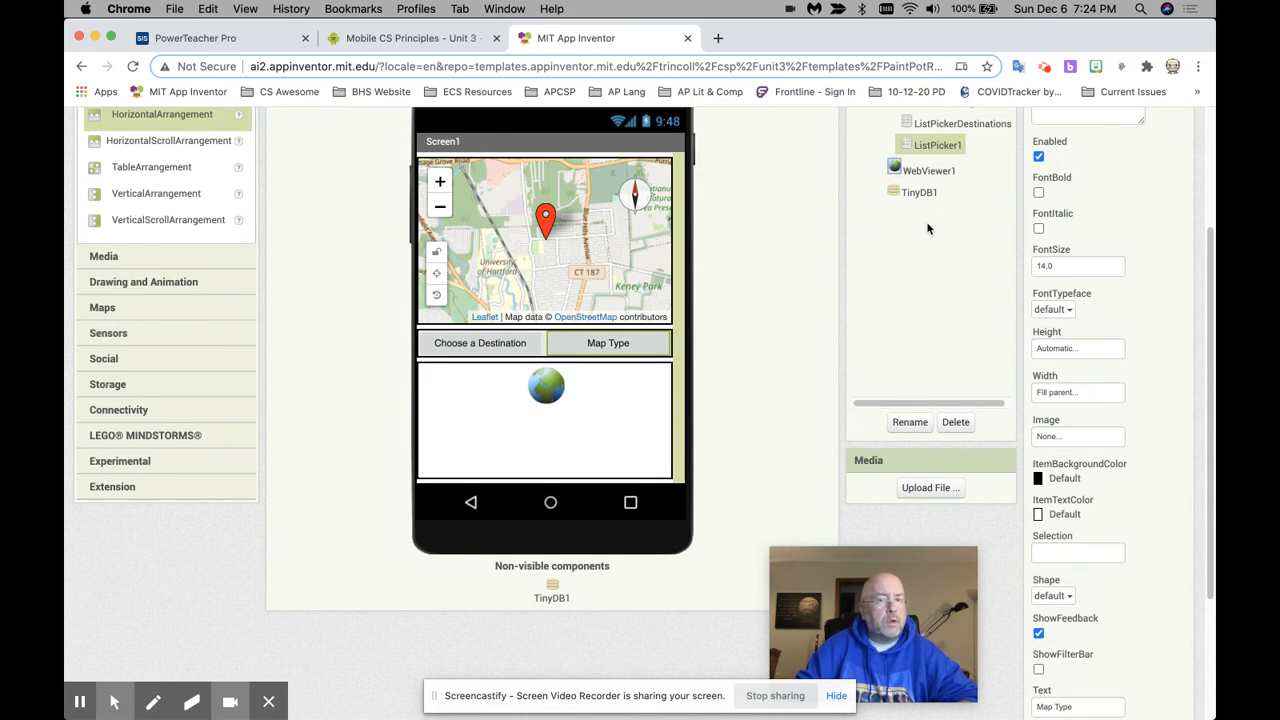
pyautogui.moveTo(948, 296)
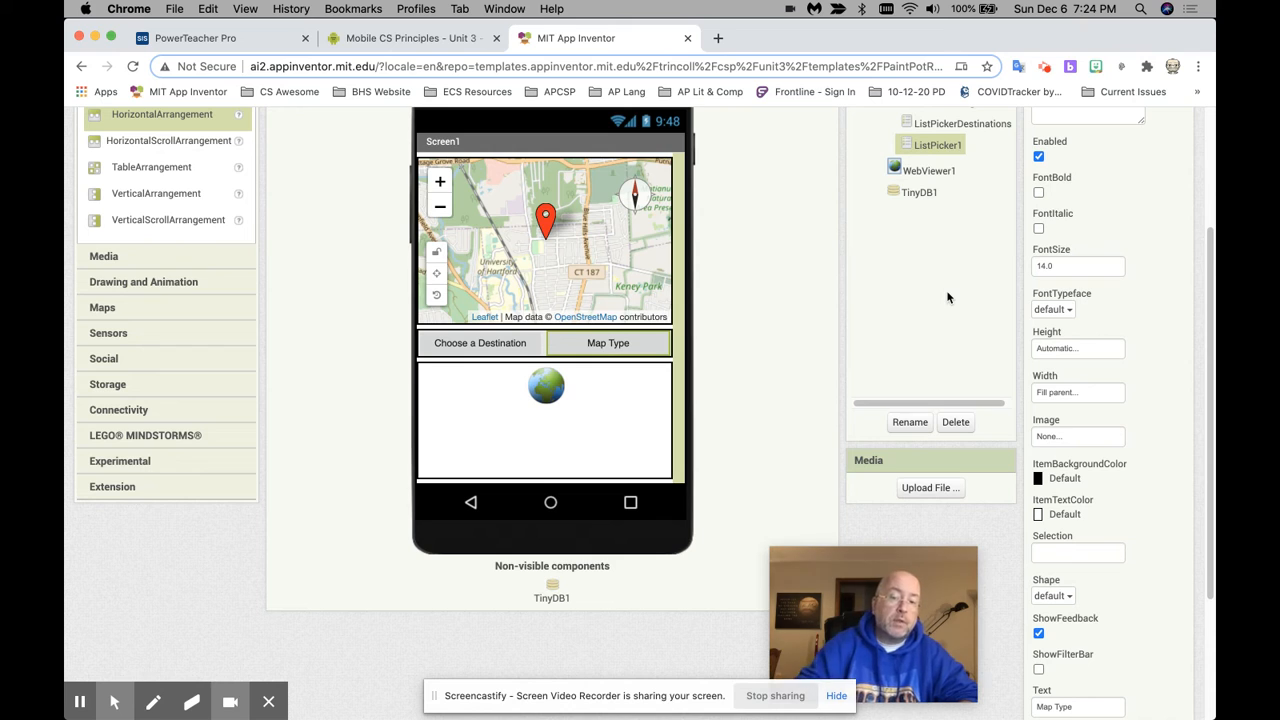
pyautogui.click(908, 420)
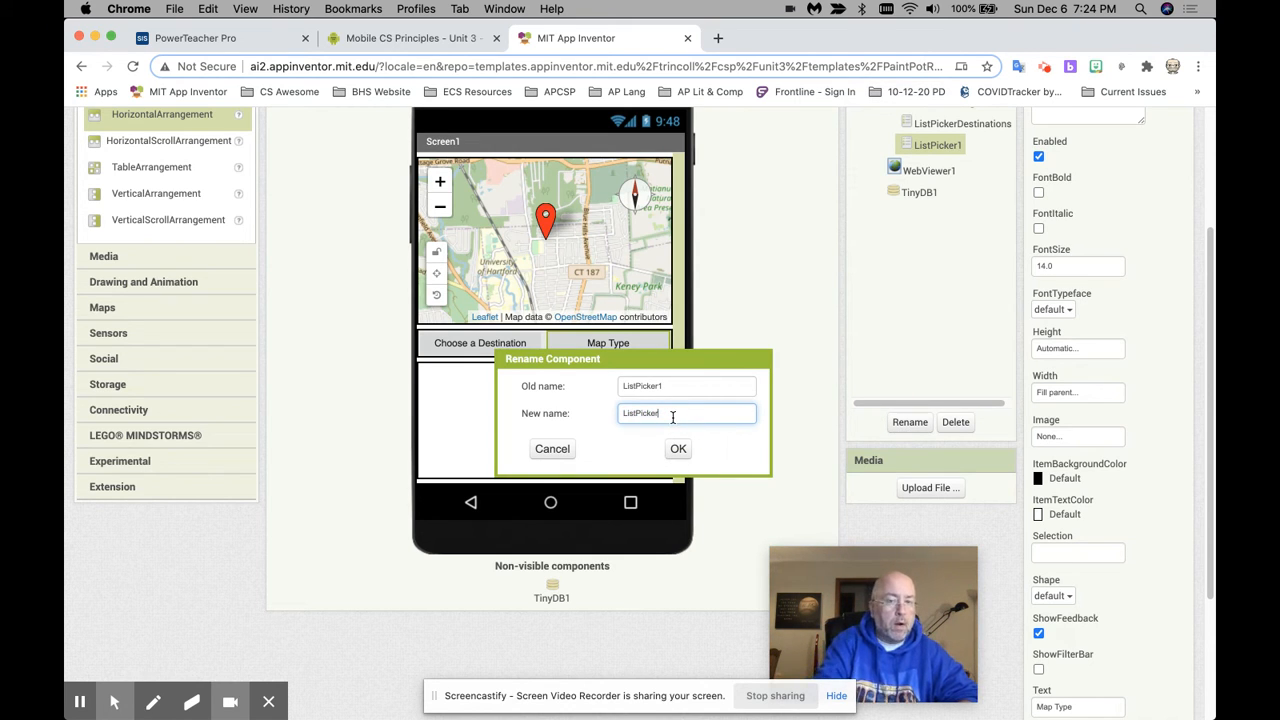
pyautogui.write('MapType')
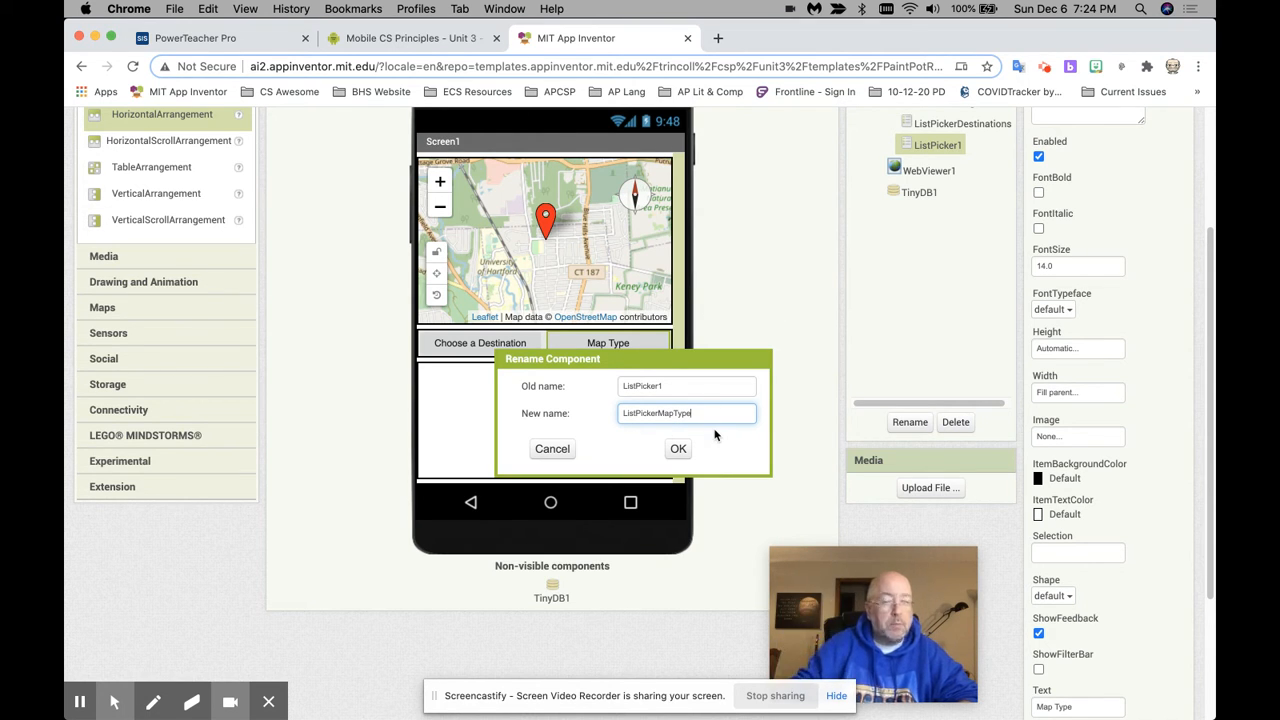
pyautogui.click(676, 448)
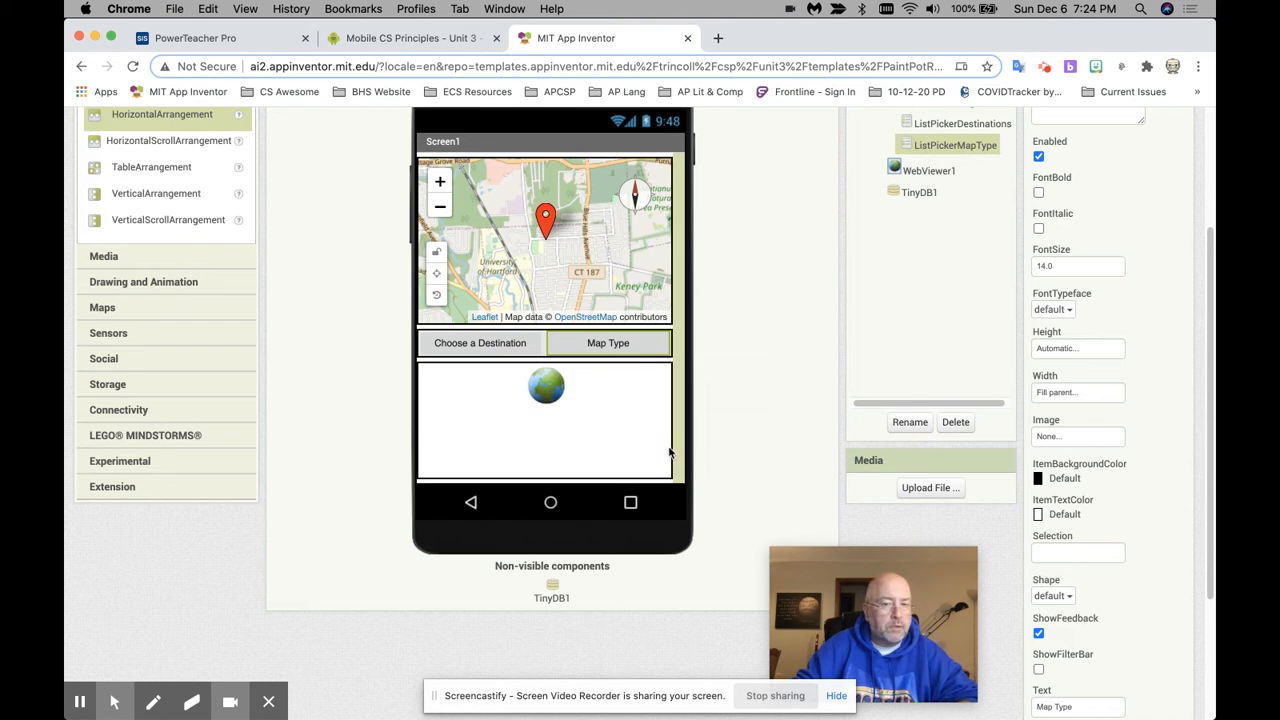
pyautogui.moveTo(714, 420)
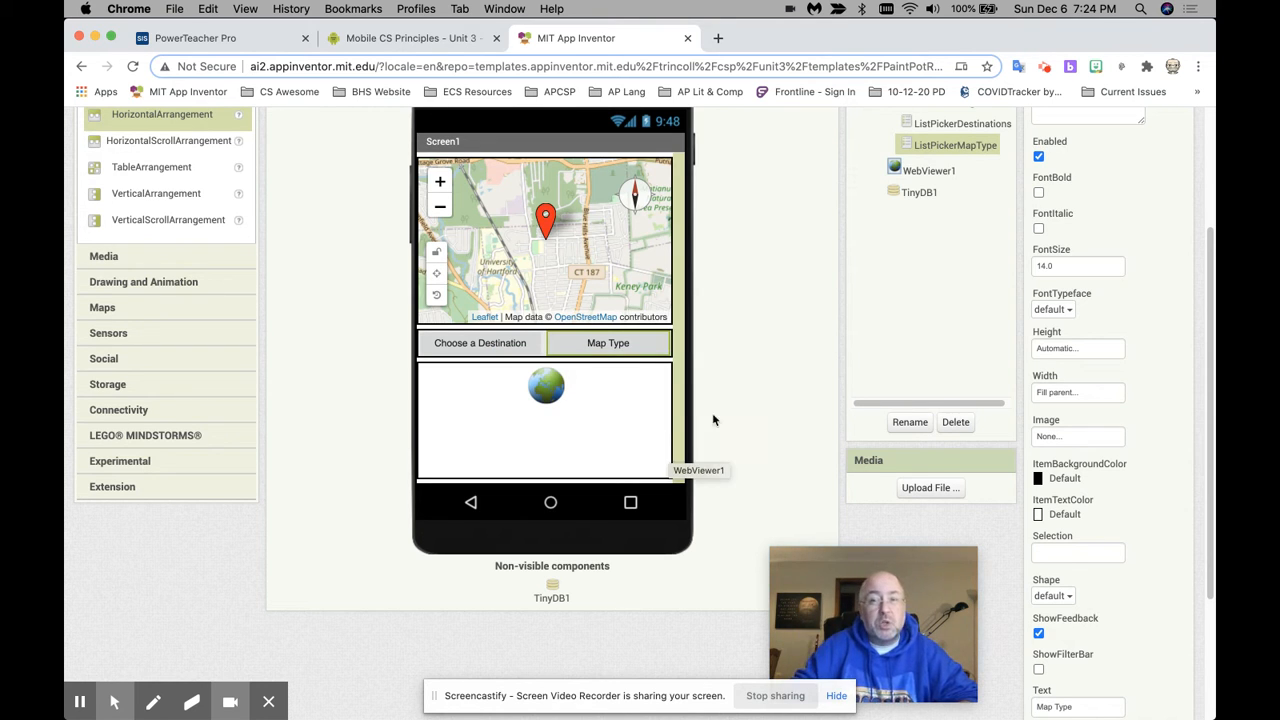
pyautogui.scroll(3)
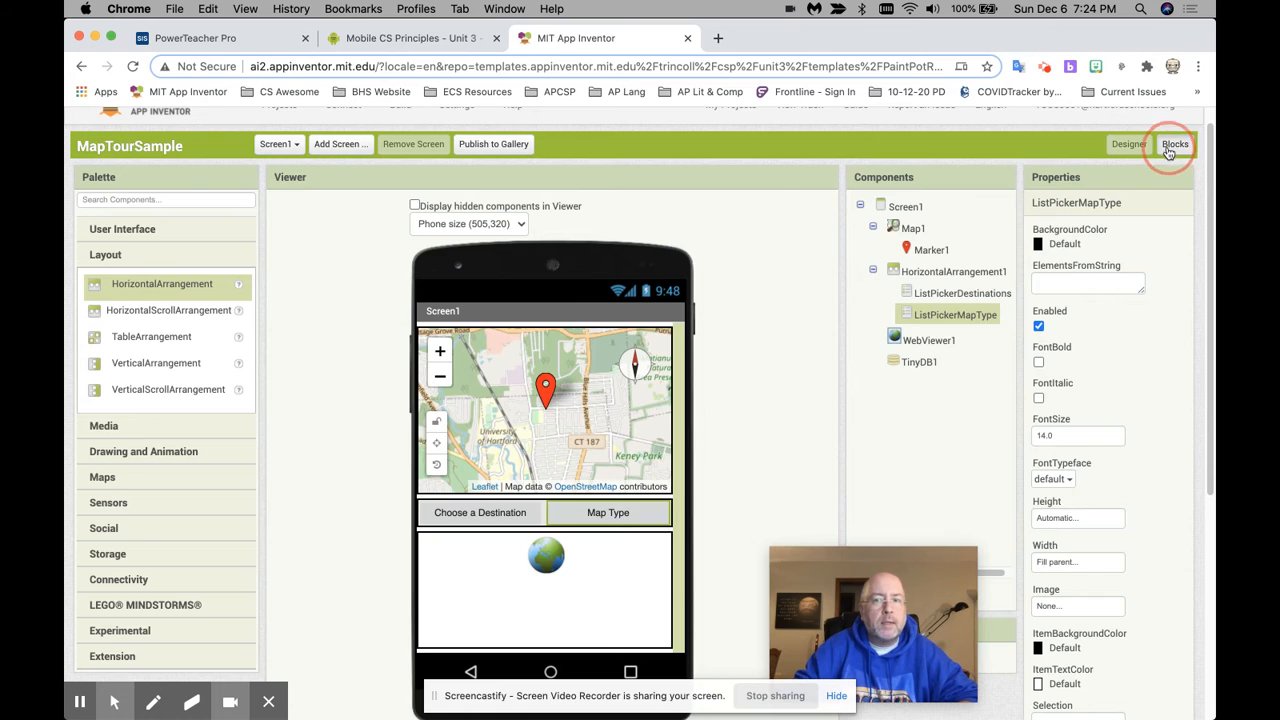
# Switch to the Blocks editor and dismiss the 'Companion has disconnected' Network Error dialog
pyautogui.click(1176, 144)
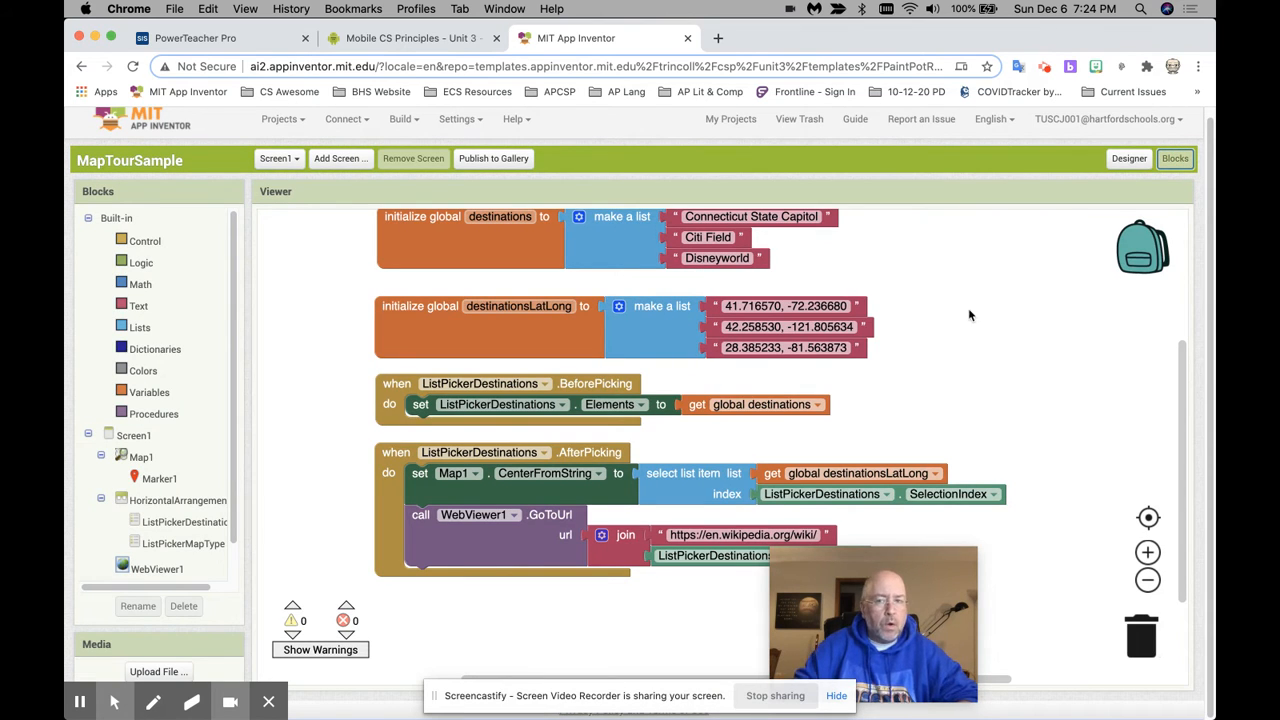
pyautogui.click(1128, 158)
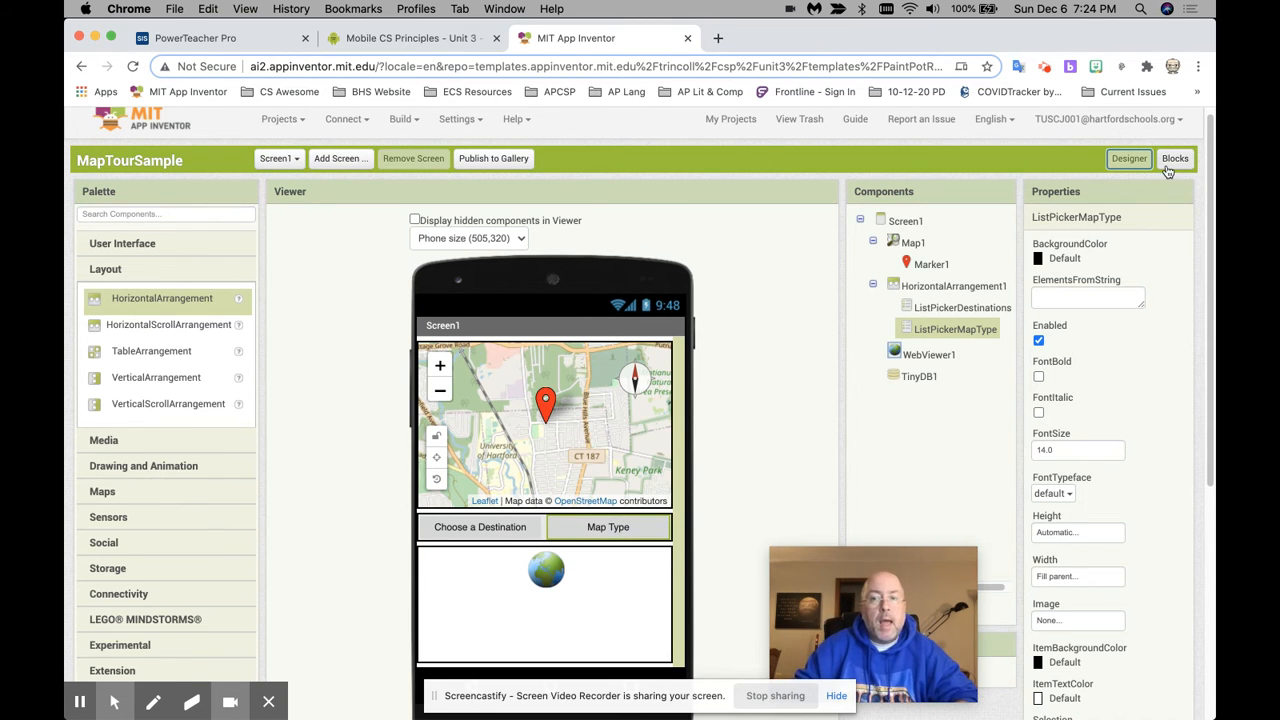
pyautogui.click(1176, 158)
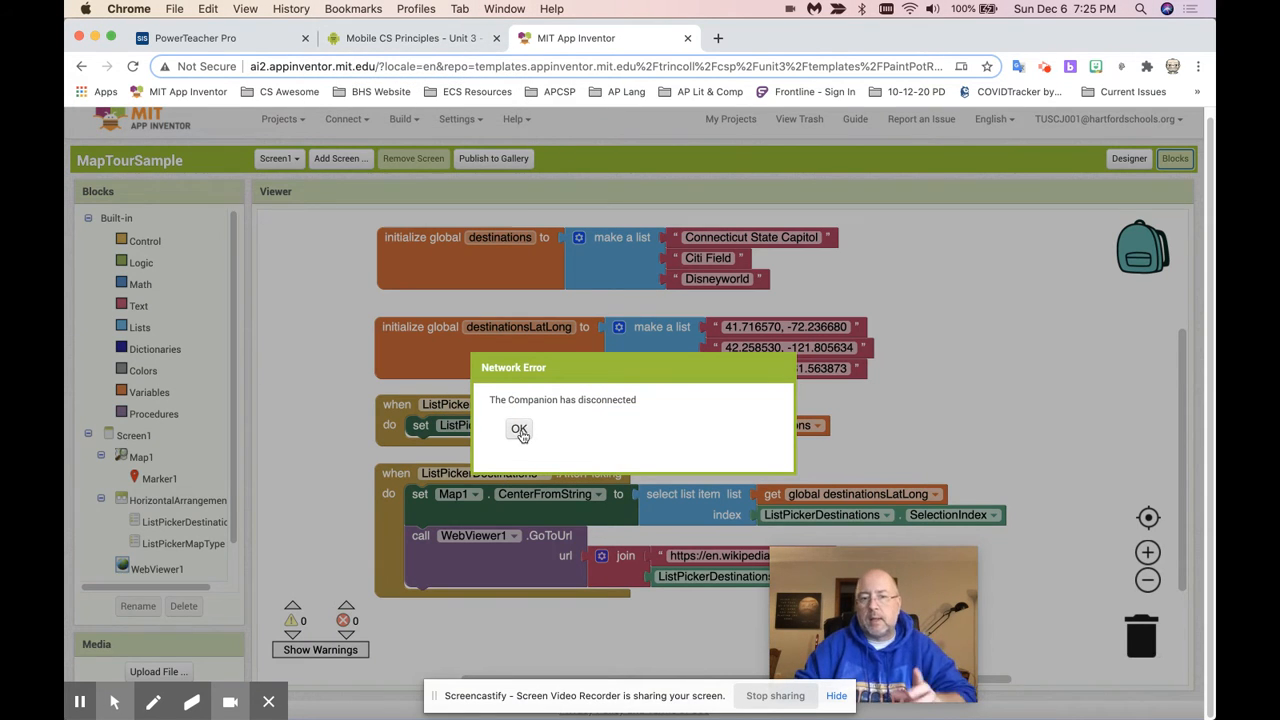
pyautogui.click(518, 428)
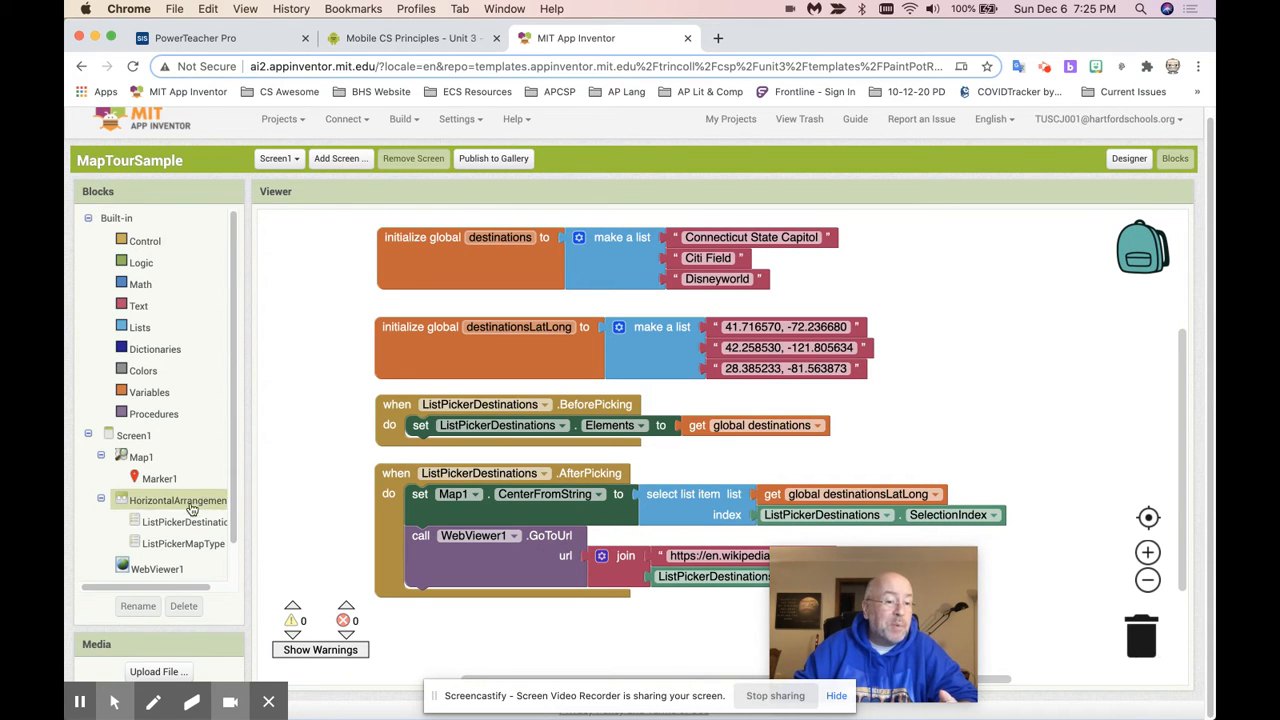
pyautogui.click(182, 544)
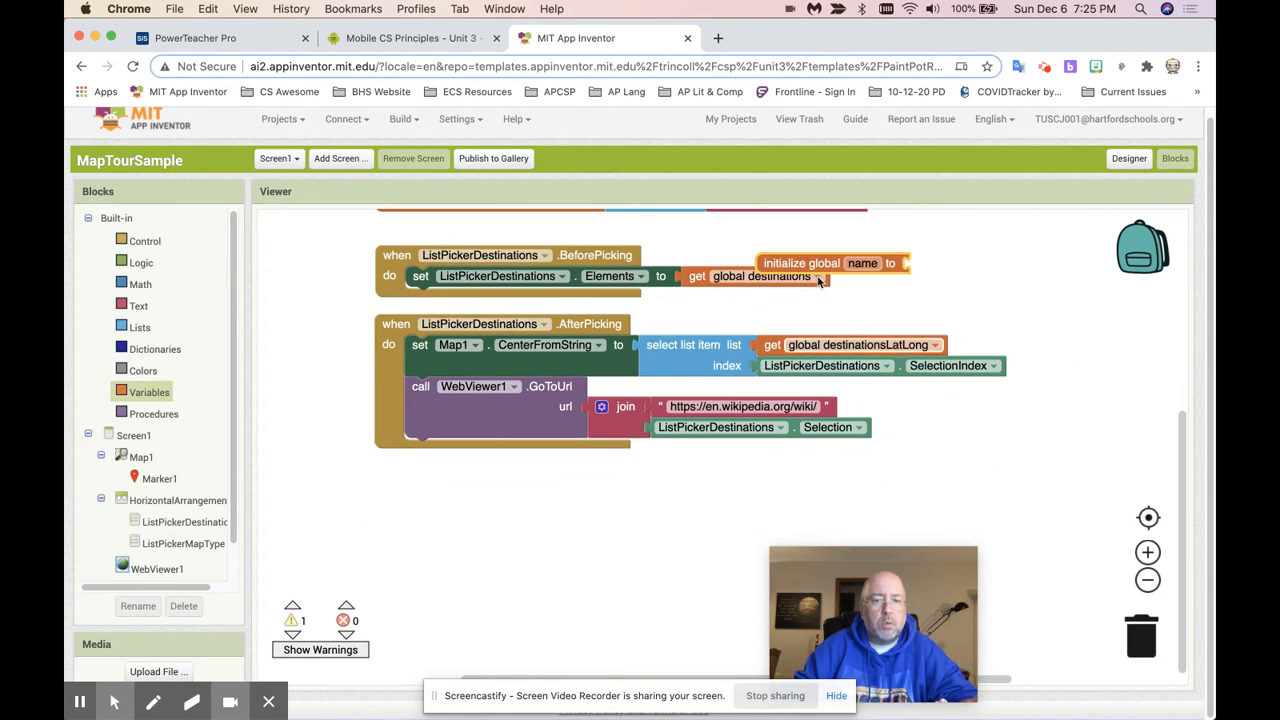
# Add an 'initialize global MapTypes' block set to 'make a list', checking the course instructions for the values
pyautogui.moveTo(836, 264); pyautogui.dragTo(500, 488)
pyautogui.write('MapType')
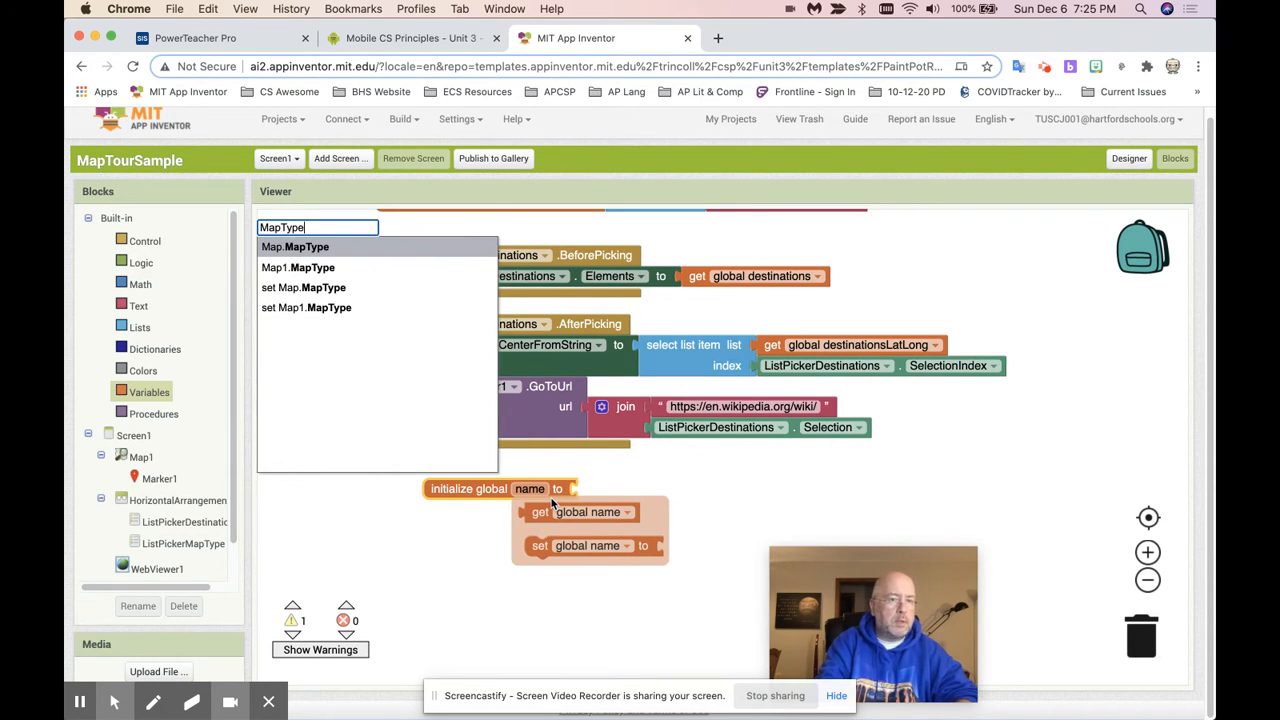
pyautogui.click(296, 248)
pyautogui.write('MapTypes')
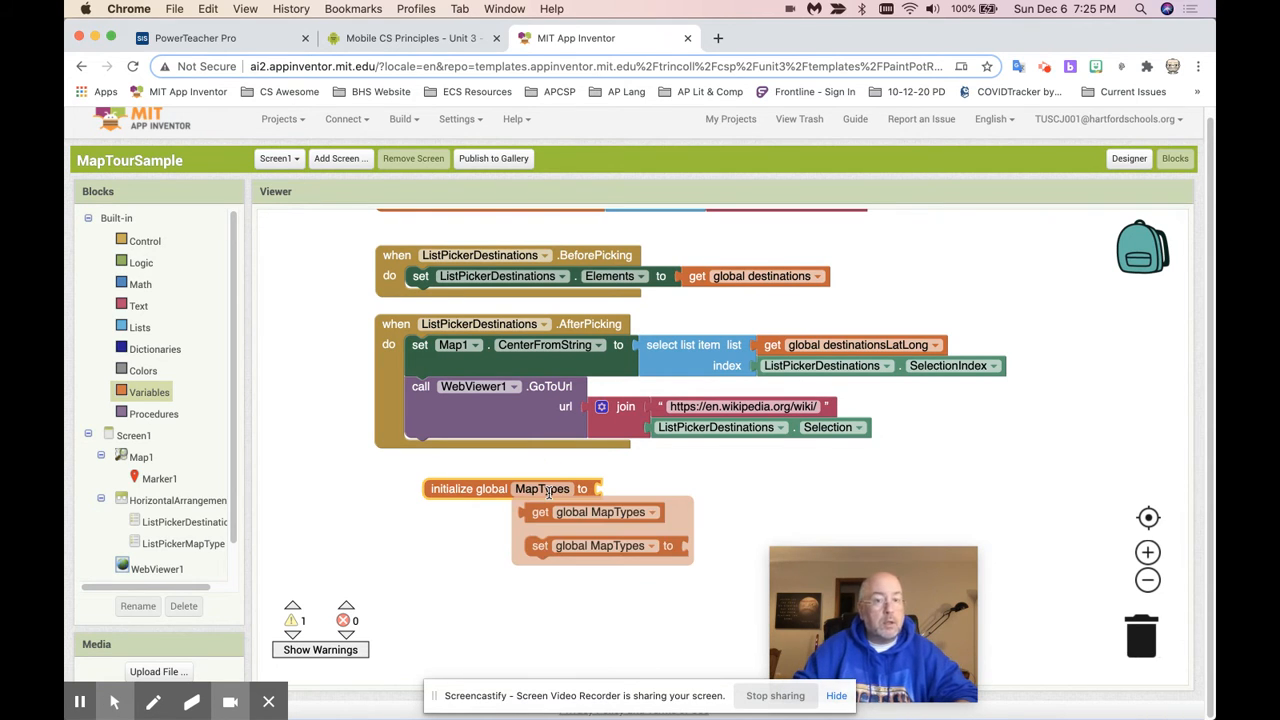
pyautogui.click(618, 504)
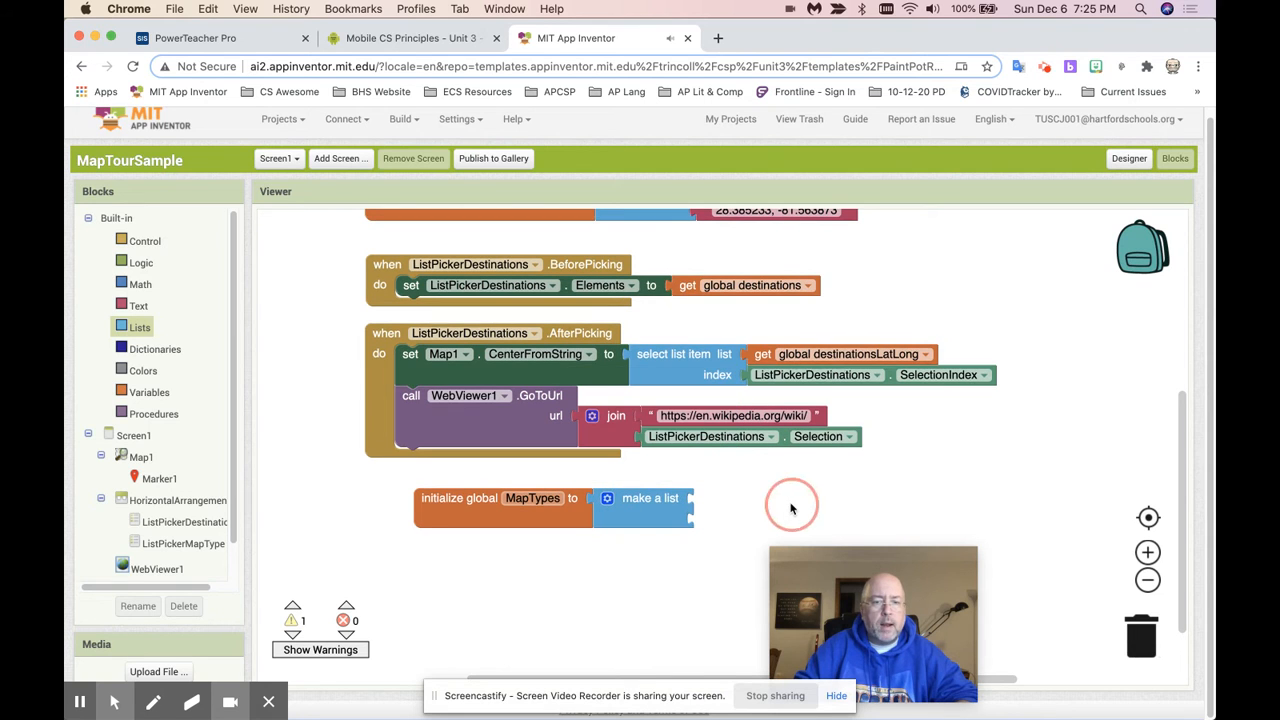
pyautogui.click(410, 38)
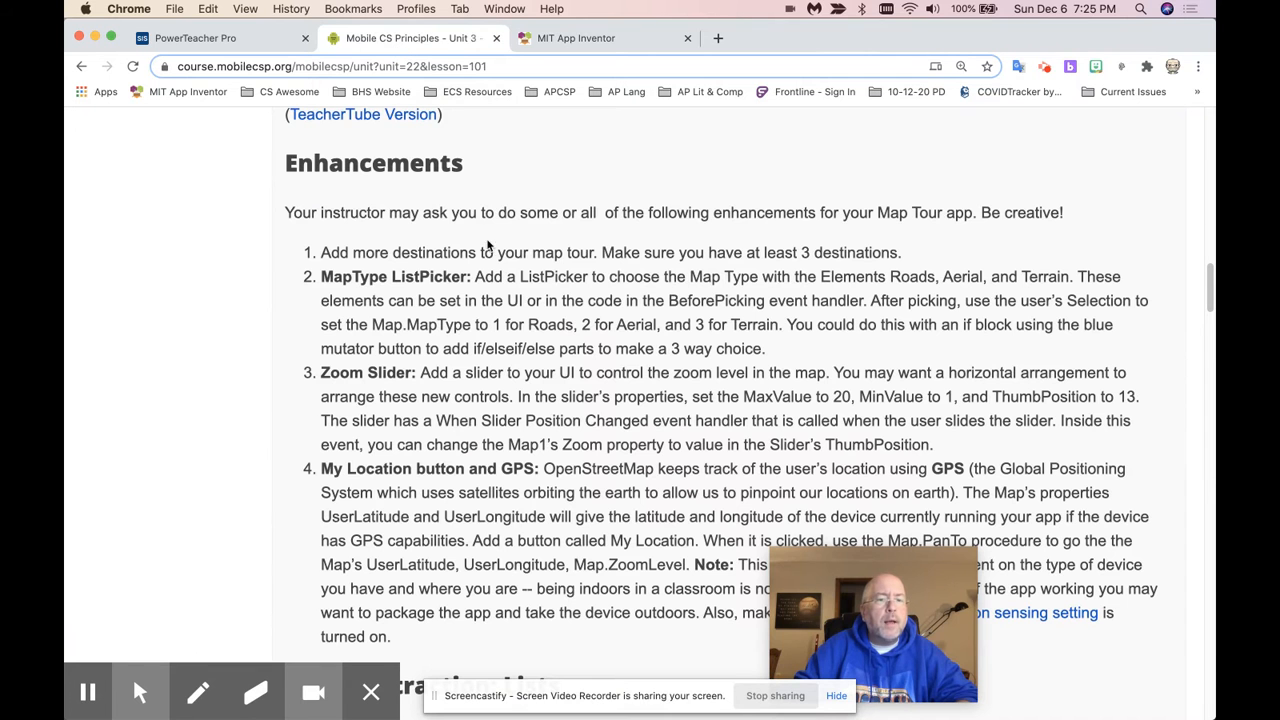
pyautogui.moveTo(880, 268)
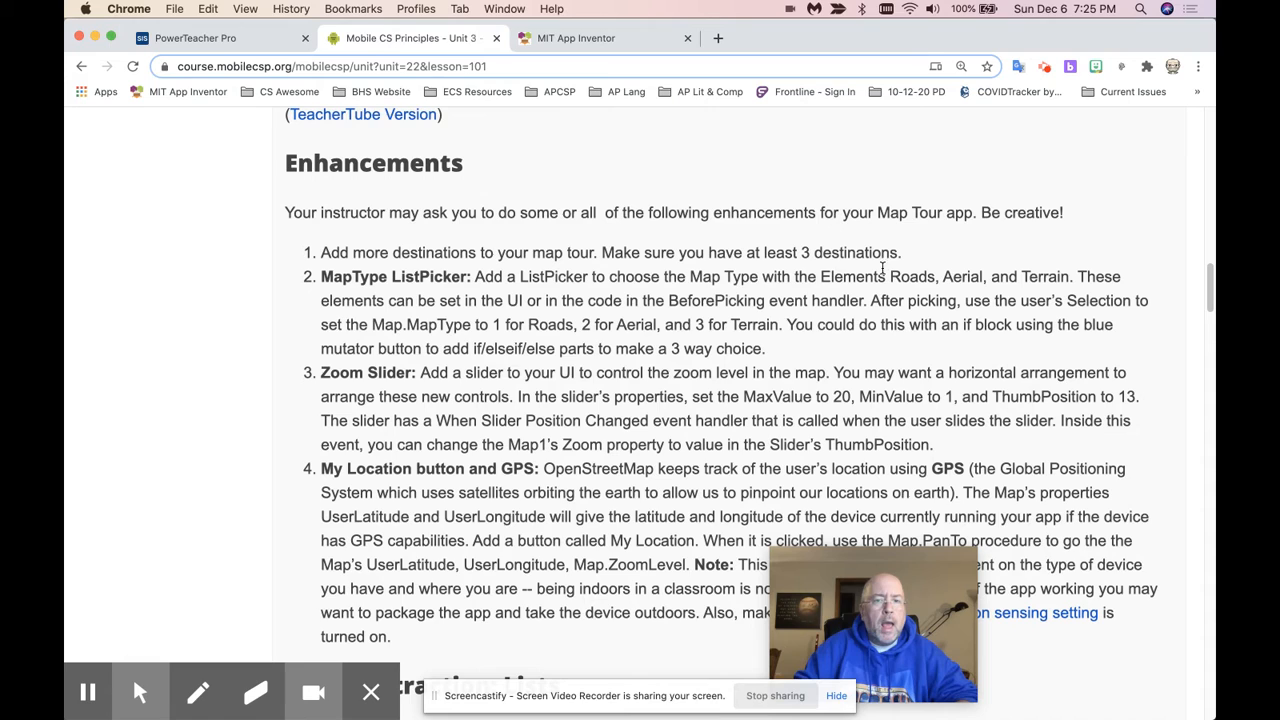
pyautogui.moveTo(748, 280)
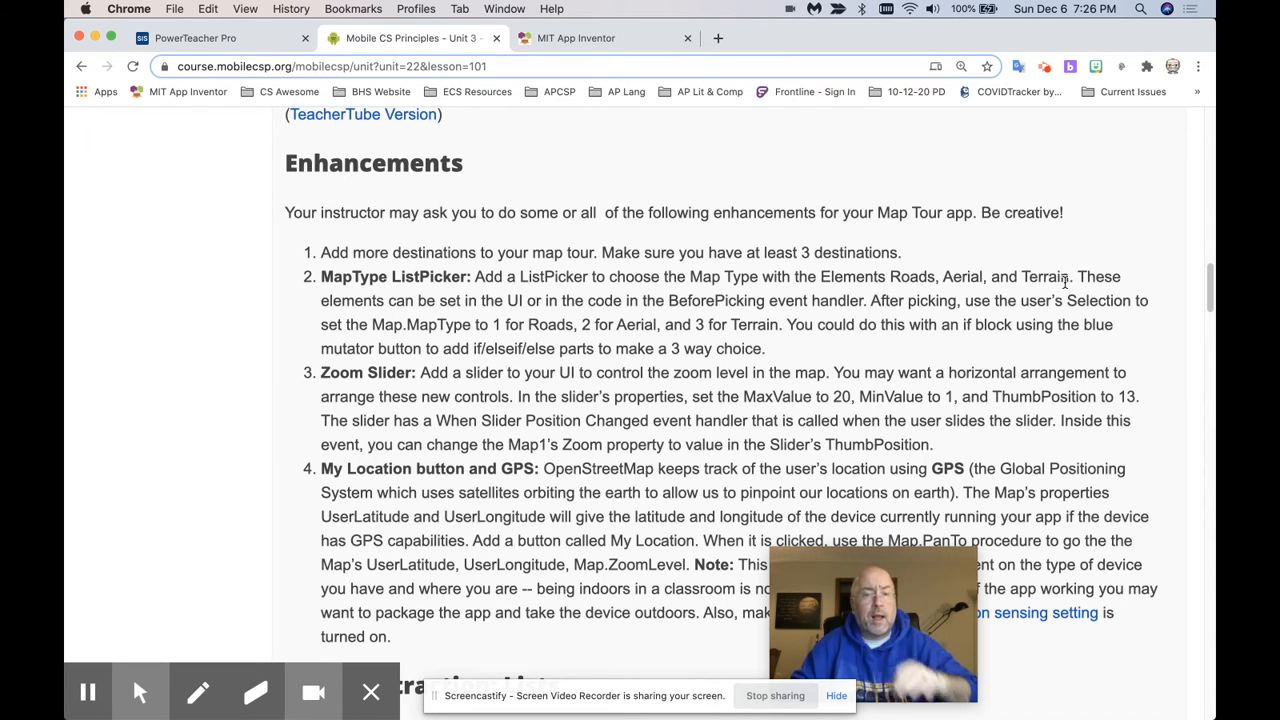
pyautogui.click(576, 38)
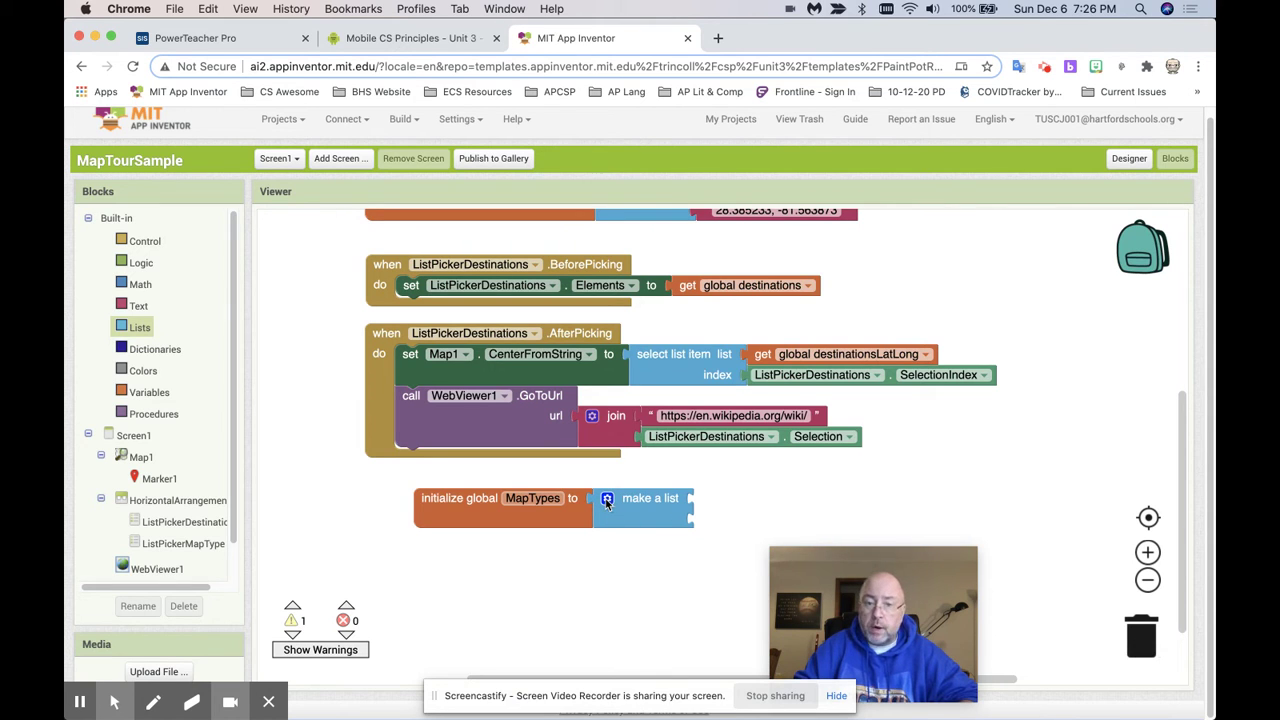
# Expand the make-a-list block to three item slots with text blocks attached
pyautogui.click(608, 498)
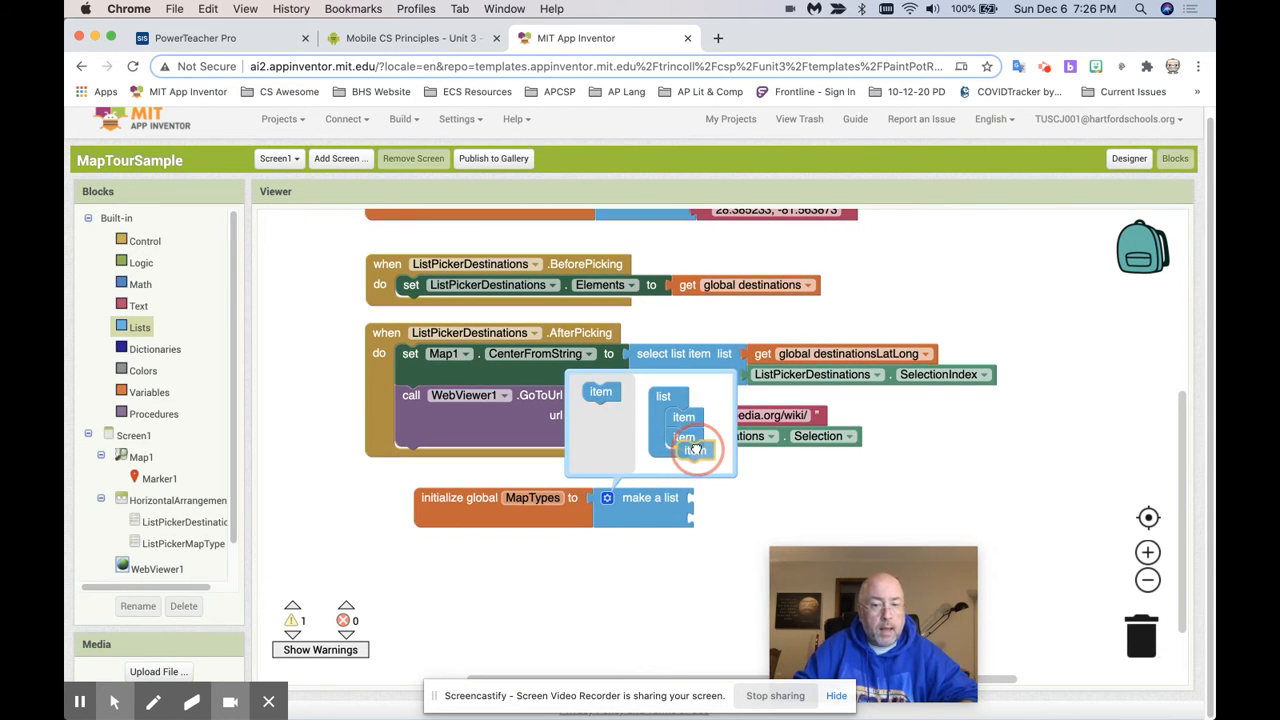
pyautogui.click(694, 572)
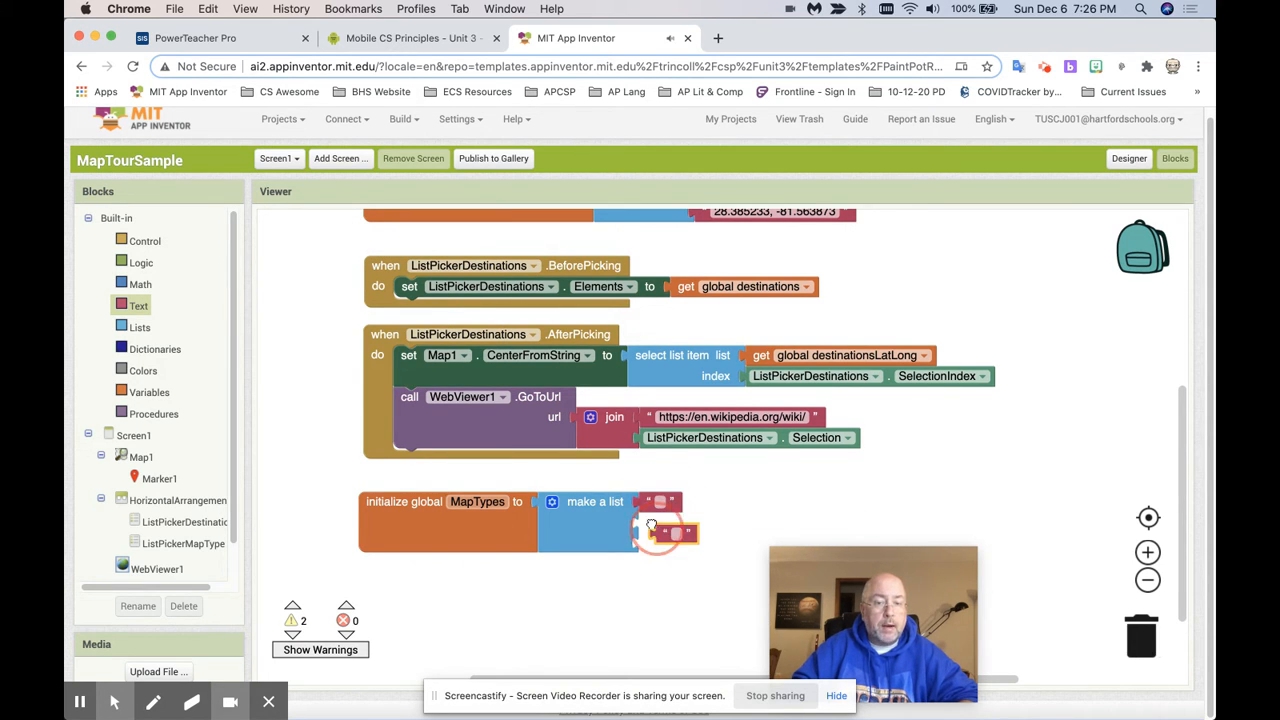
pyautogui.rightClick(656, 524)
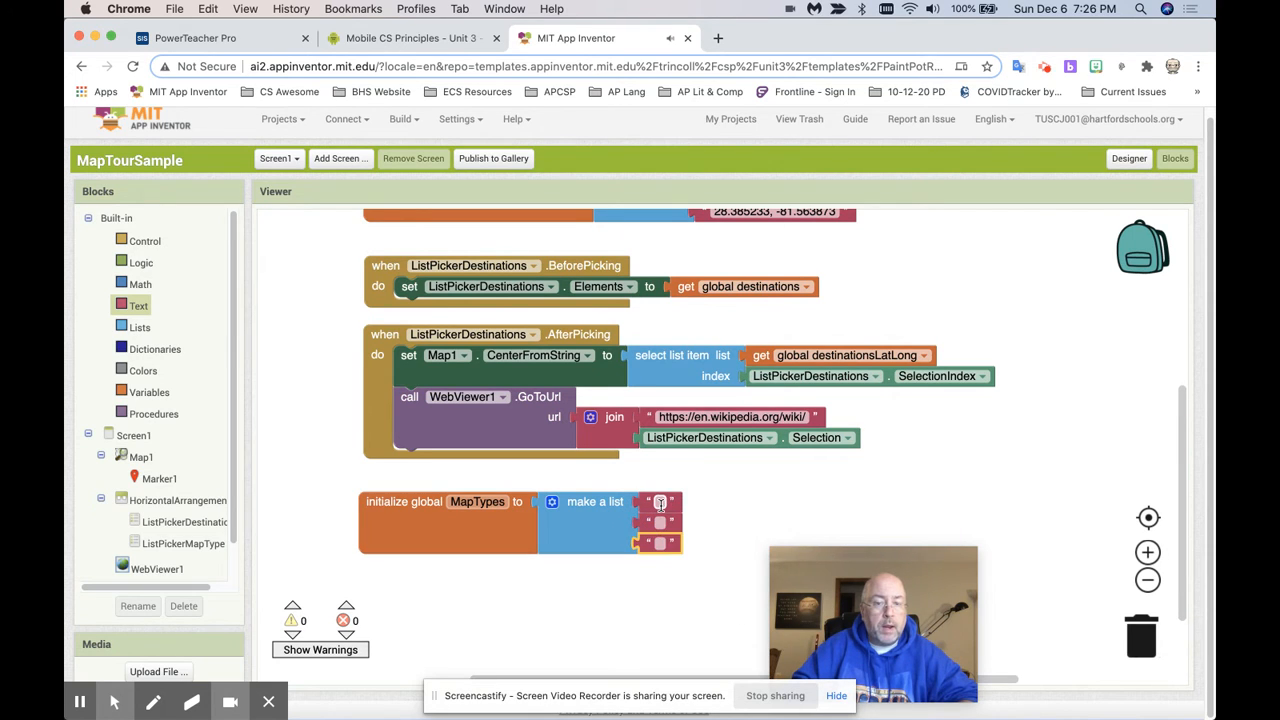
# Paste Roads, Aerial and Terrain from the course page into the three text items
pyautogui.click(410, 38)
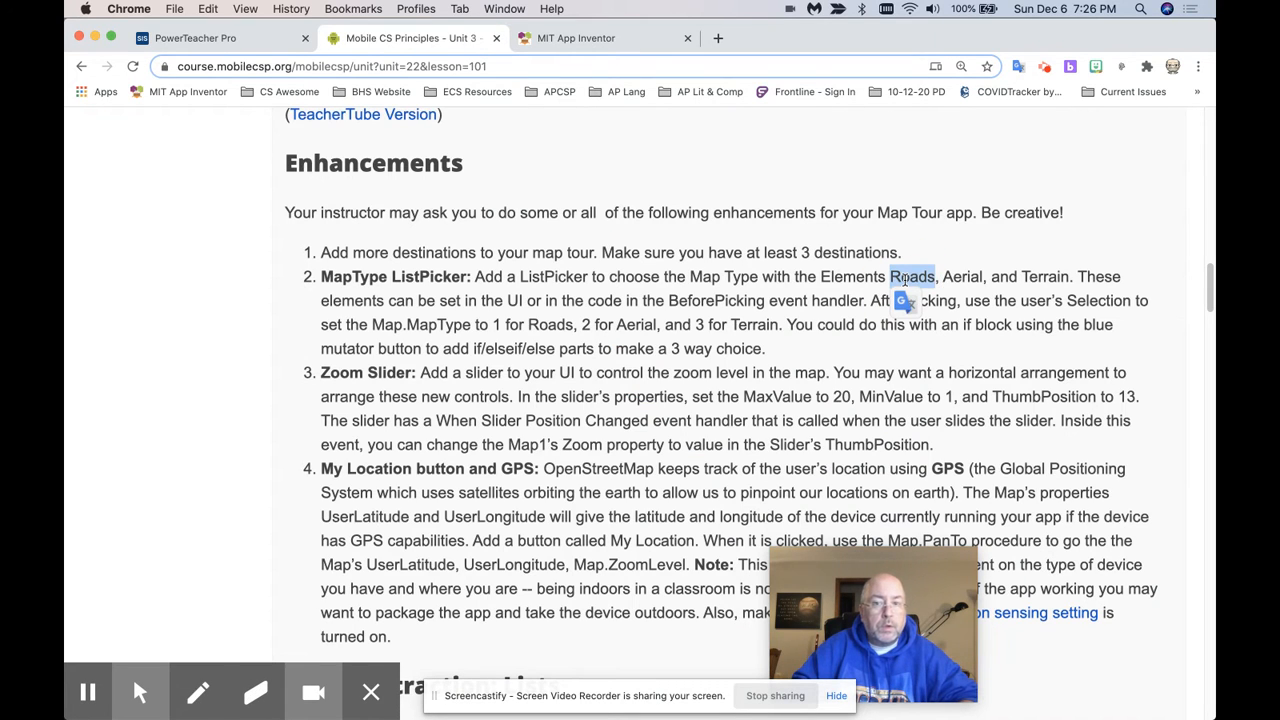
pyautogui.click(576, 38)
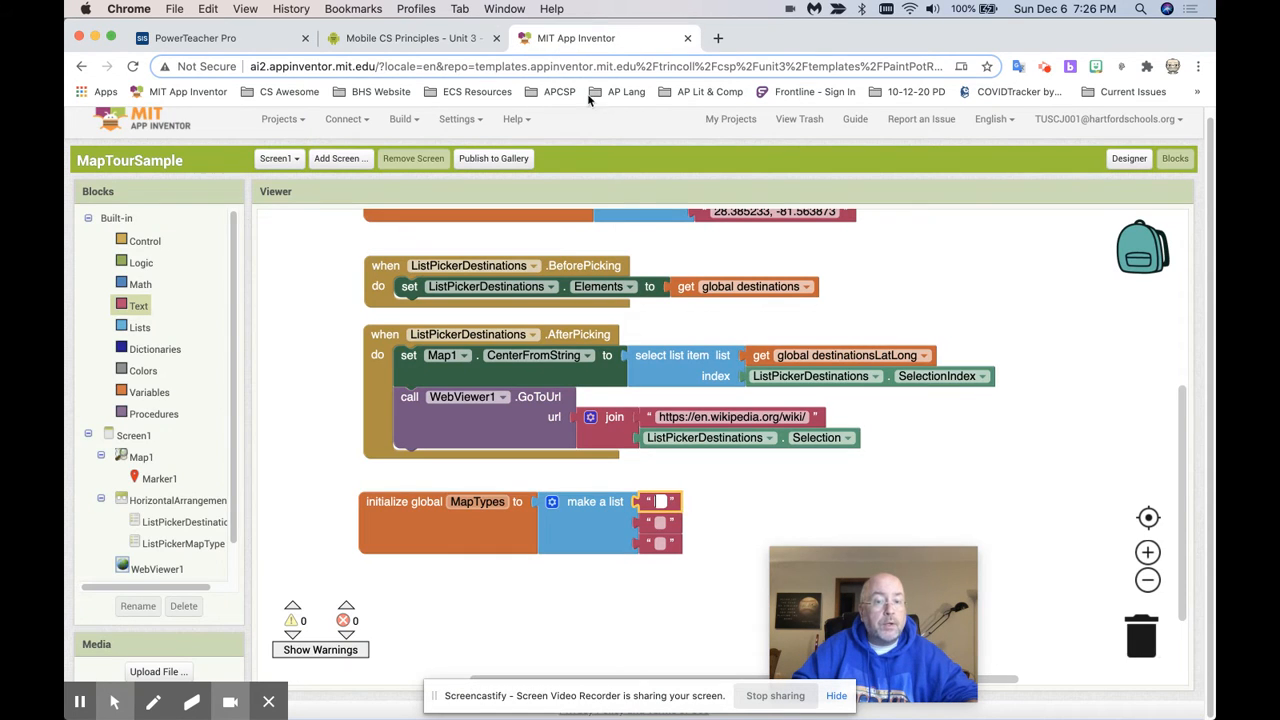
pyautogui.click(410, 38)
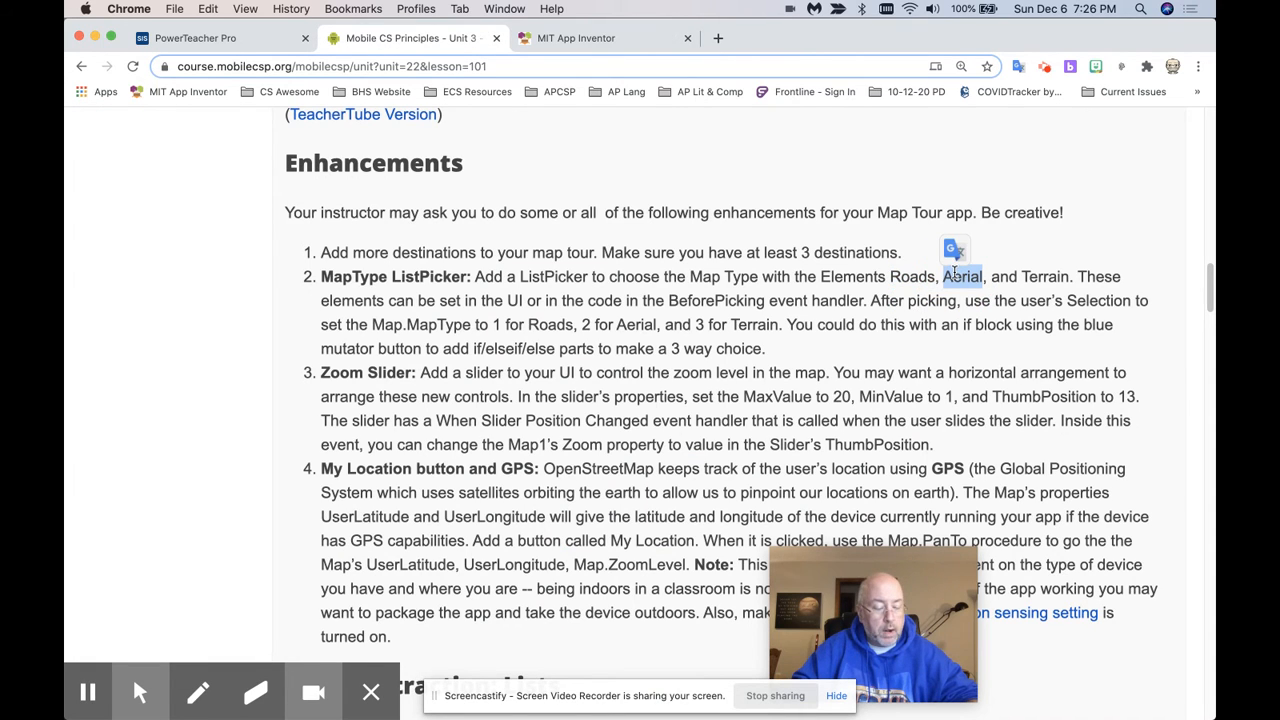
pyautogui.click(576, 38)
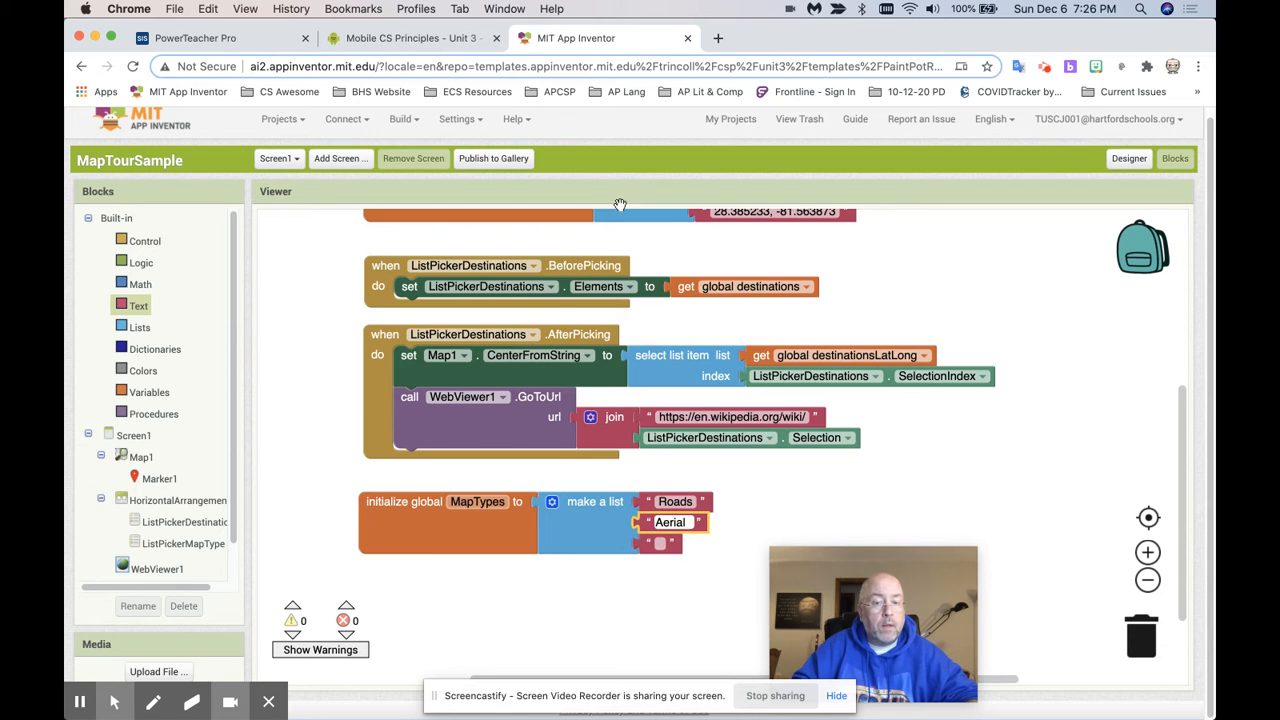
pyautogui.click(410, 38)
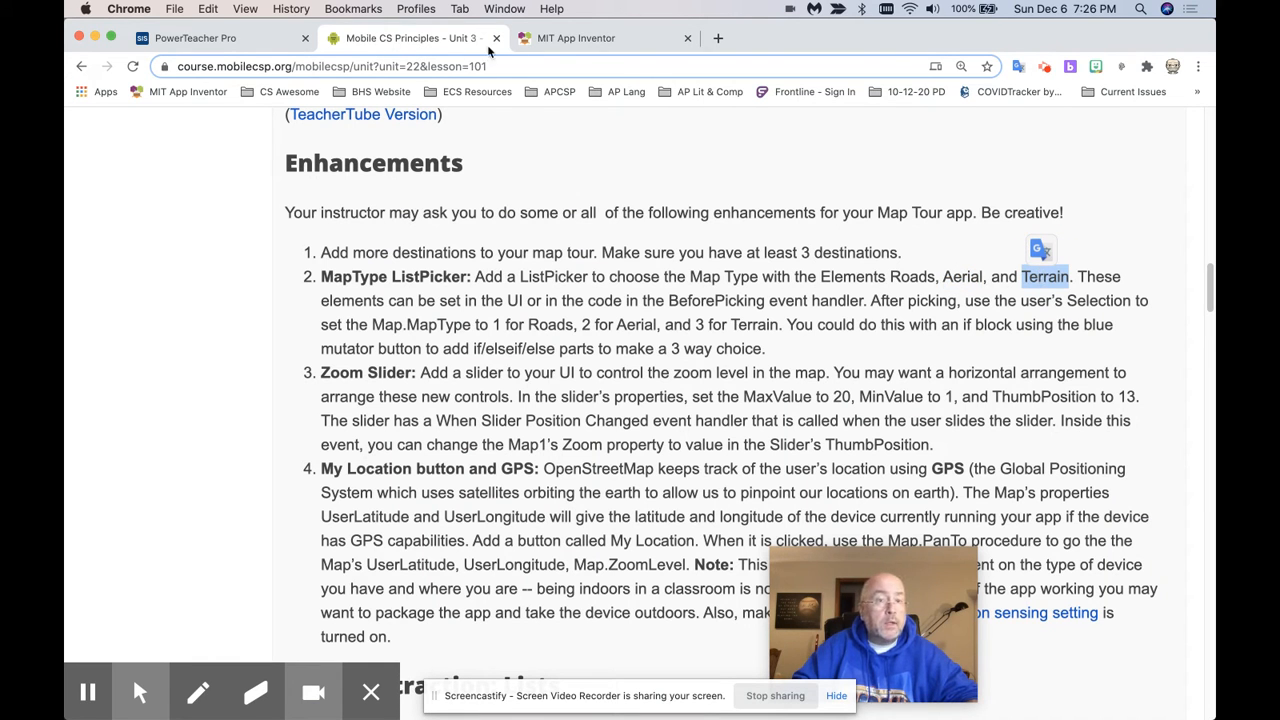
pyautogui.click(576, 38)
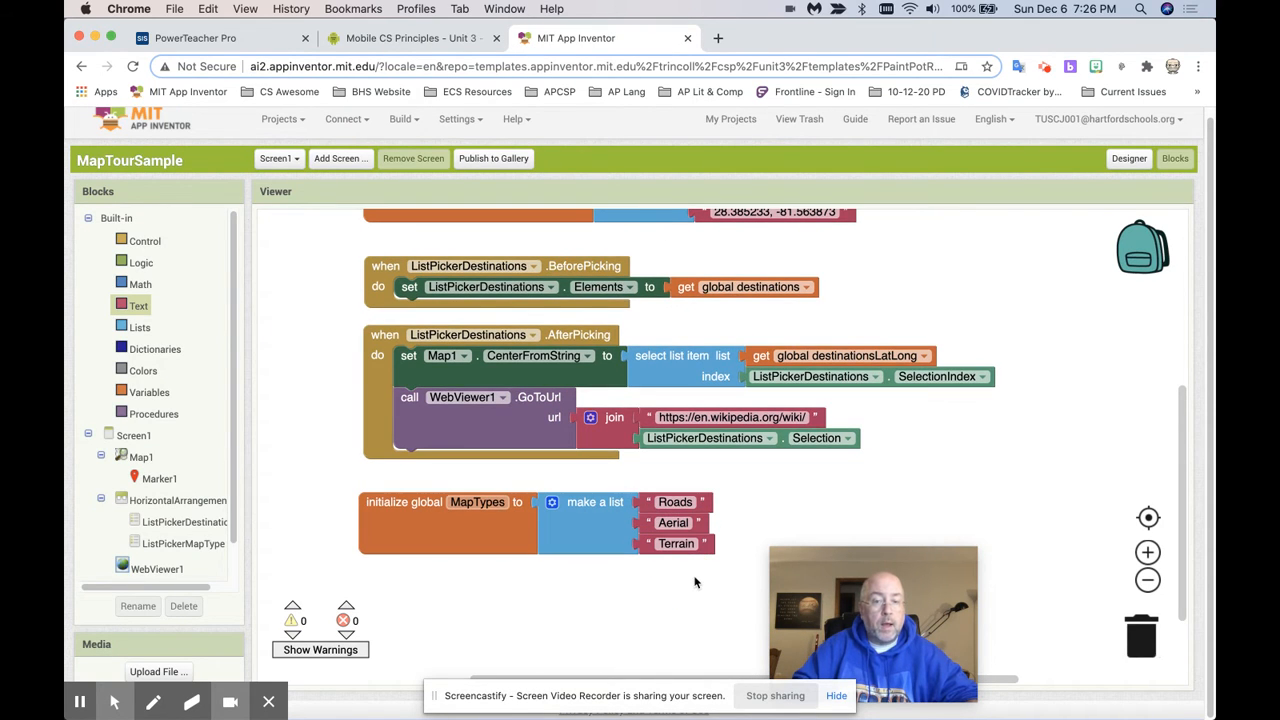
pyautogui.moveTo(490, 548)
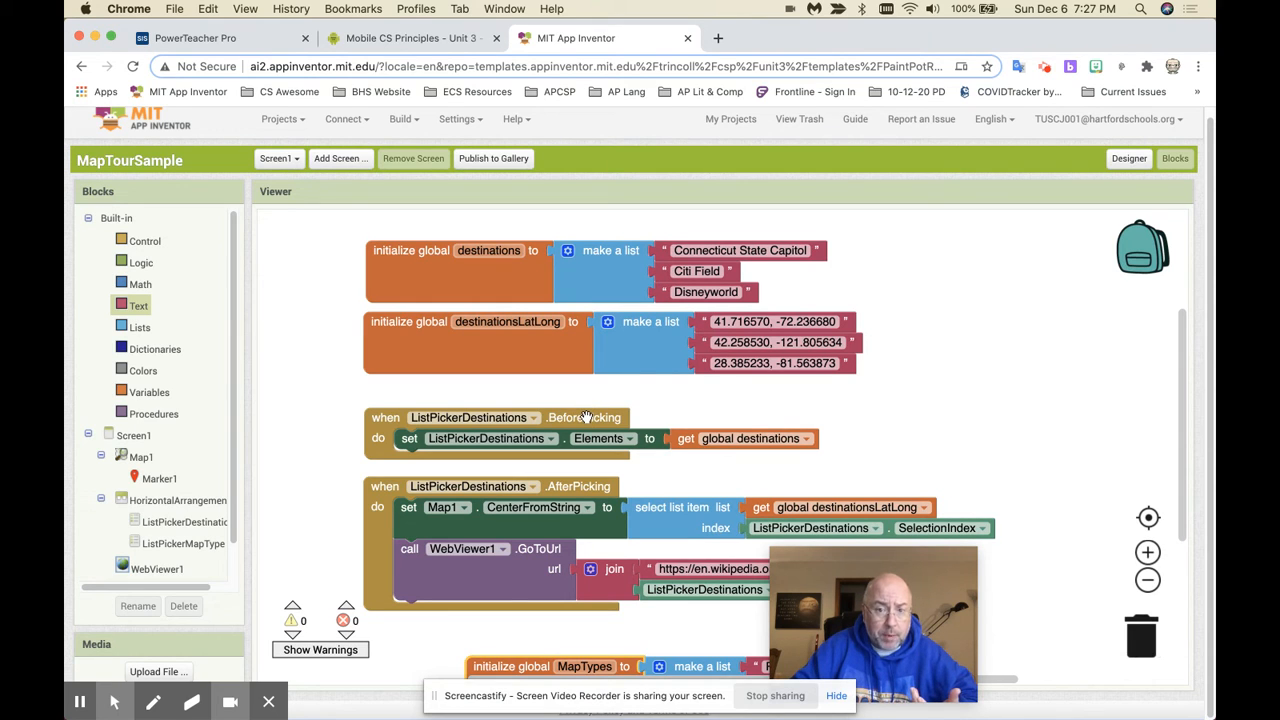
pyautogui.moveTo(632, 316)
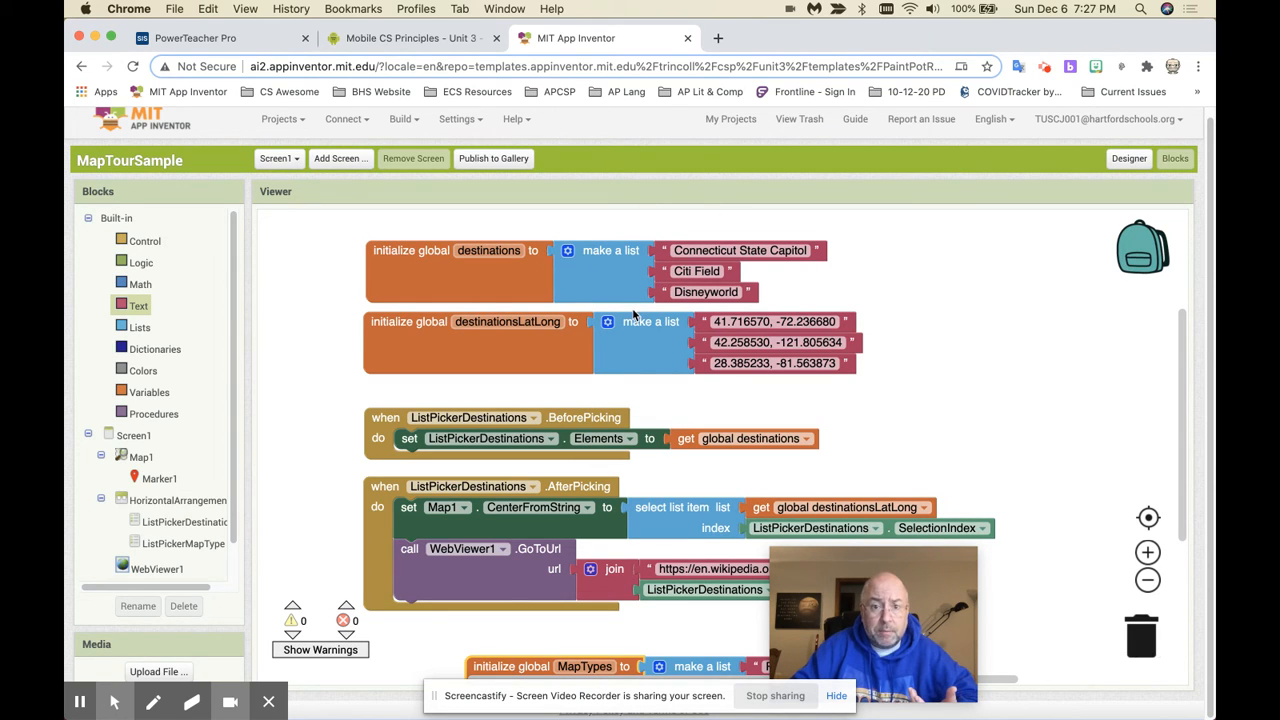
pyautogui.scroll(-3)
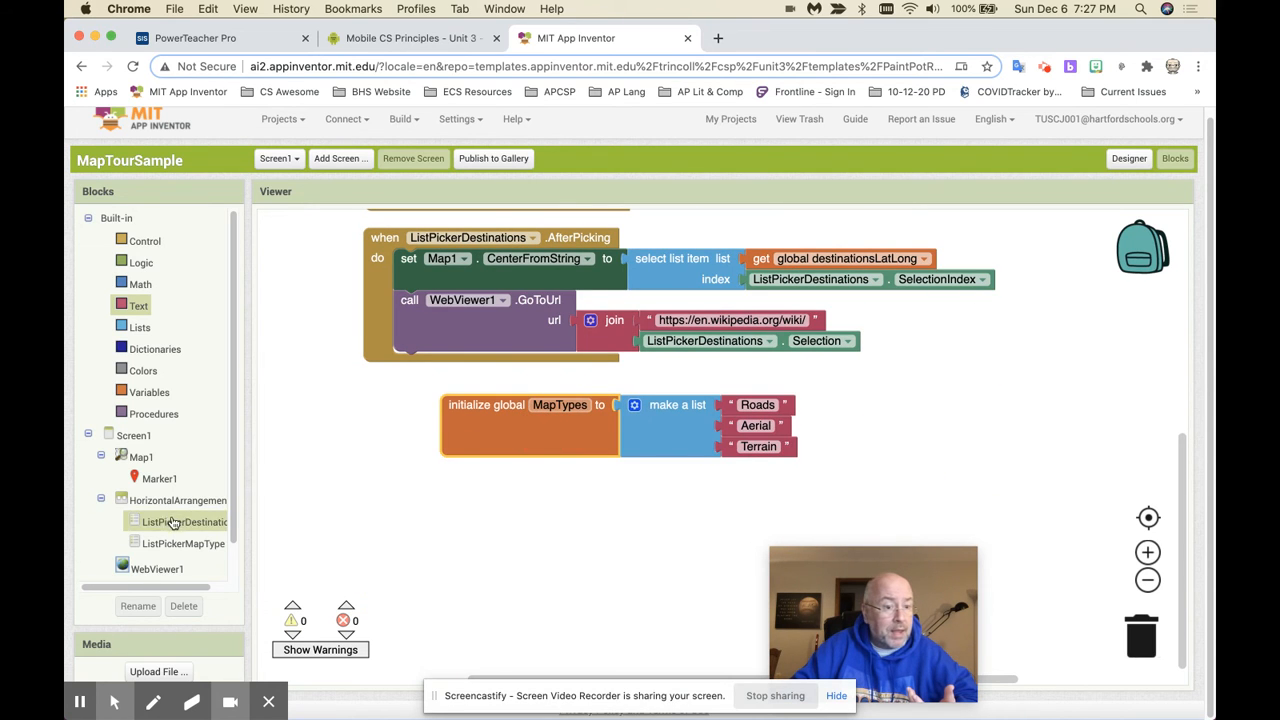
# In ListPickerMapType.BeforePicking, set ListPickerMapType.Elements to get global MapTypes
pyautogui.click(184, 544)
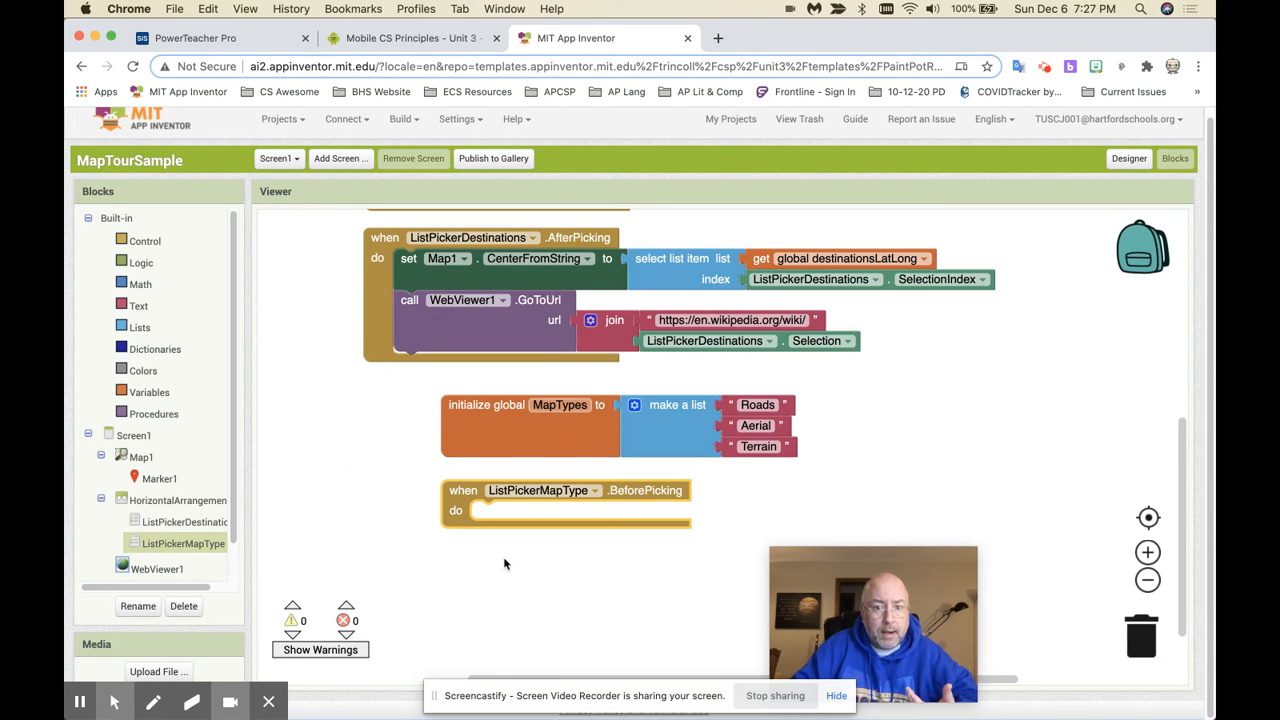
pyautogui.click(184, 544)
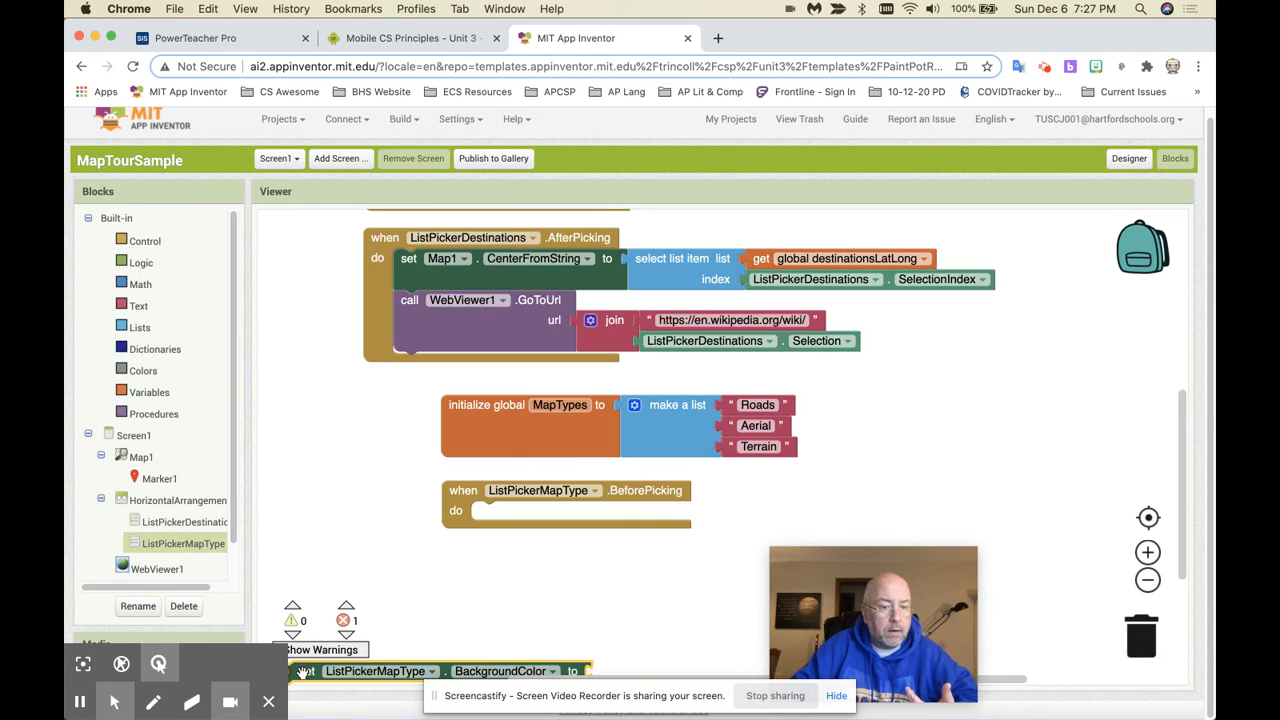
pyautogui.click(716, 584)
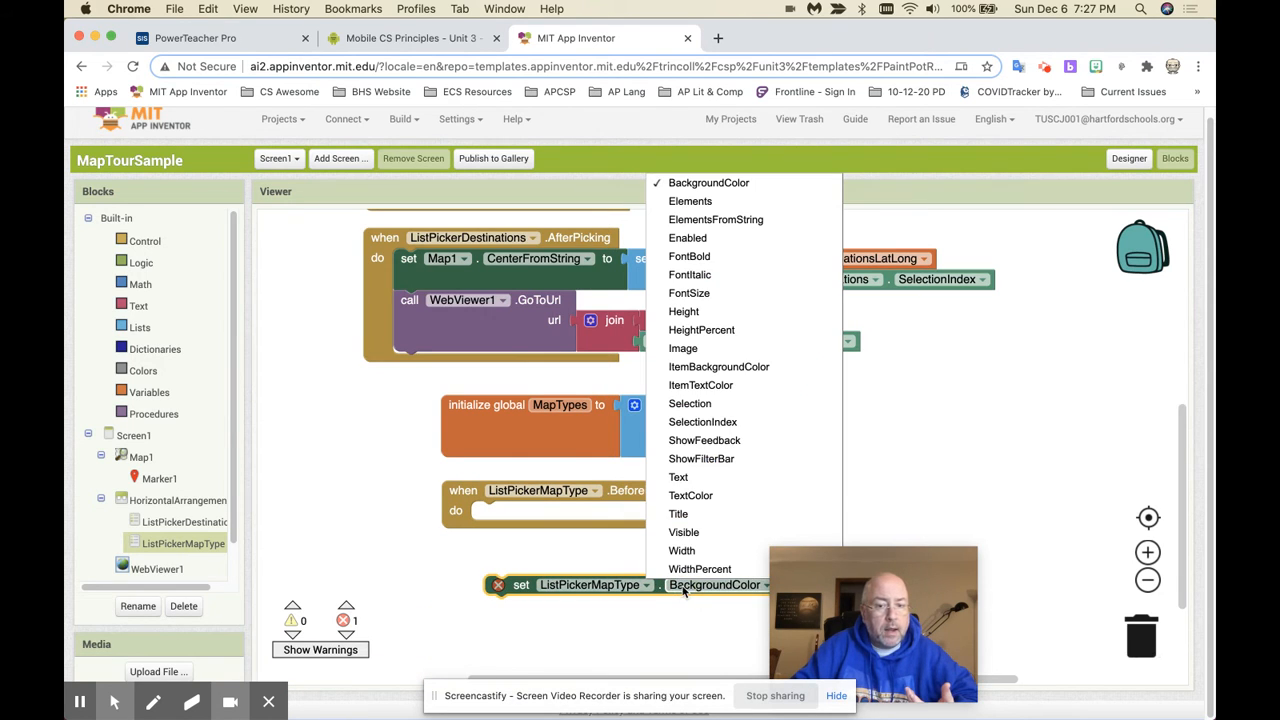
pyautogui.click(690, 200)
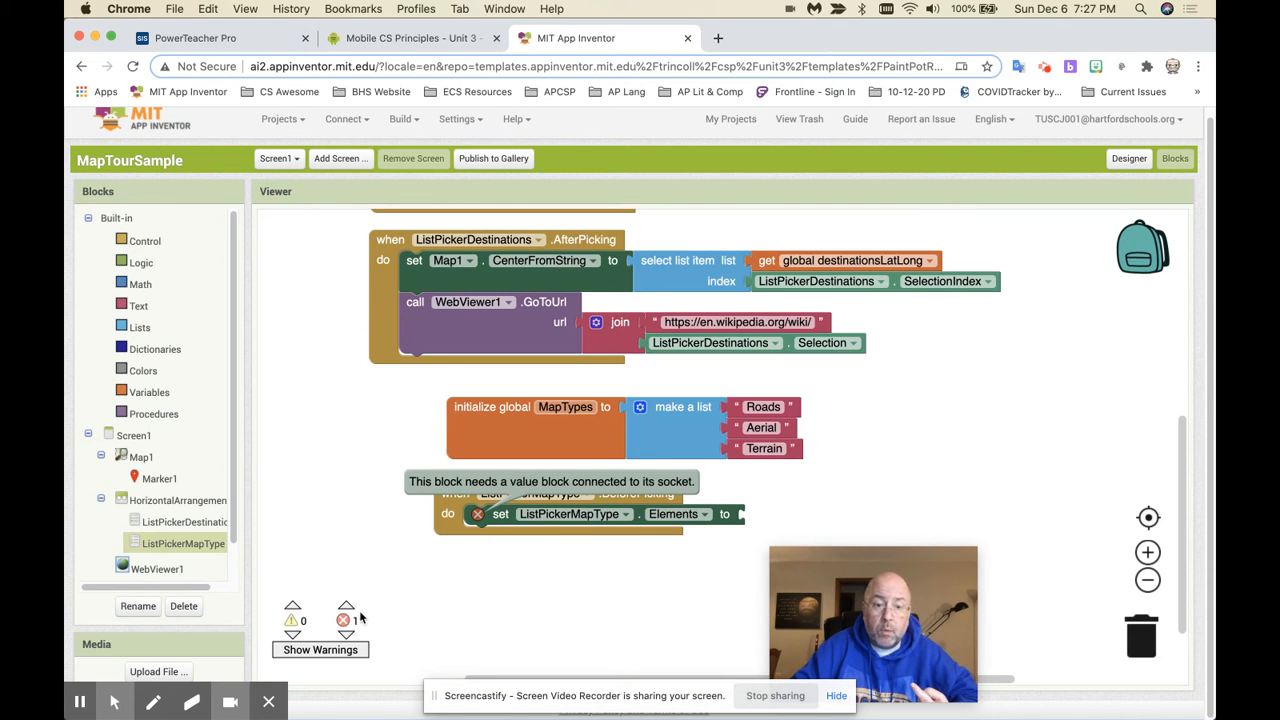
pyautogui.click(320, 648)
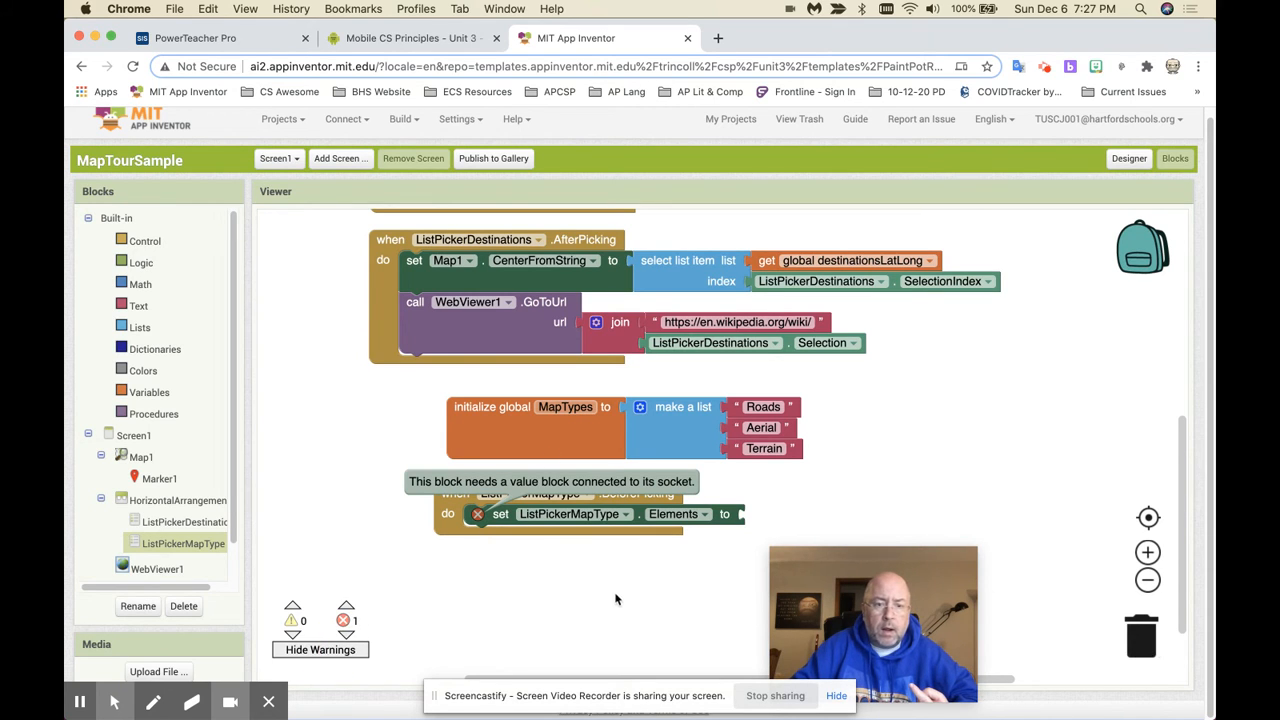
pyautogui.moveTo(478, 544)
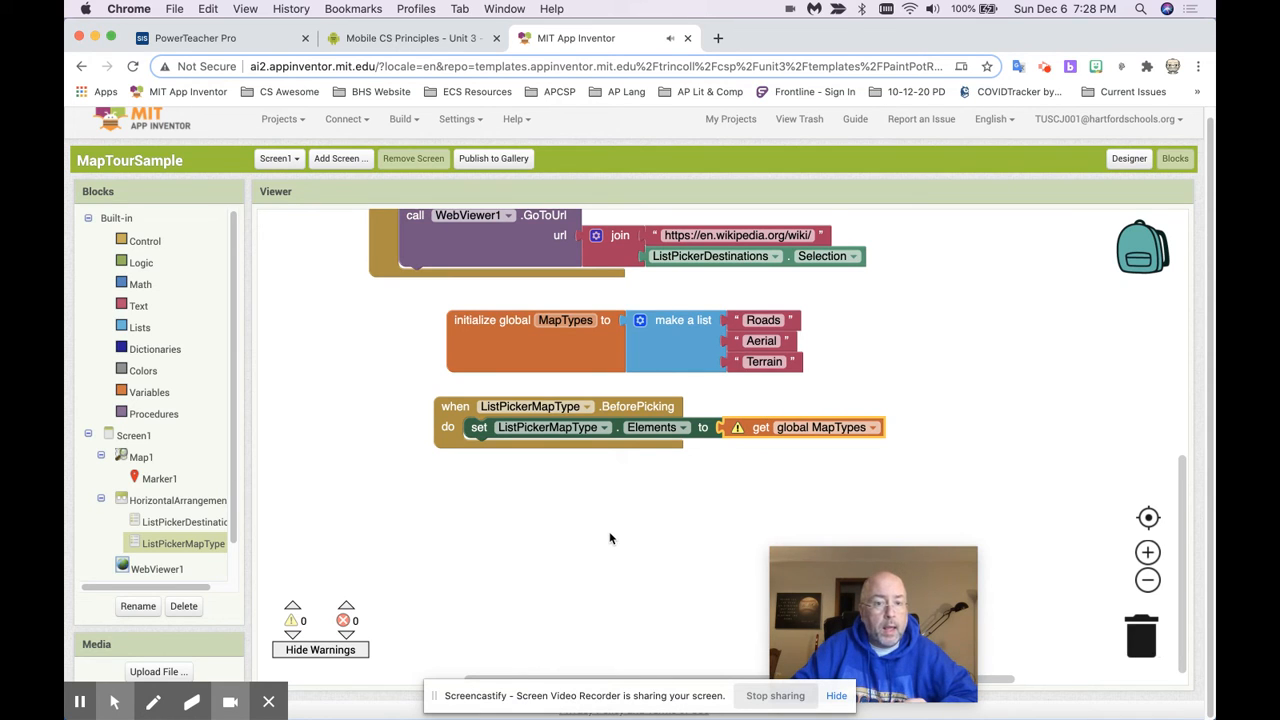
pyautogui.click(824, 428)
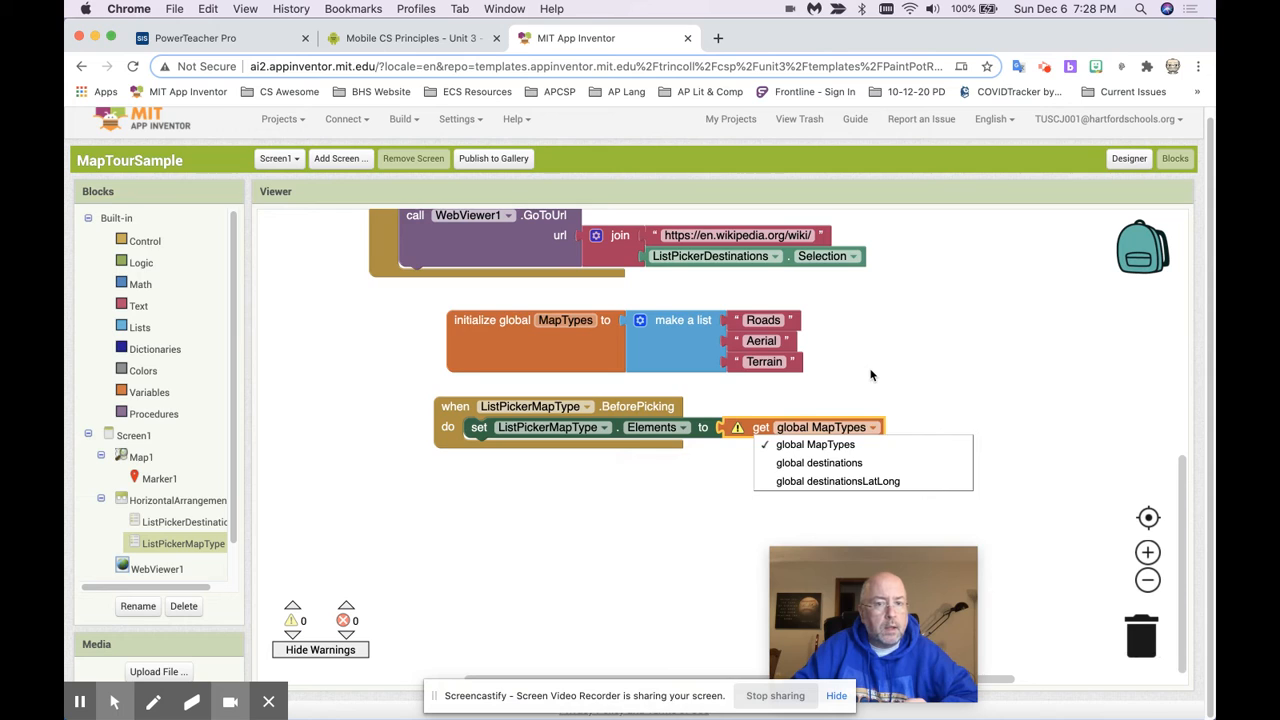
pyautogui.click(816, 444)
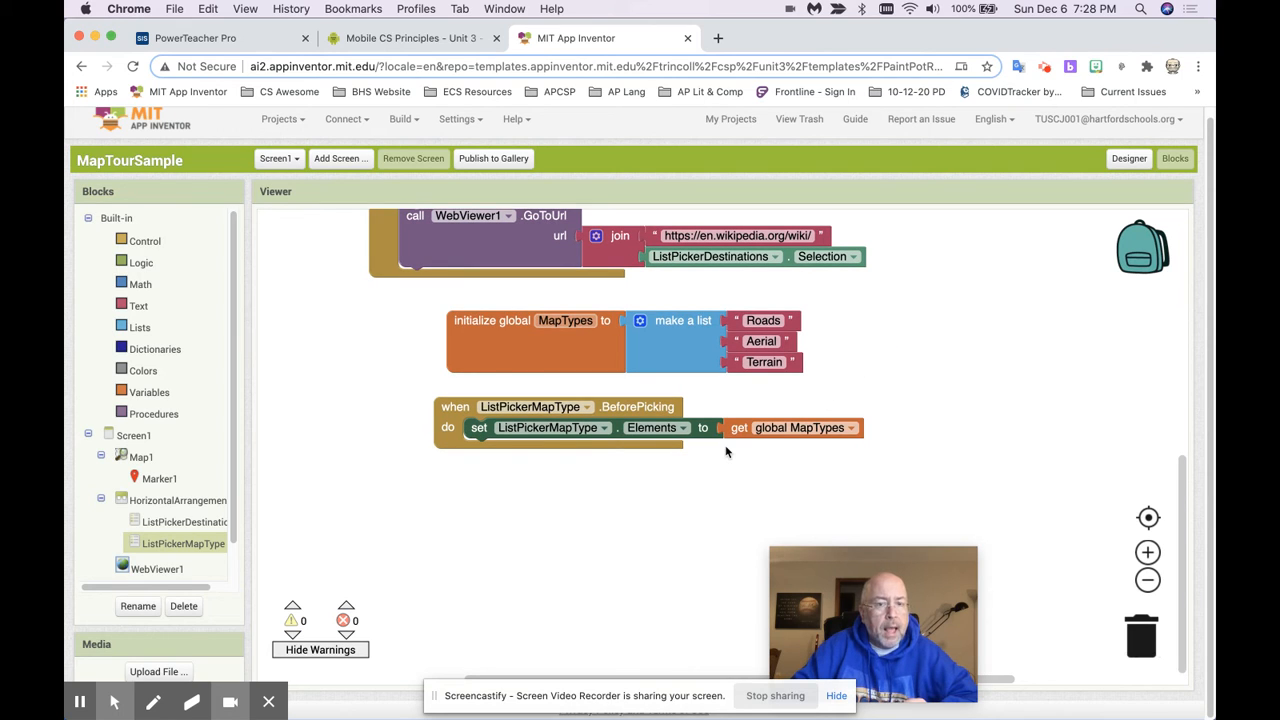
pyautogui.moveTo(720, 456)
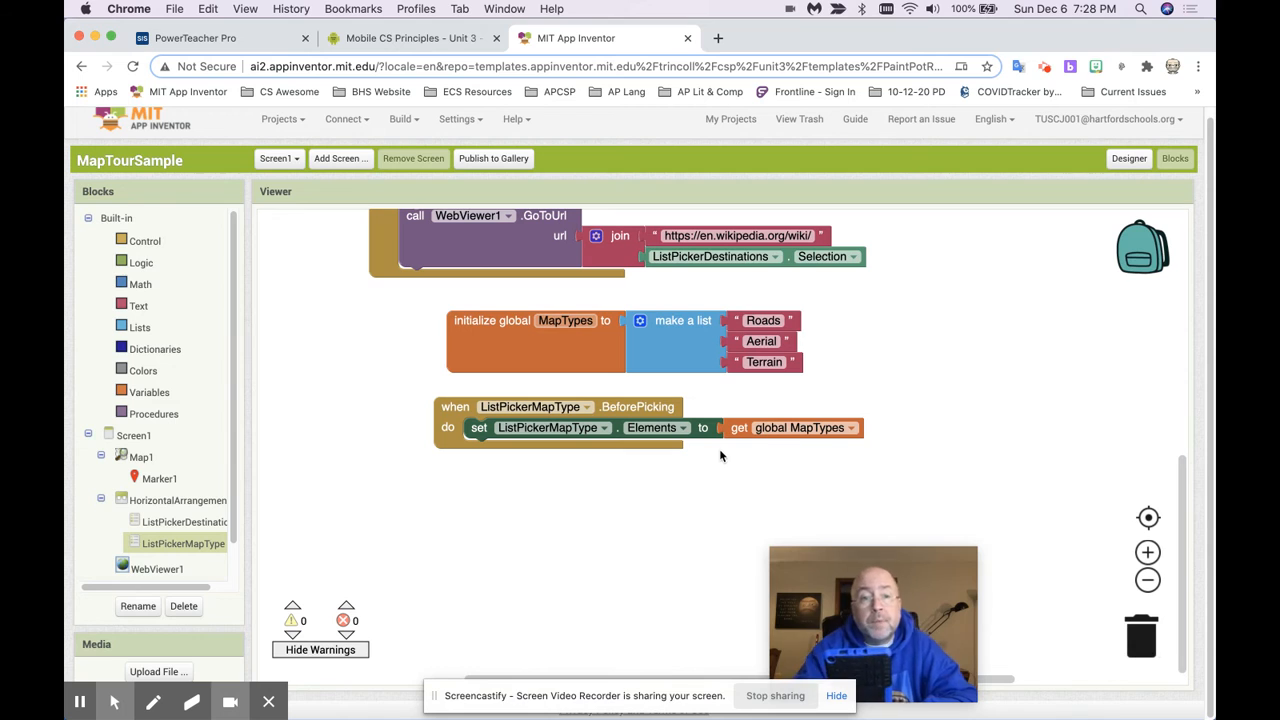
pyautogui.click(348, 120)
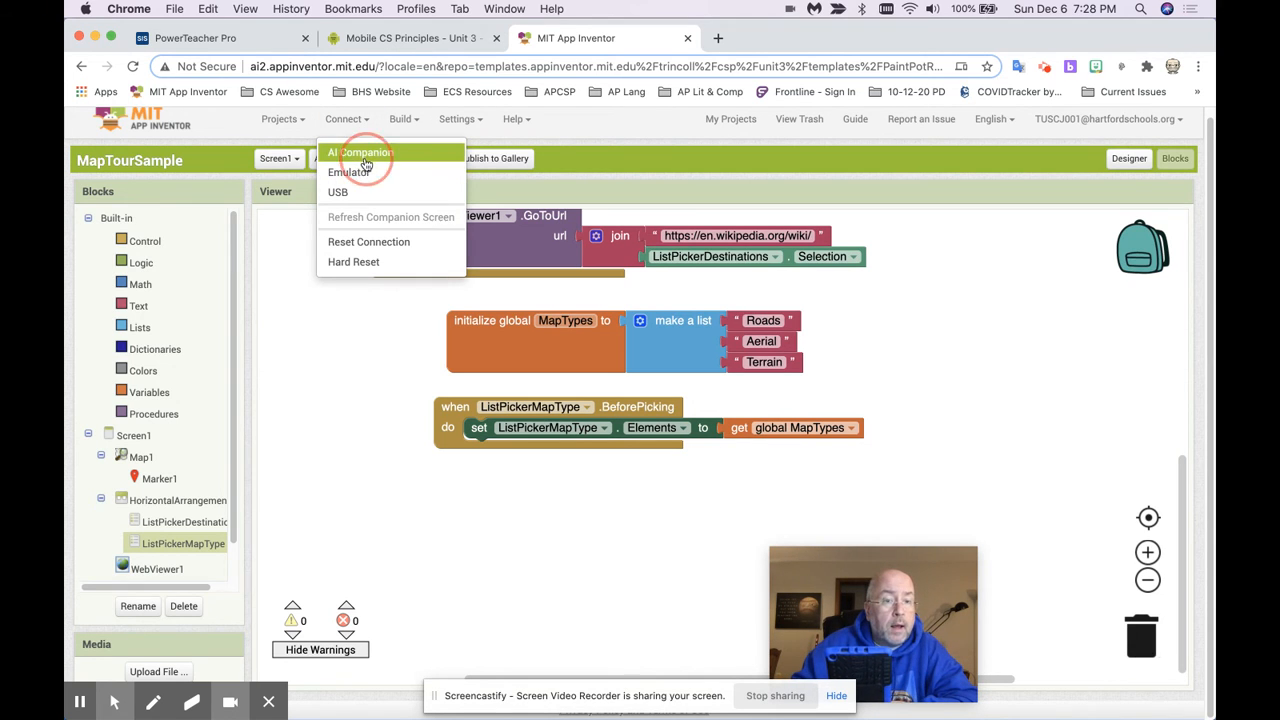
pyautogui.click(360, 152)
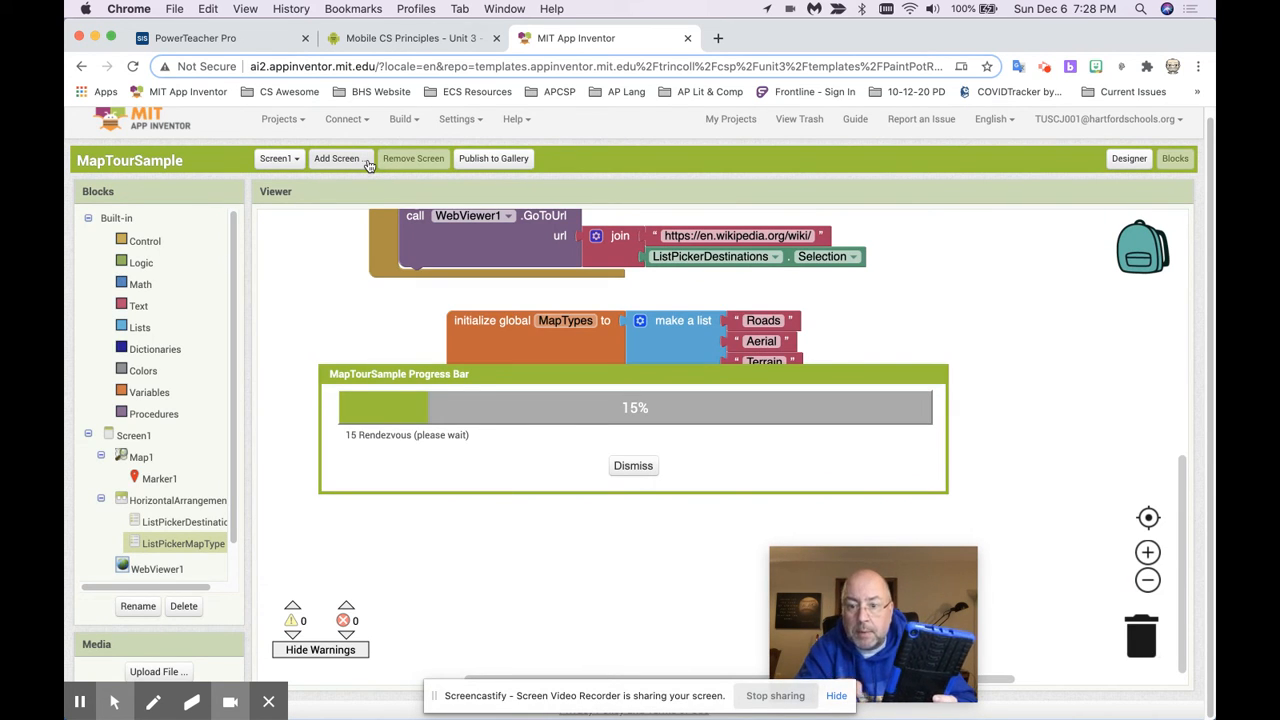
pyautogui.click(632, 464)
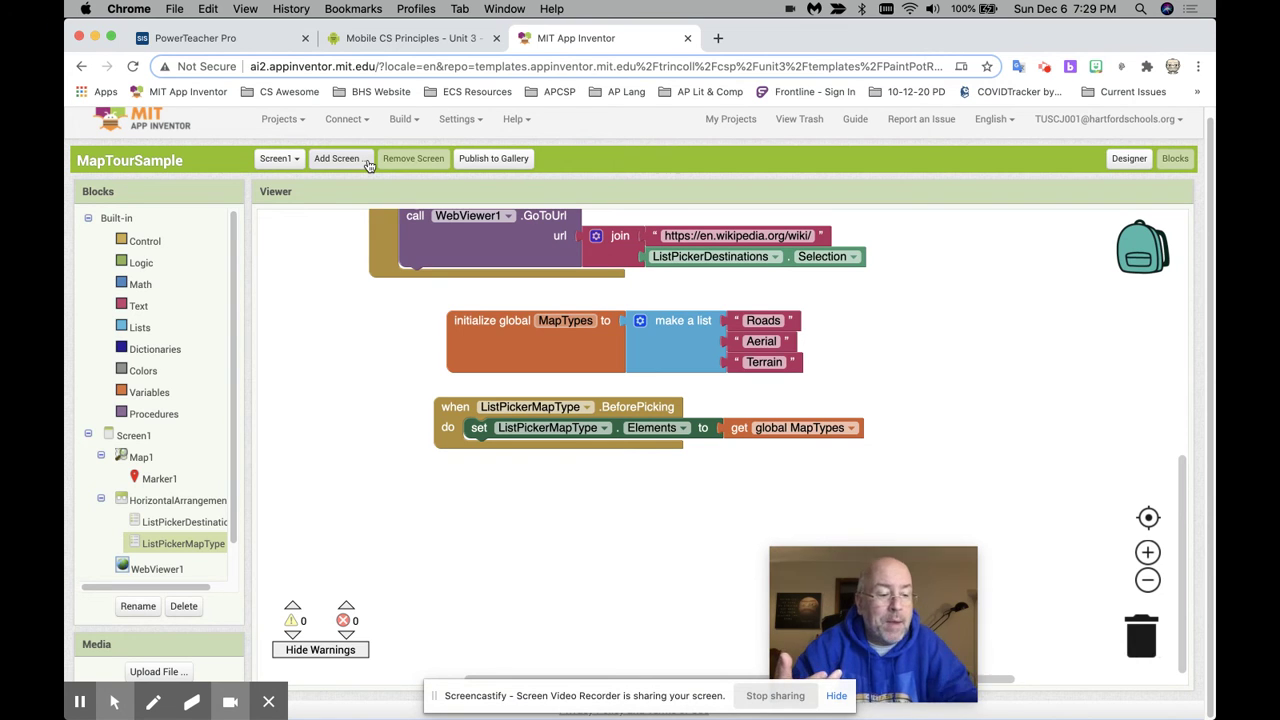
# Add a ListPickerMapType.AfterPicking event handler to the workspace
pyautogui.scroll(3)
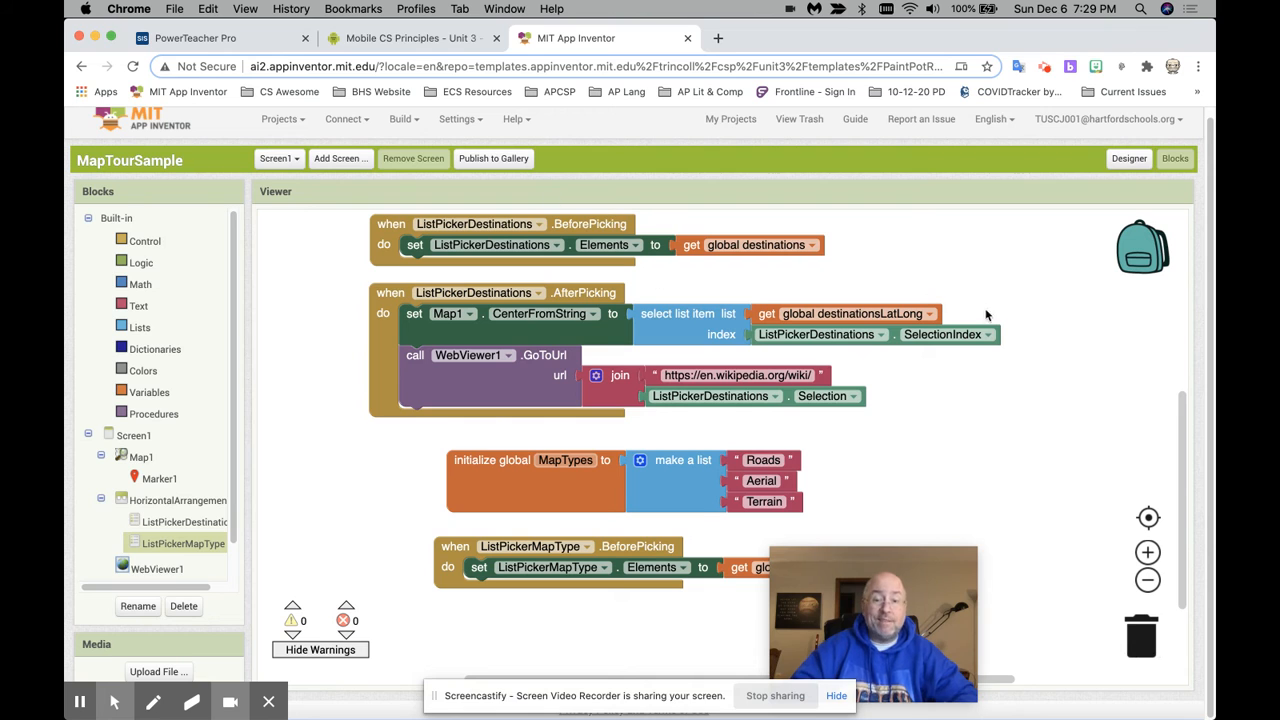
pyautogui.moveTo(984, 324)
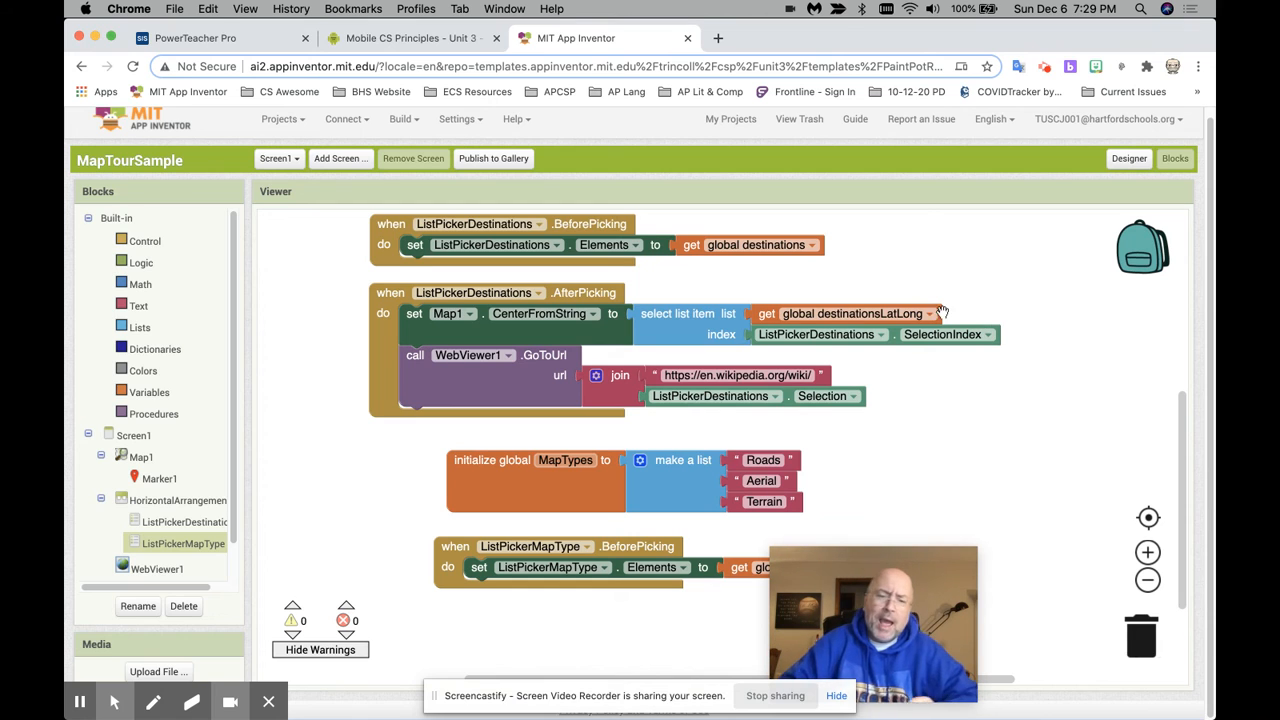
pyautogui.moveTo(402, 378)
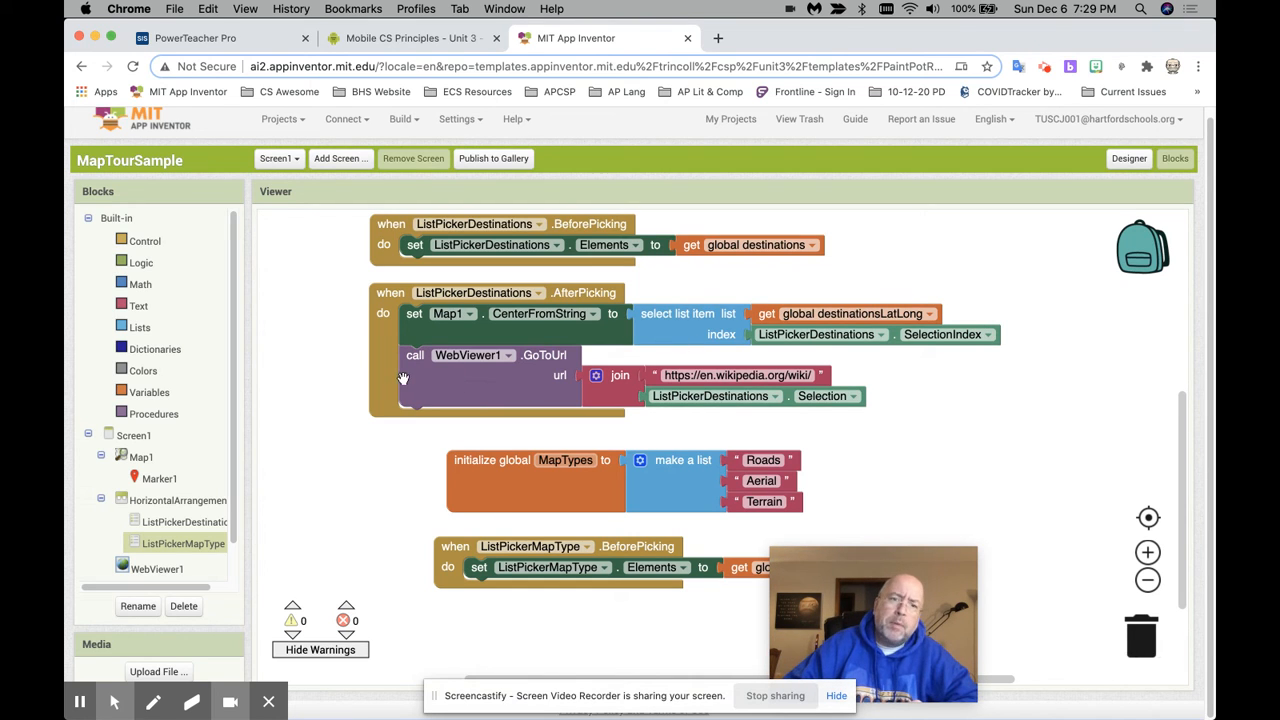
pyautogui.moveTo(416, 328)
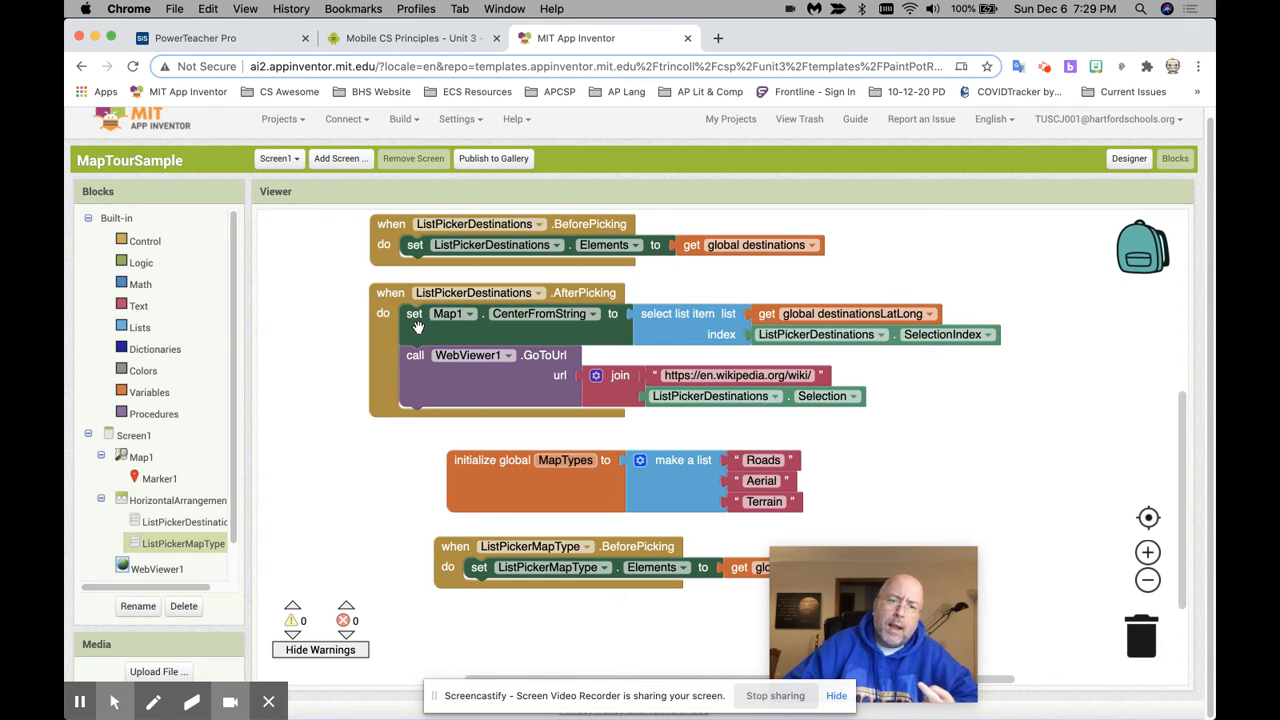
pyautogui.moveTo(448, 470)
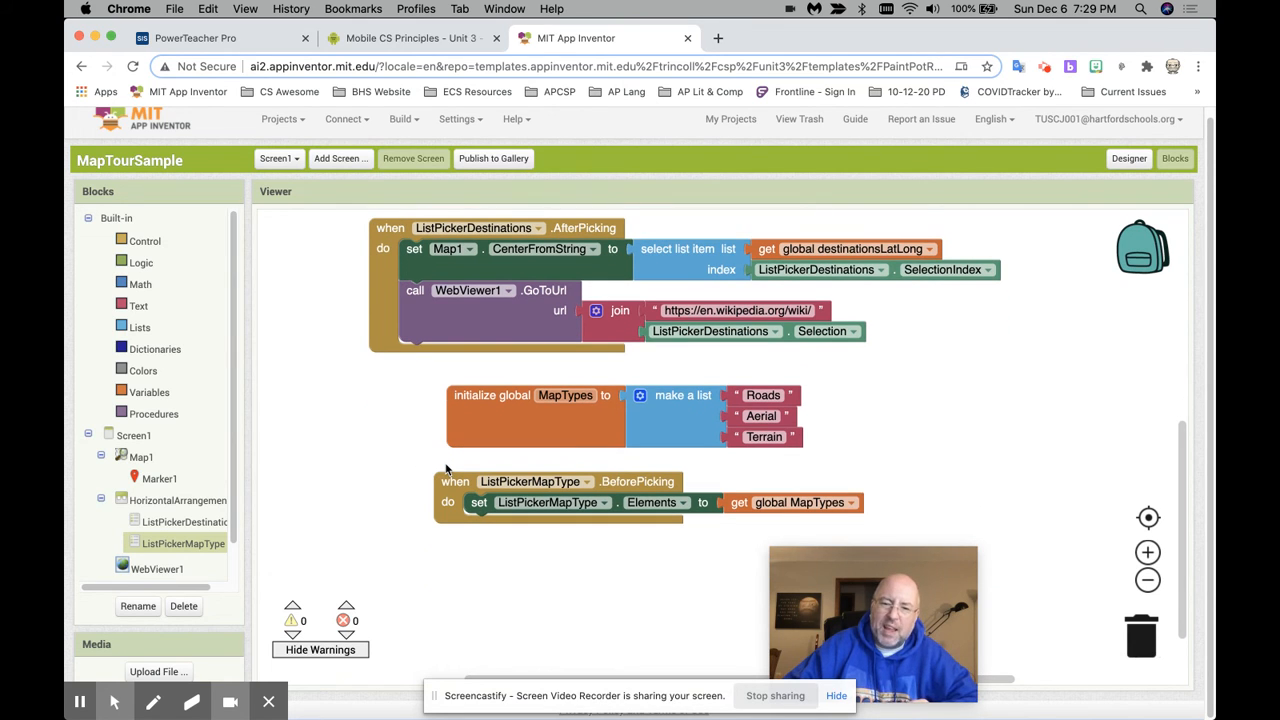
pyautogui.moveTo(280, 404)
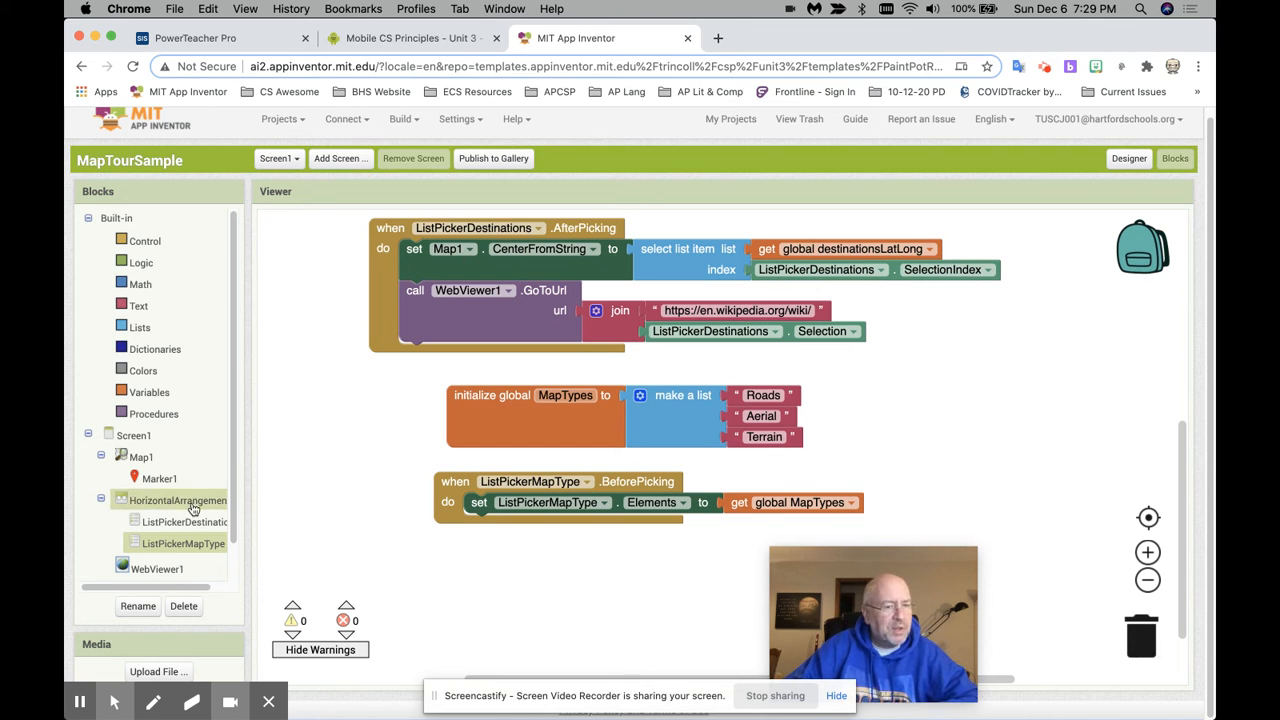
pyautogui.click(184, 544)
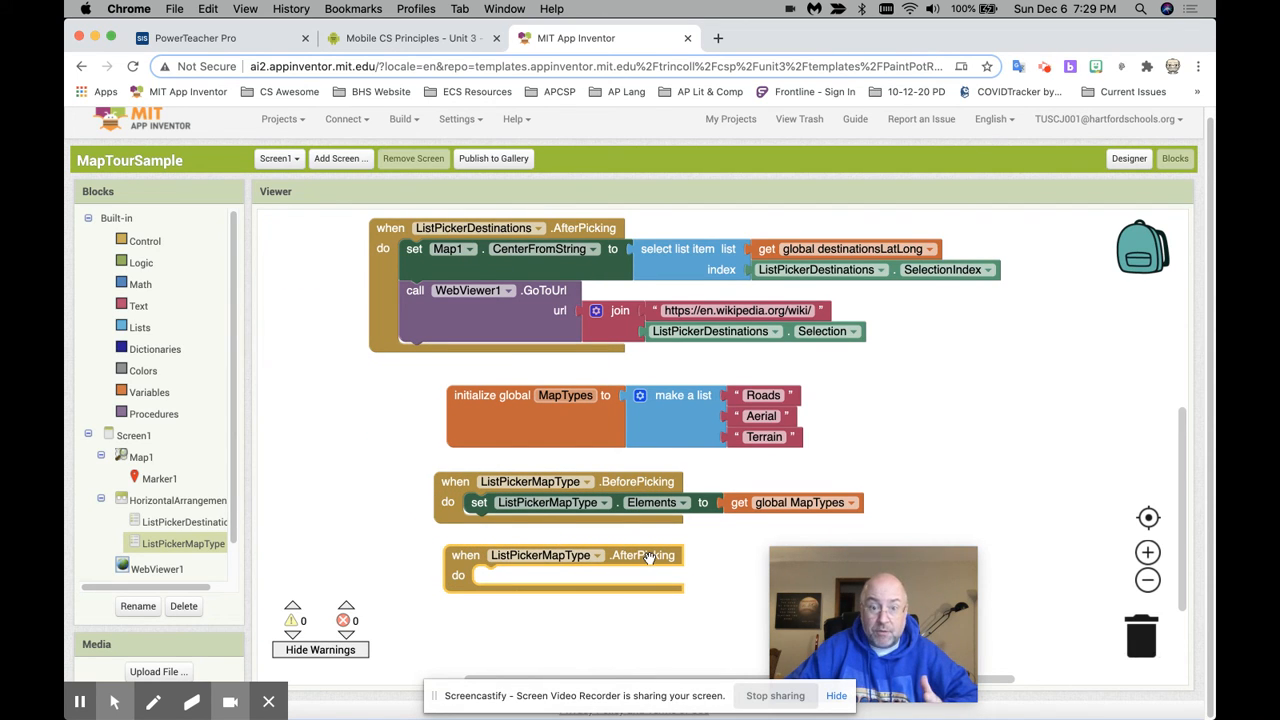
pyautogui.moveTo(464, 500)
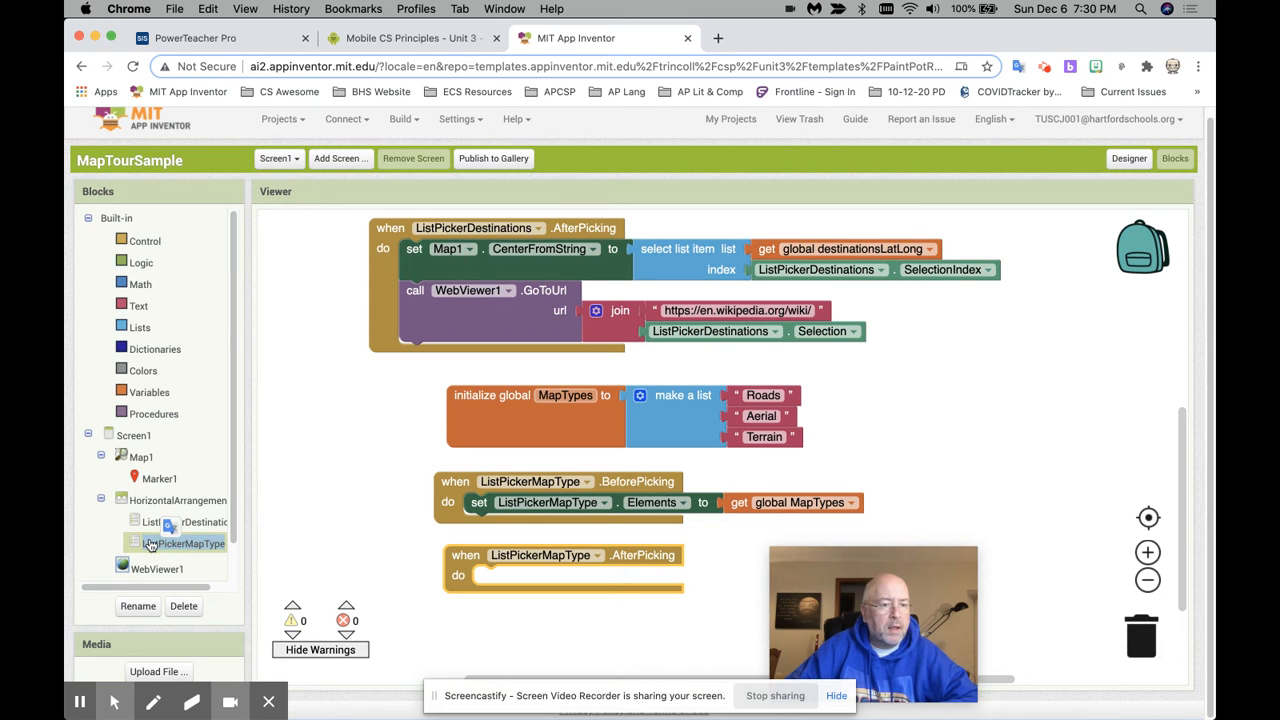
pyautogui.click(184, 544)
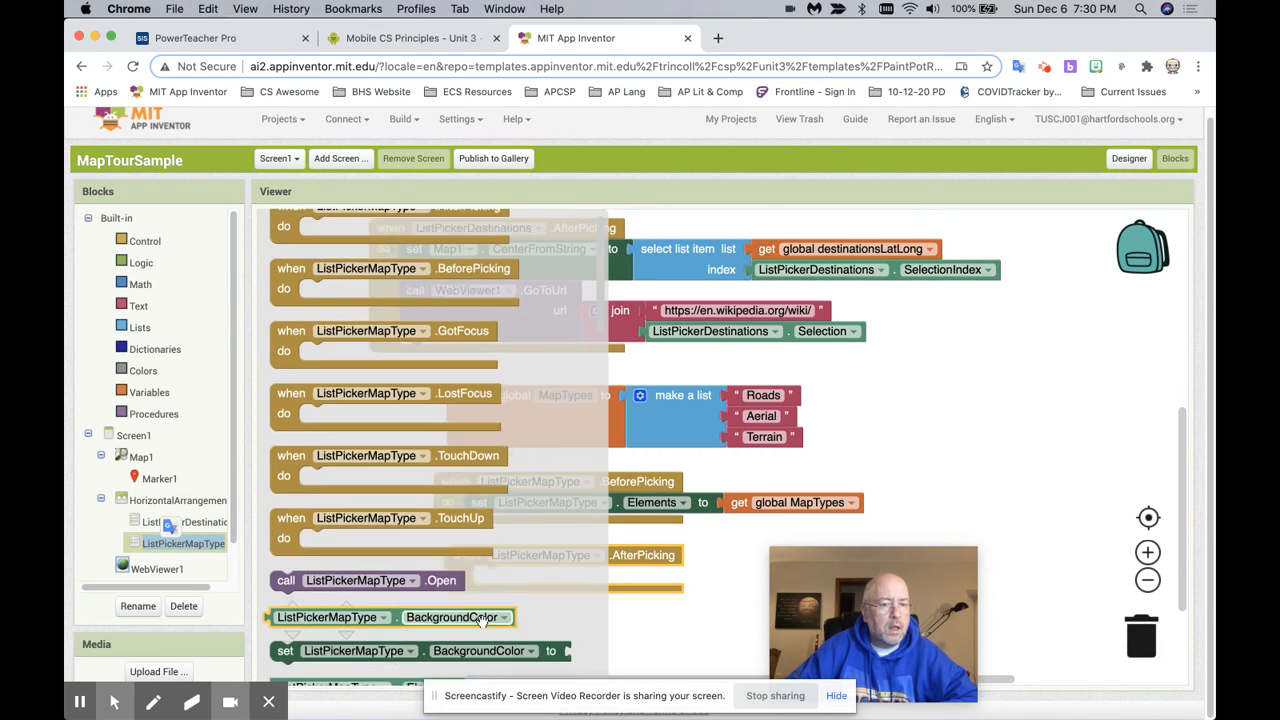
pyautogui.scroll(-3)
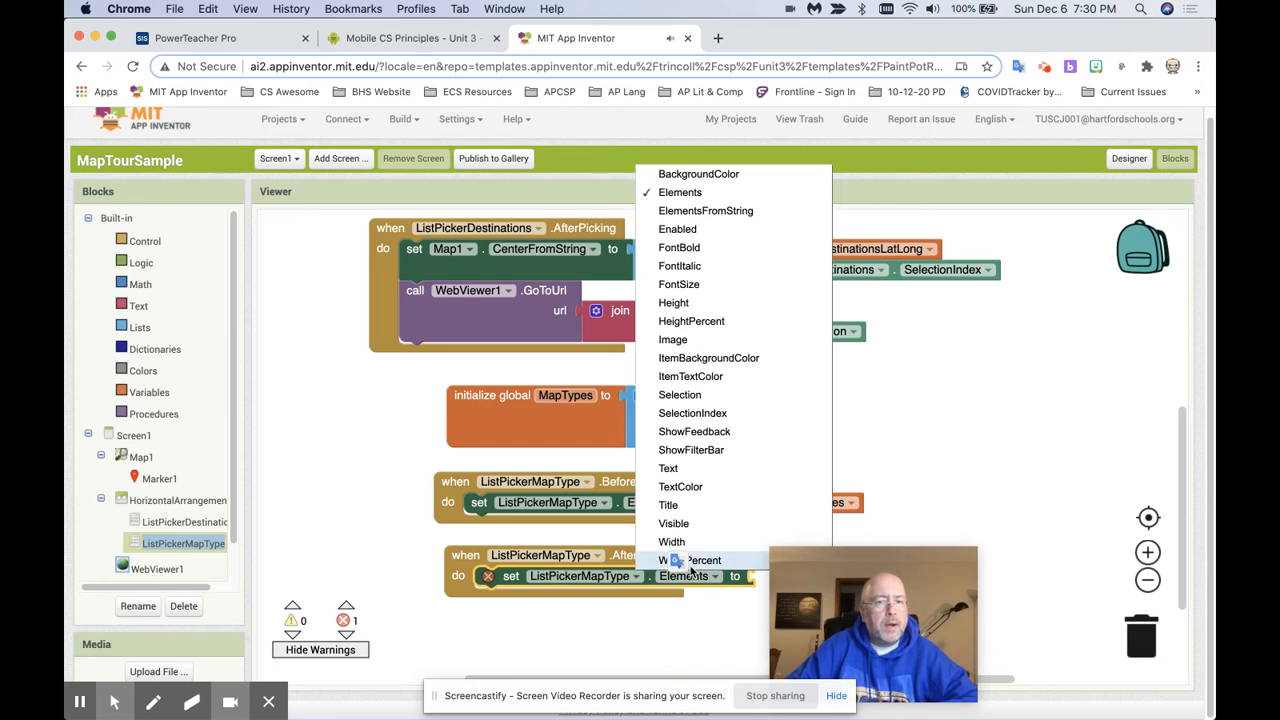
pyautogui.moveTo(732, 248)
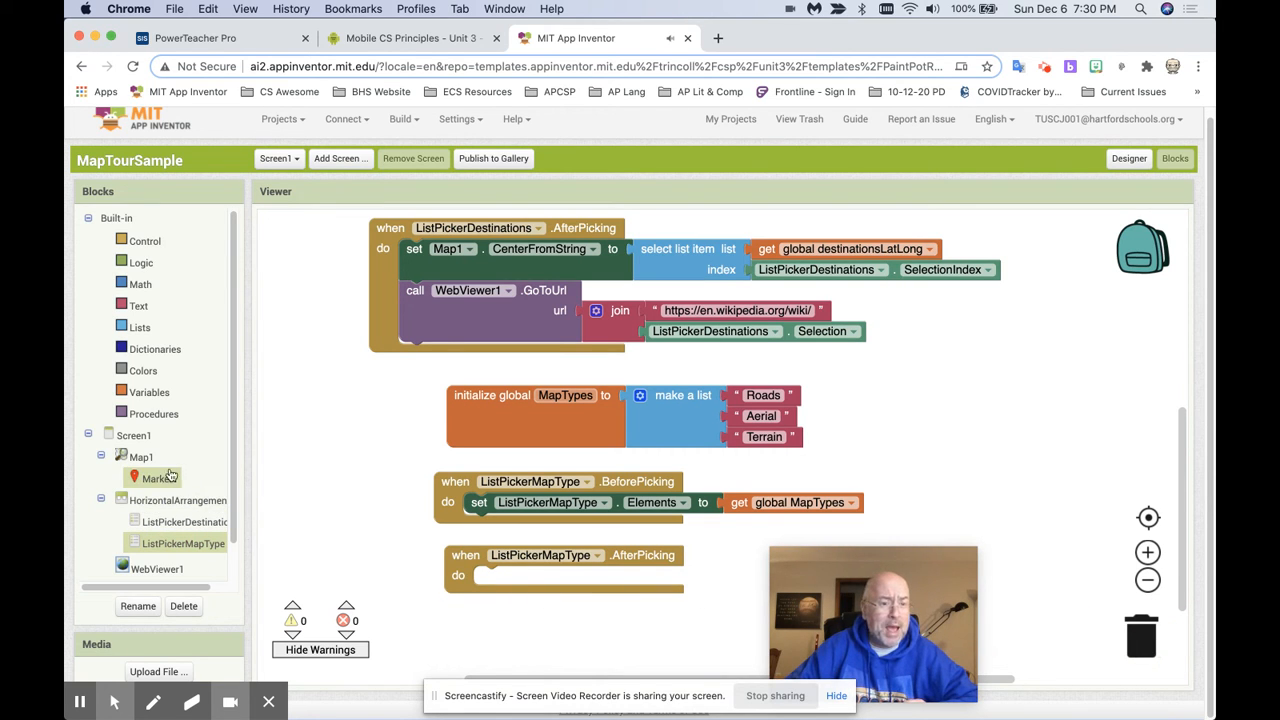
# Inside it, set Map1.MapType with a get global MapTypes block attached
pyautogui.click(140, 456)
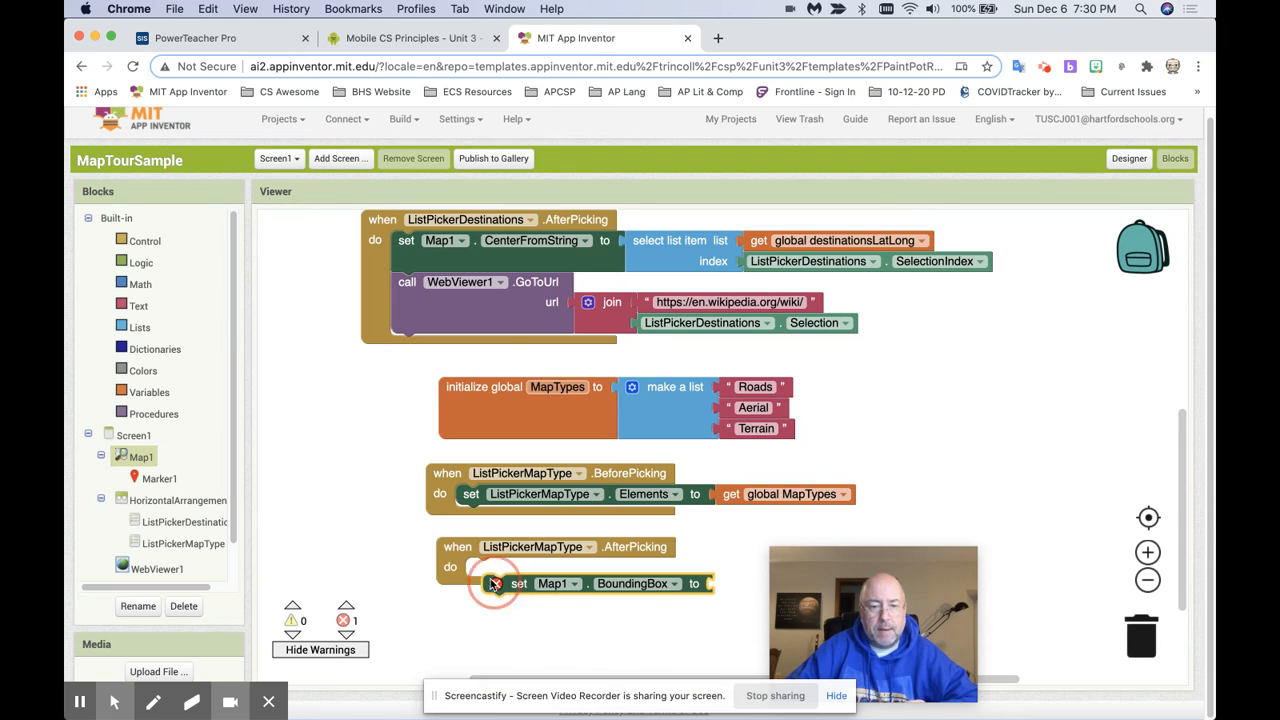
pyautogui.click(658, 584)
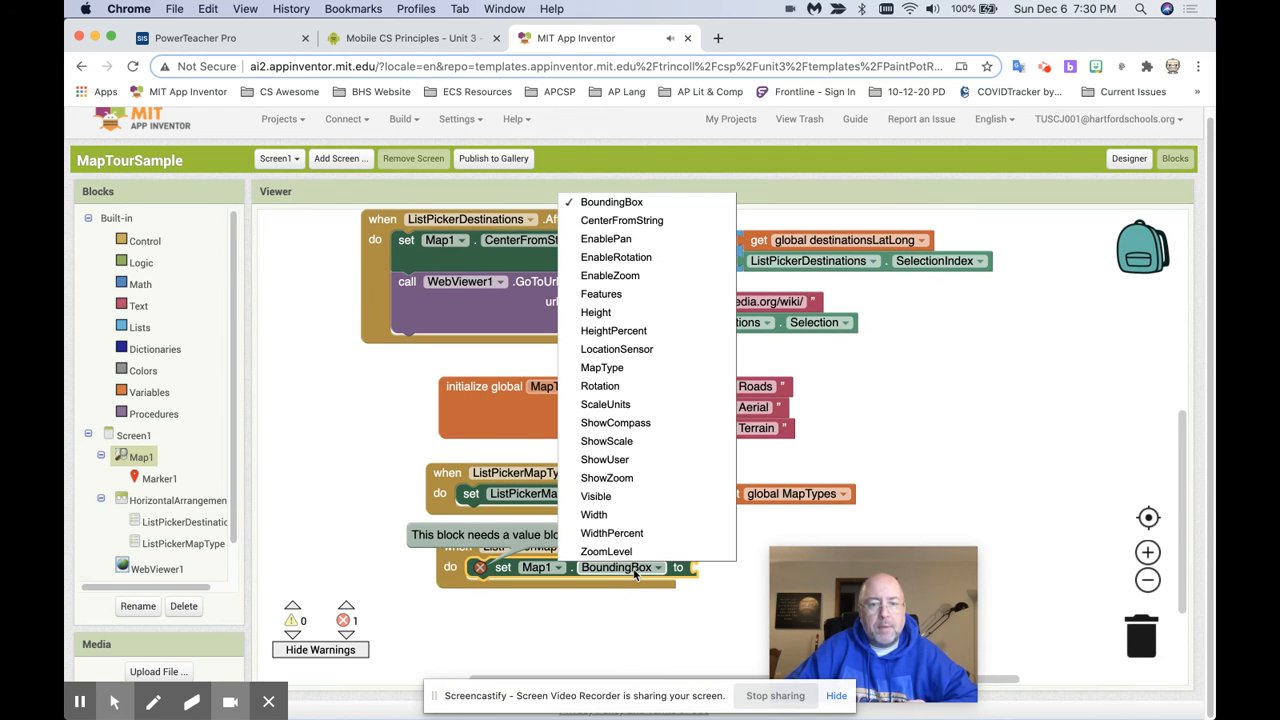
pyautogui.click(602, 368)
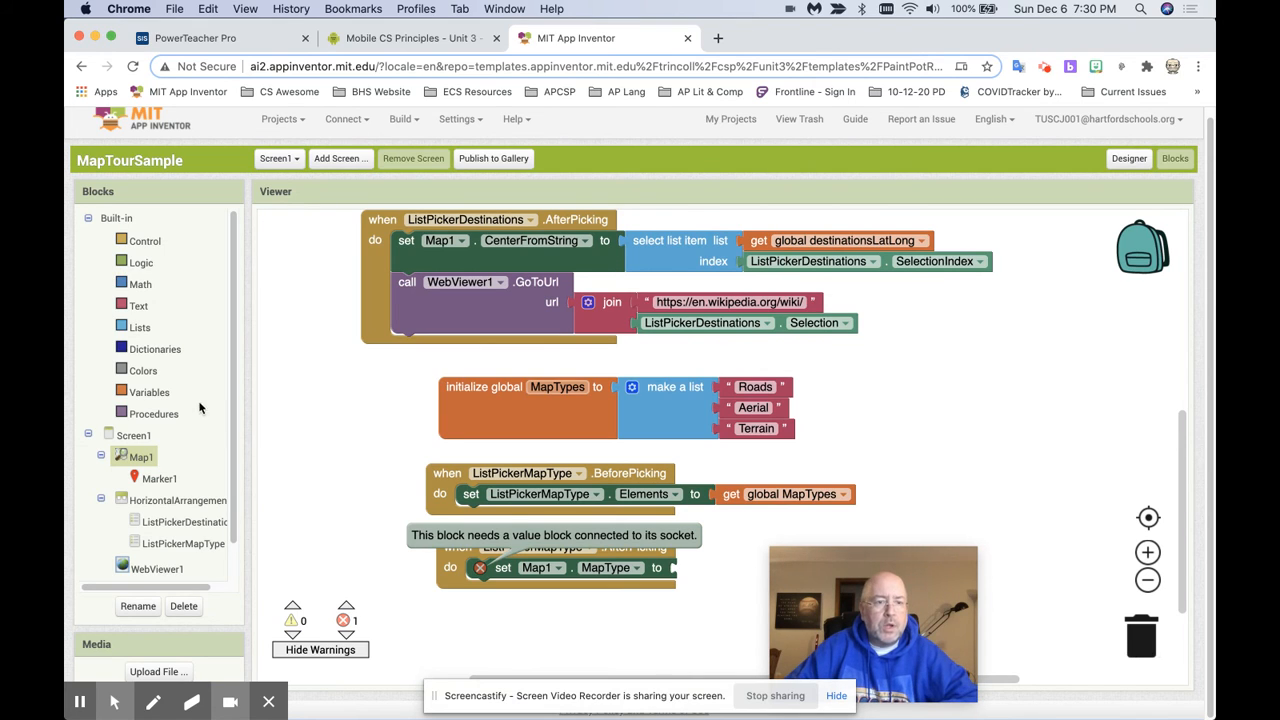
pyautogui.moveTo(158, 464)
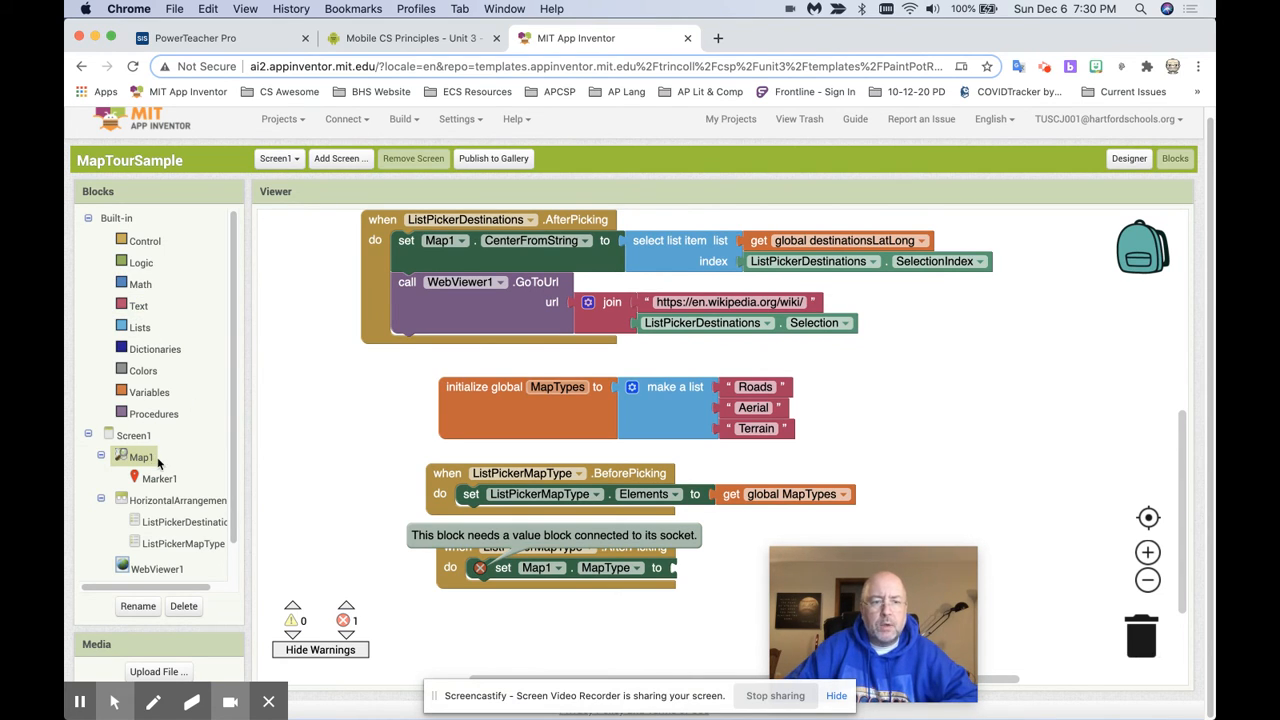
pyautogui.moveTo(304, 472)
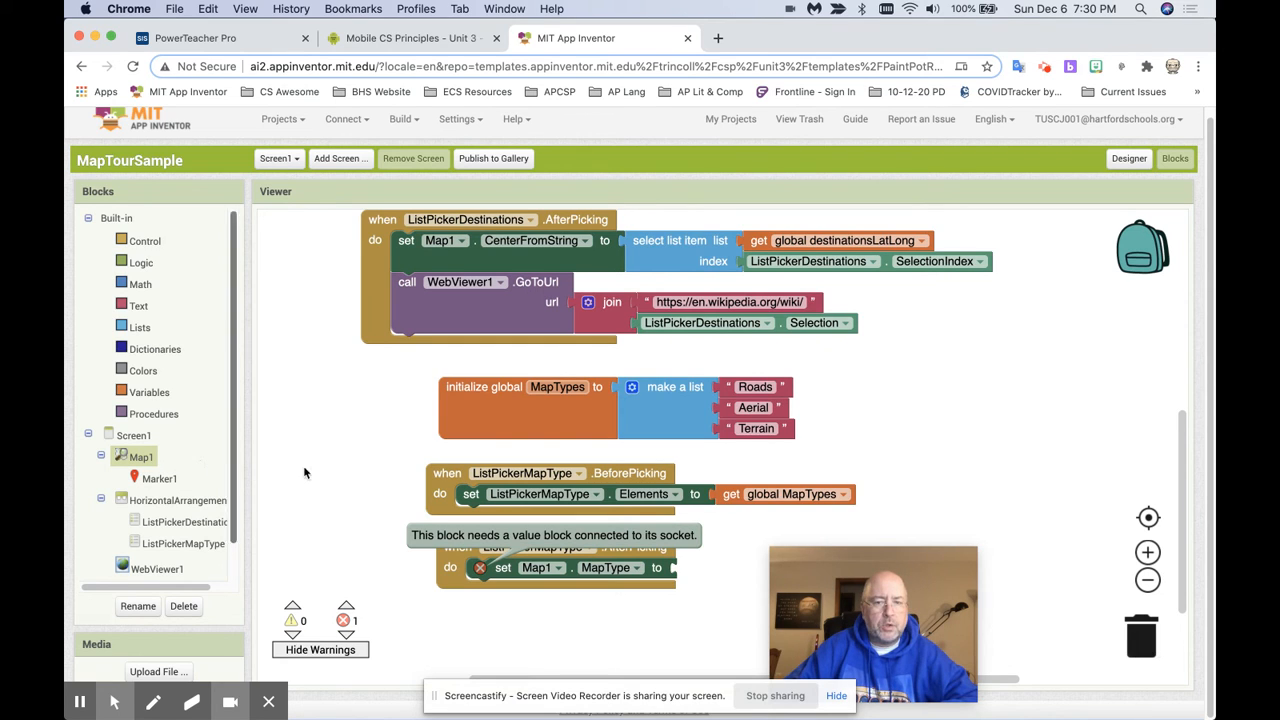
pyautogui.rightClick(790, 492)
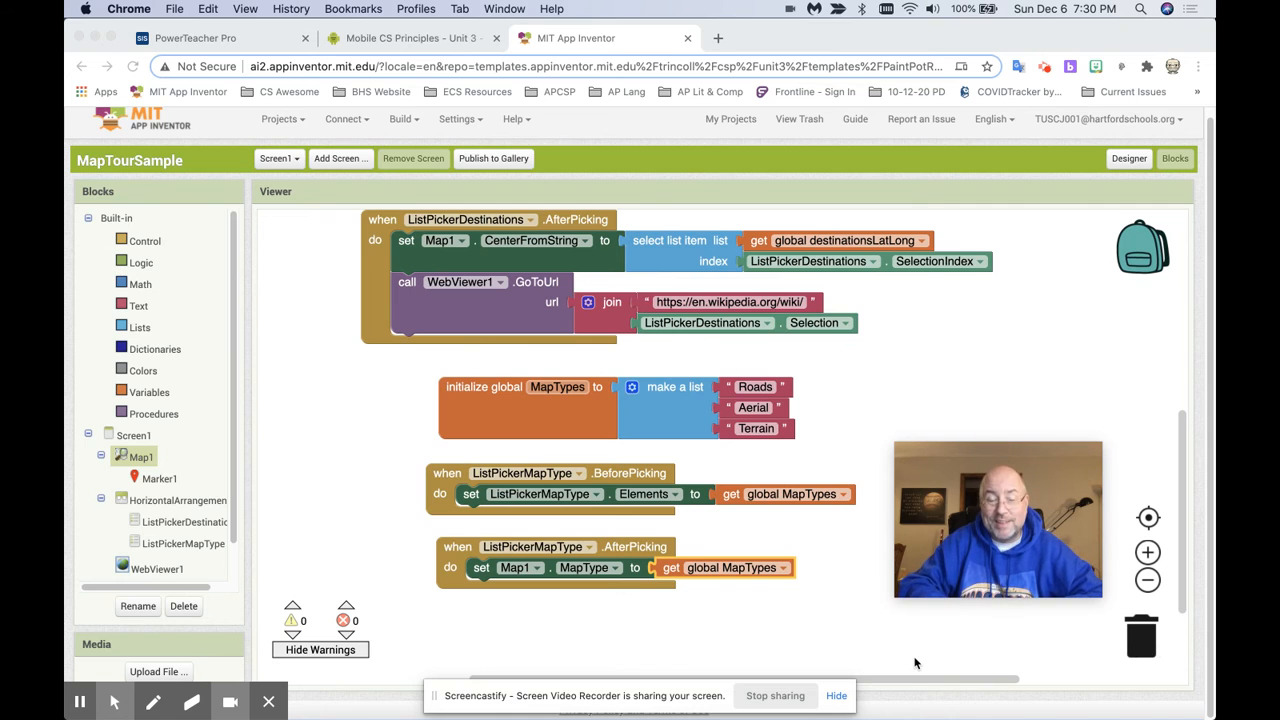
# Check the MapType enhancement instructions on the course page and return to the Map Tour blocks
pyautogui.click(410, 38)
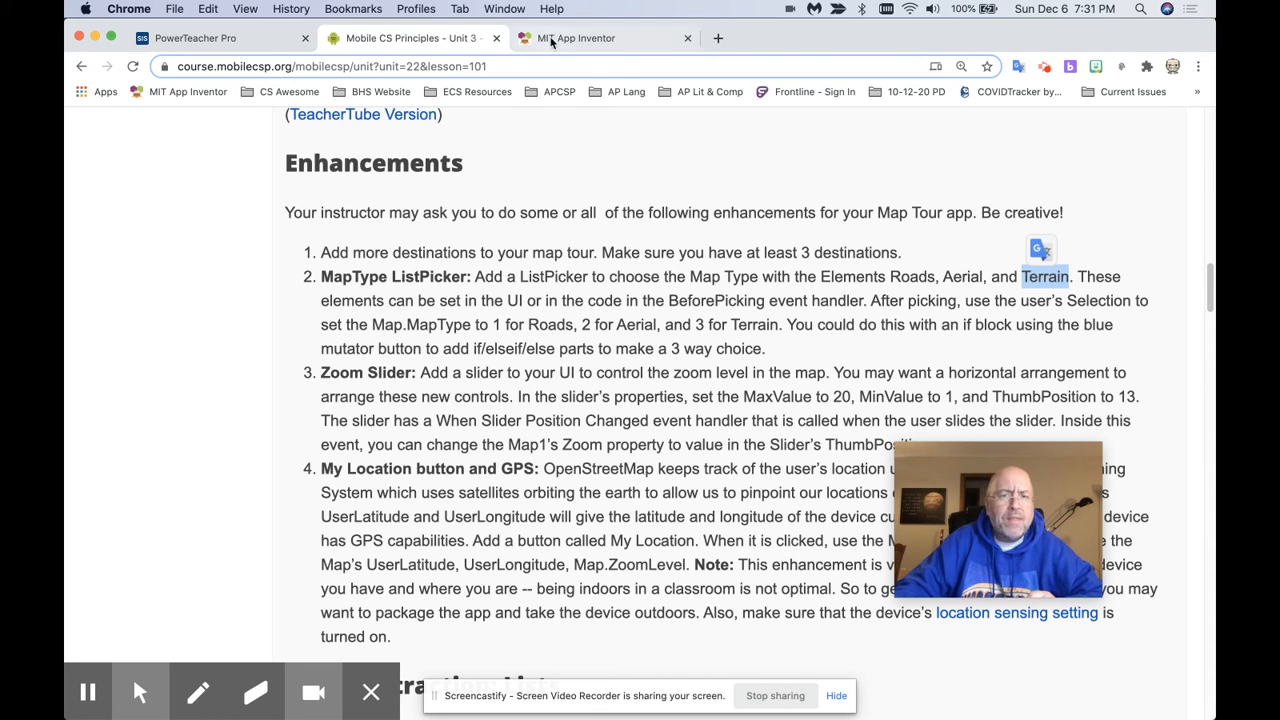
pyautogui.click(578, 38)
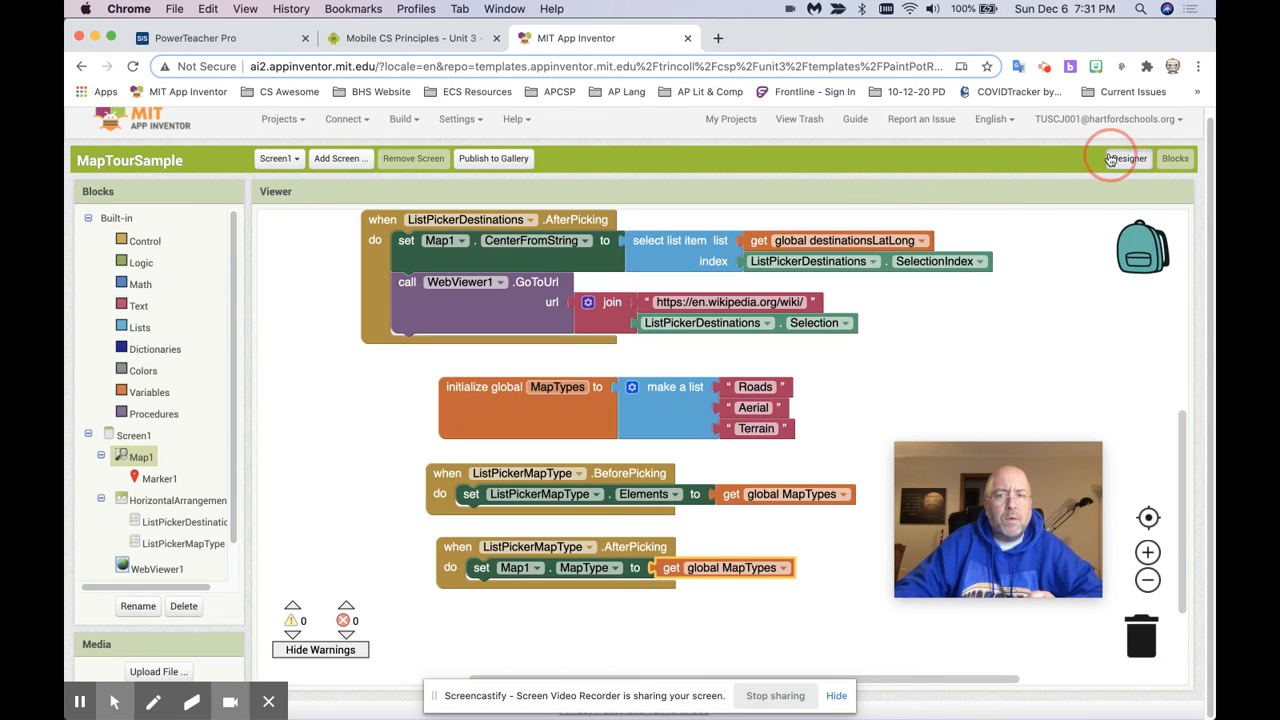
pyautogui.click(1128, 158)
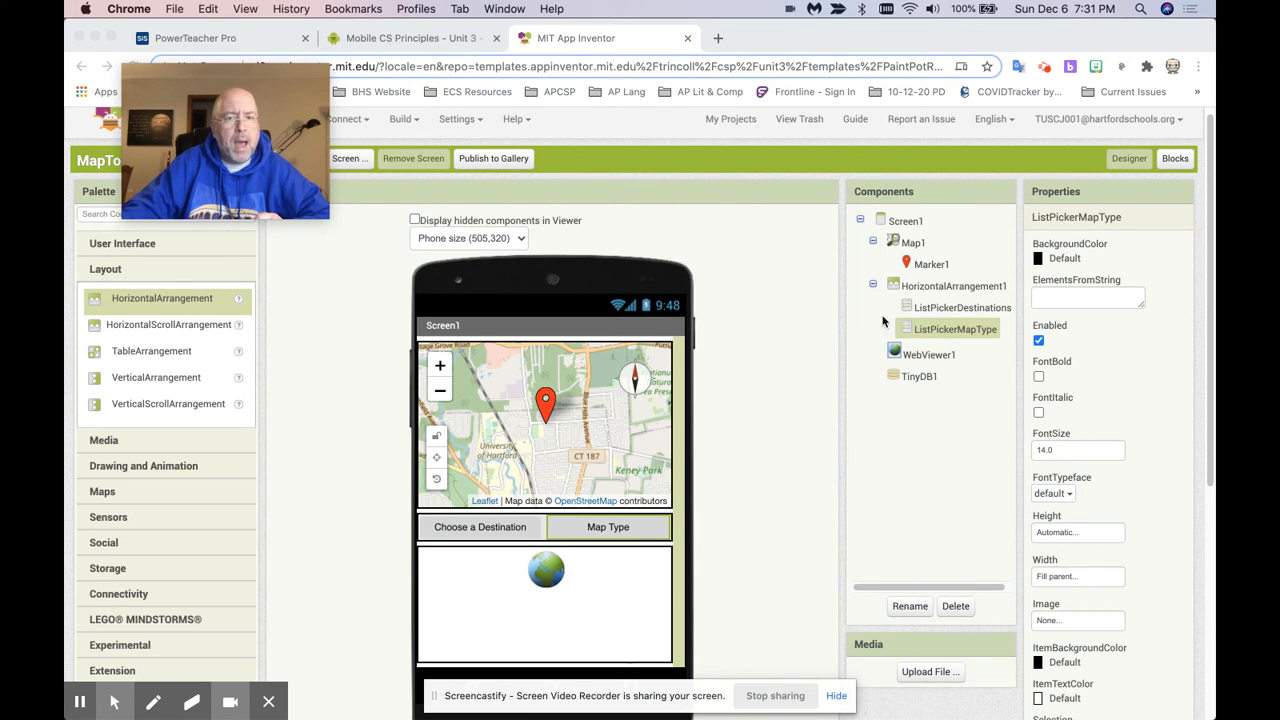
pyautogui.click(912, 242)
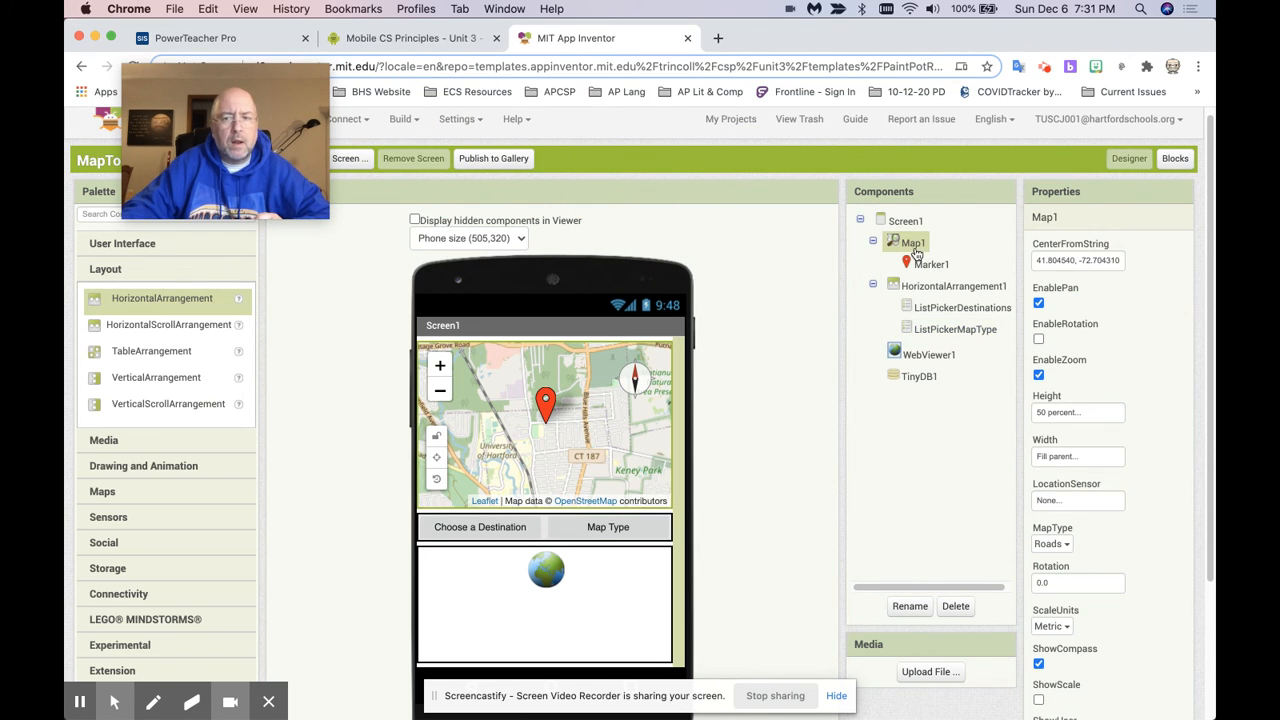
pyautogui.scroll(-3)
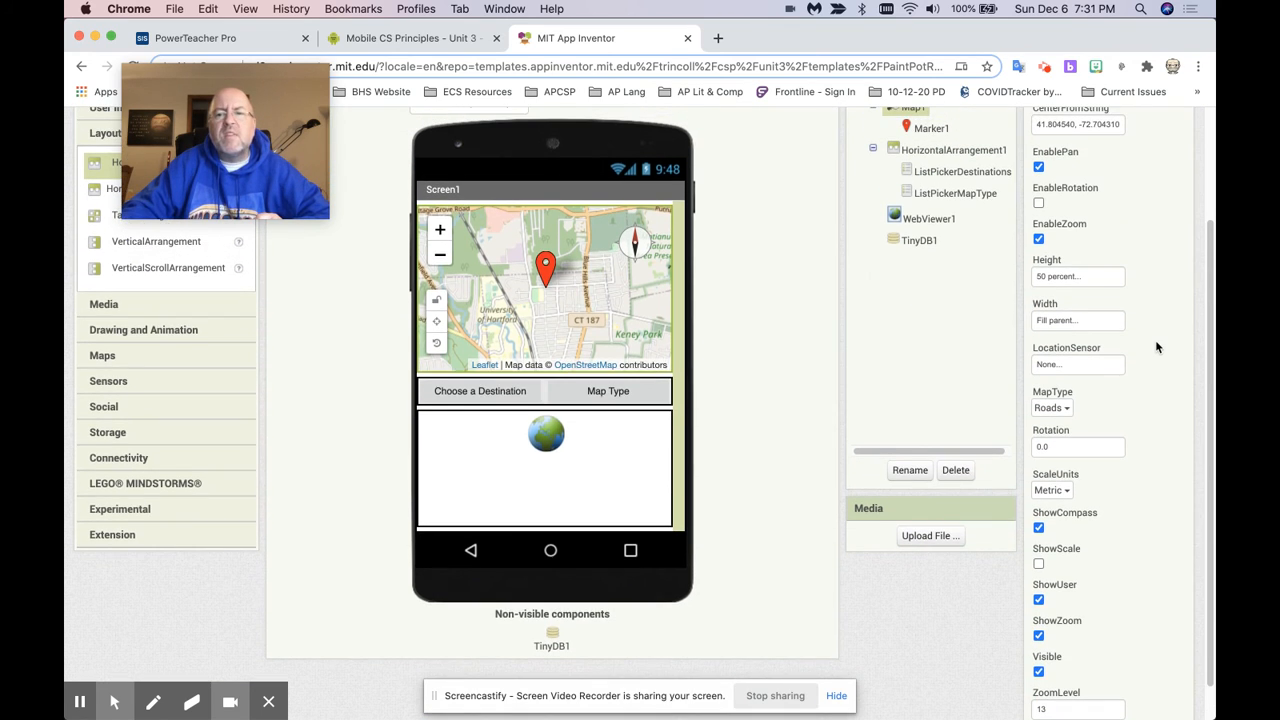
pyautogui.click(1052, 440)
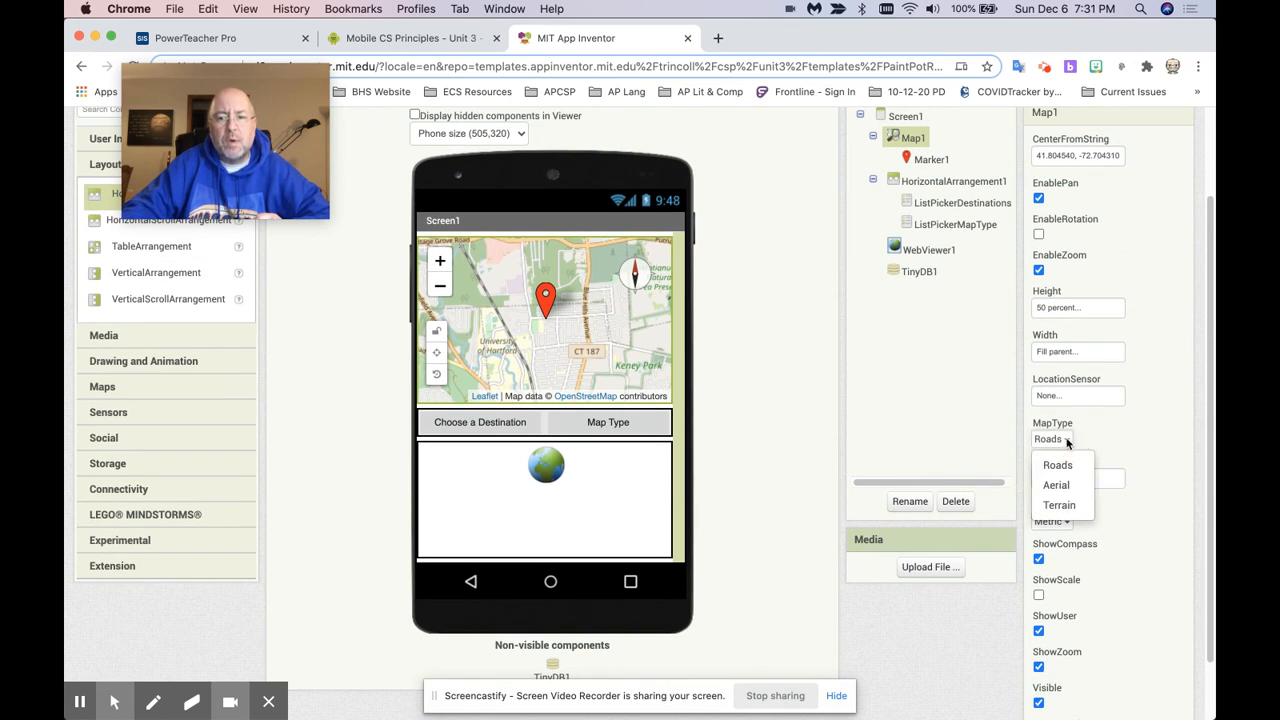
pyautogui.moveTo(1056, 484)
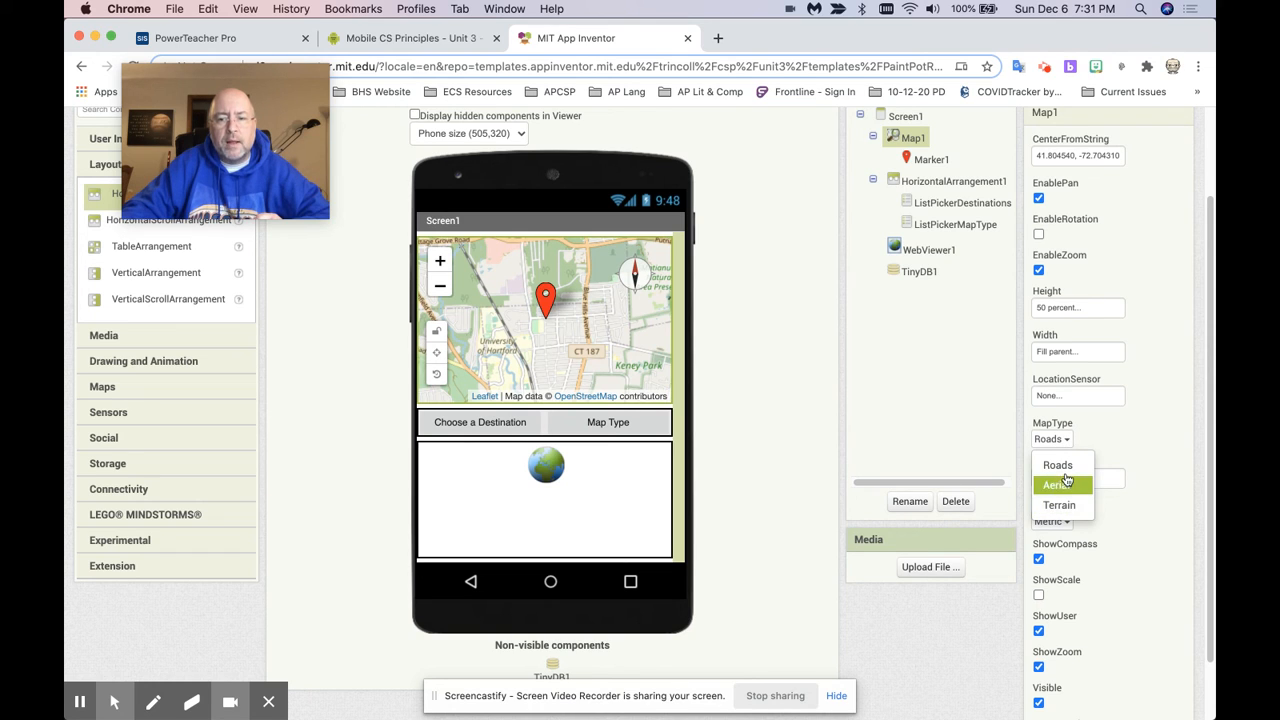
pyautogui.moveTo(1058, 504)
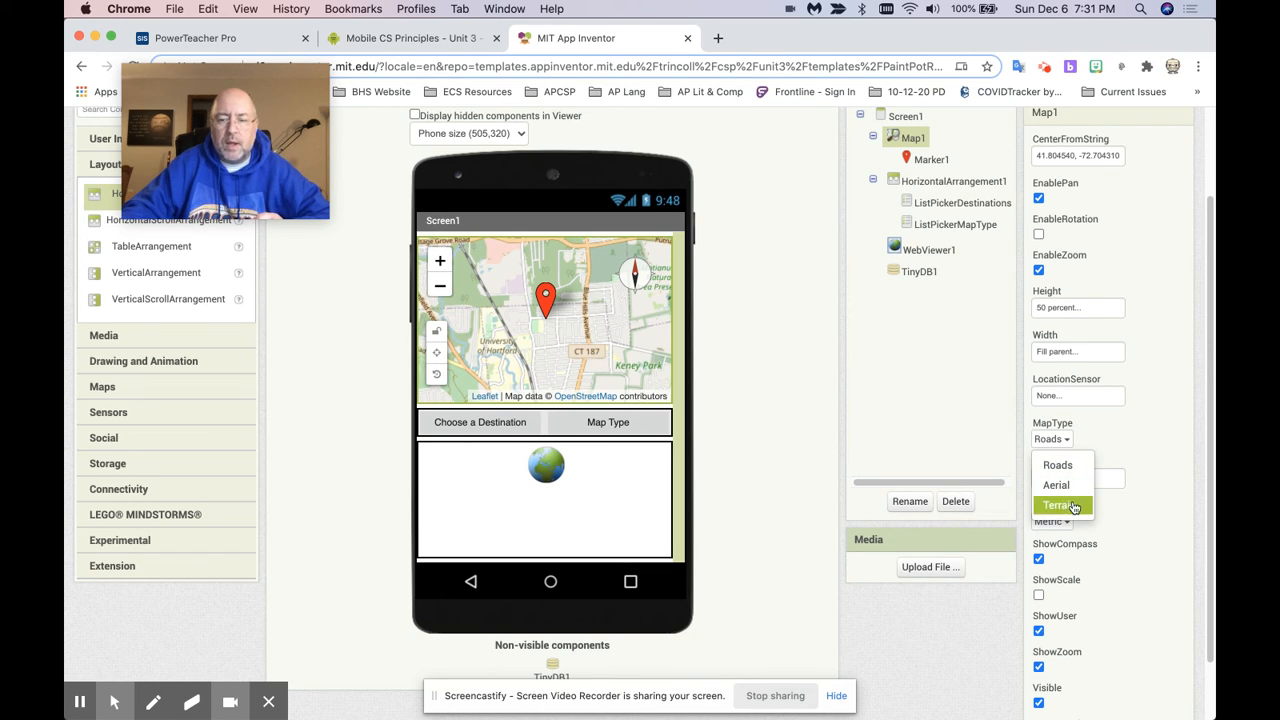
pyautogui.moveTo(1068, 452)
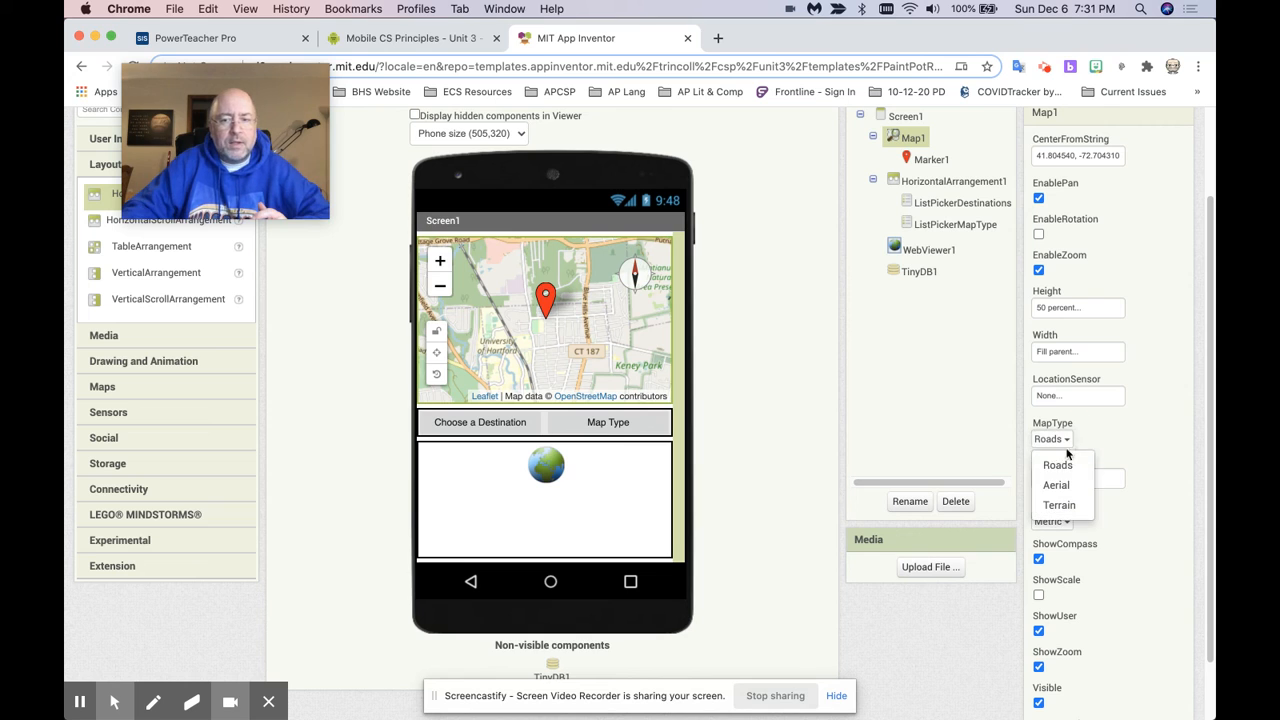
pyautogui.click(1056, 486)
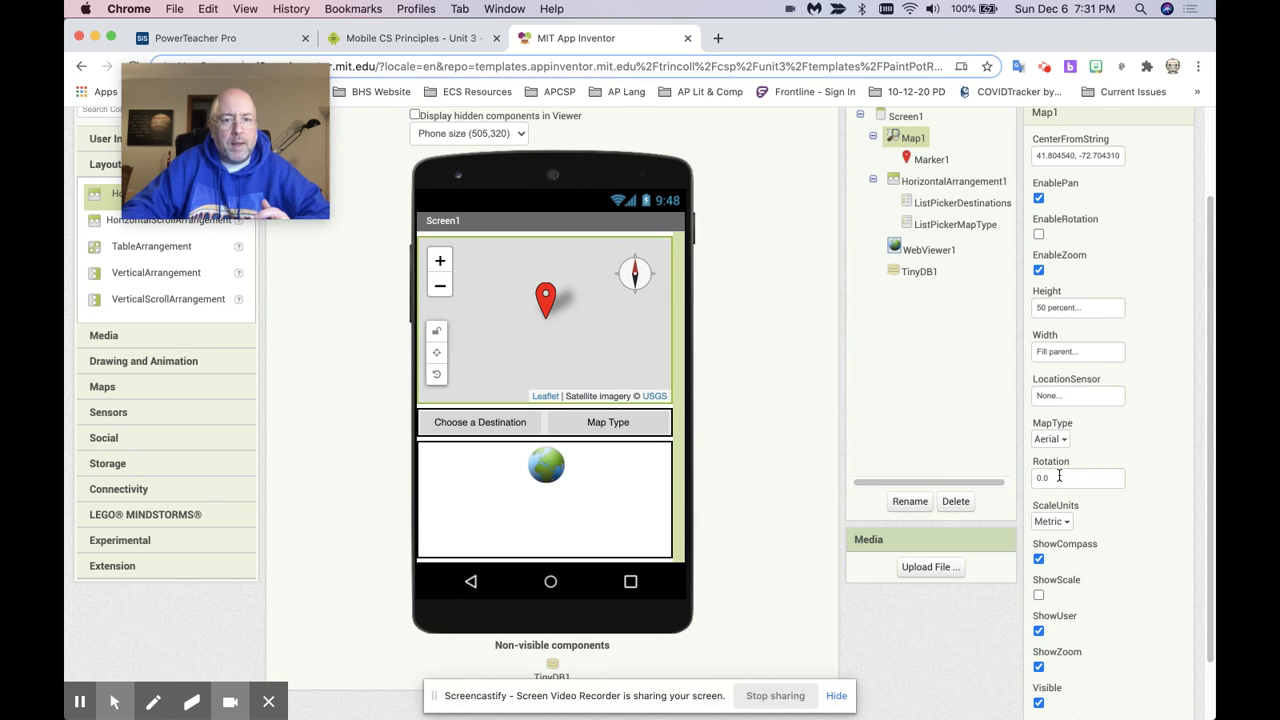
pyautogui.click(1050, 440)
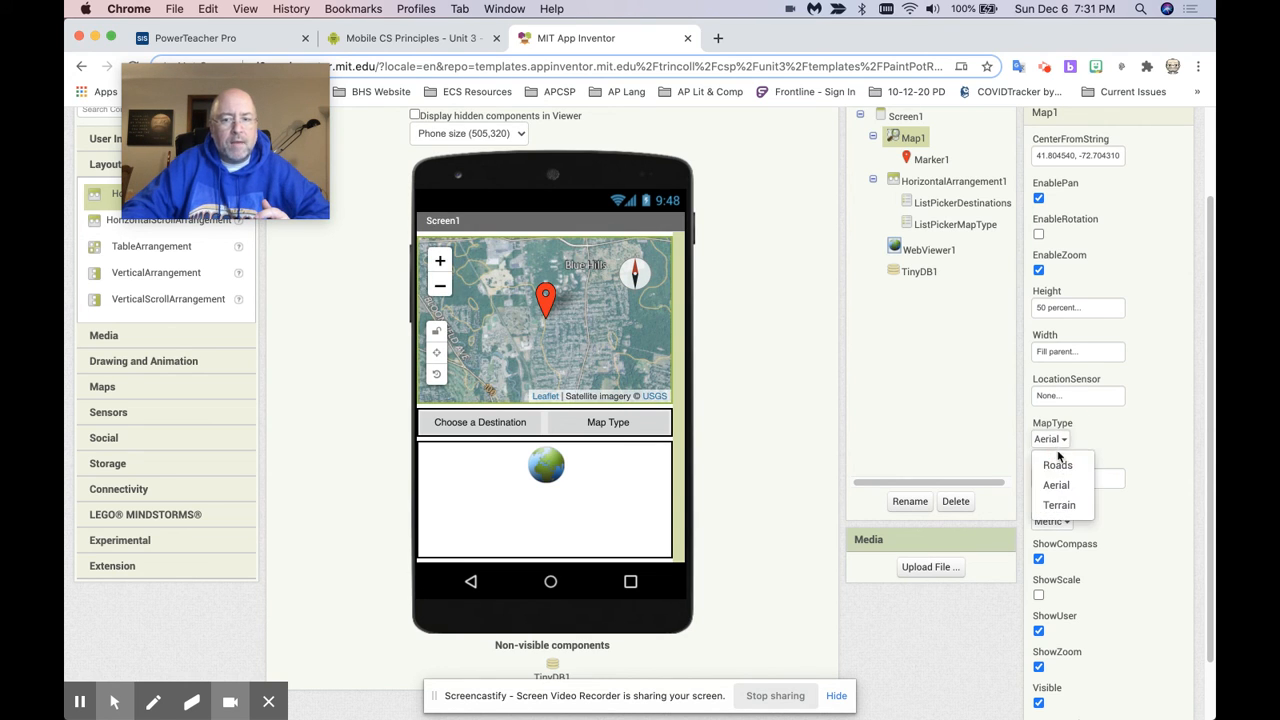
pyautogui.click(1058, 504)
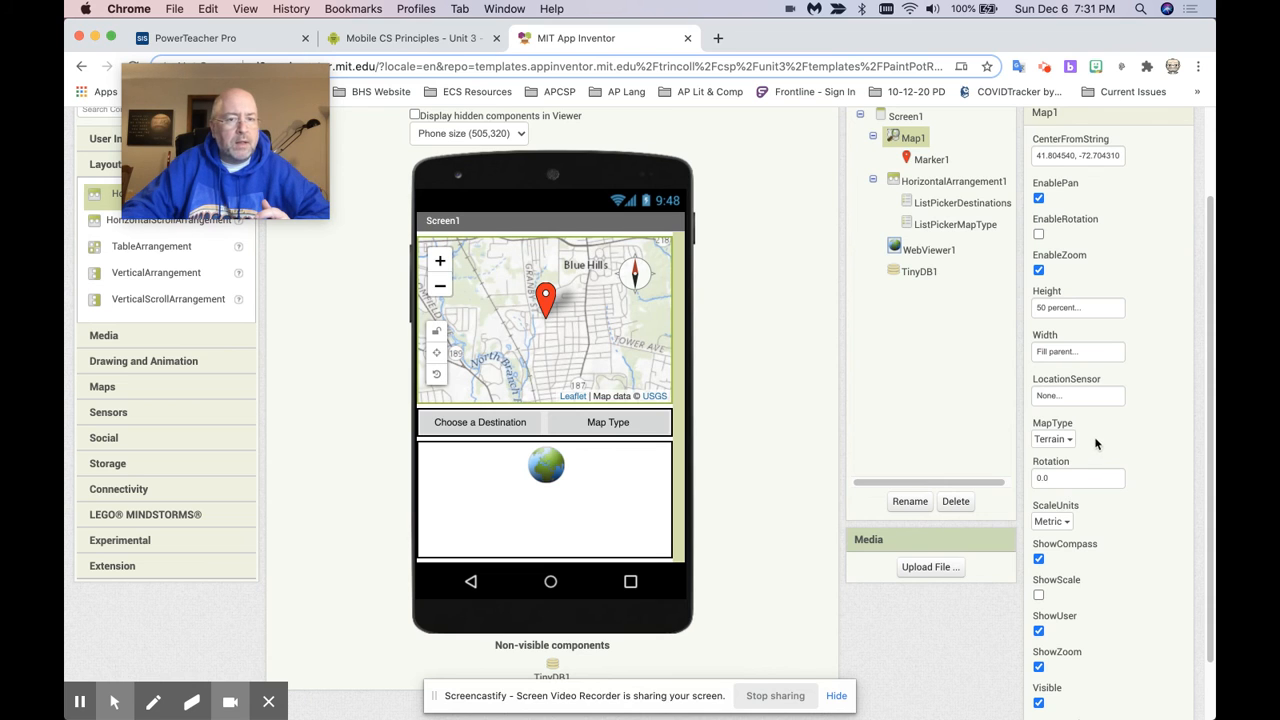
pyautogui.click(1052, 440)
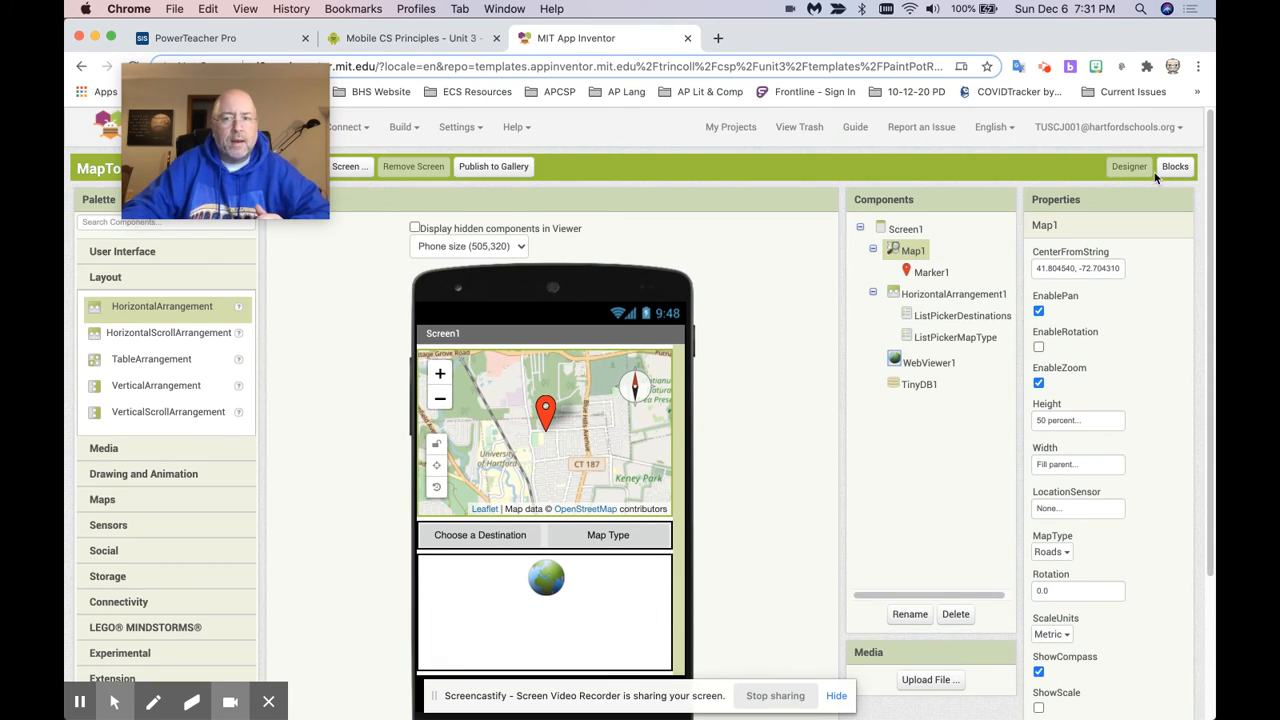
pyautogui.click(1176, 166)
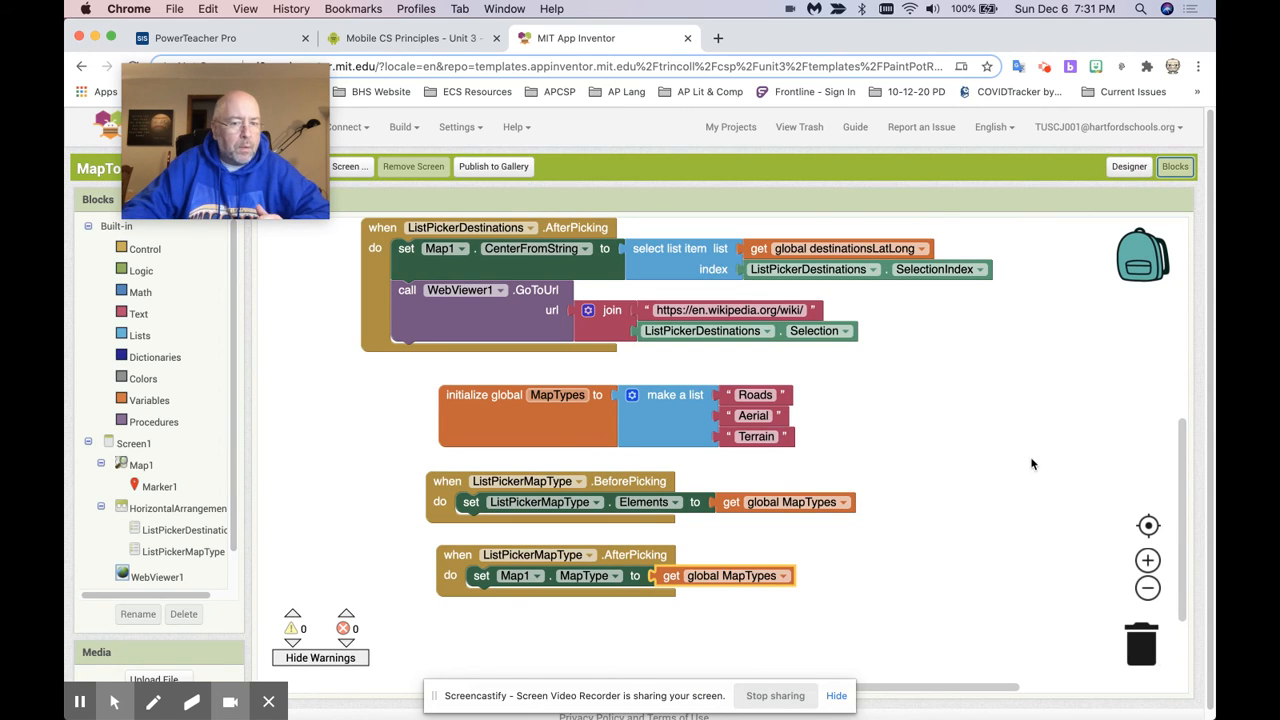
# Replace get global MapTypes in set Map1.MapType with ListPickerMapType.SelectionIndex
pyautogui.moveTo(730, 576); pyautogui.dragTo(1076, 592)
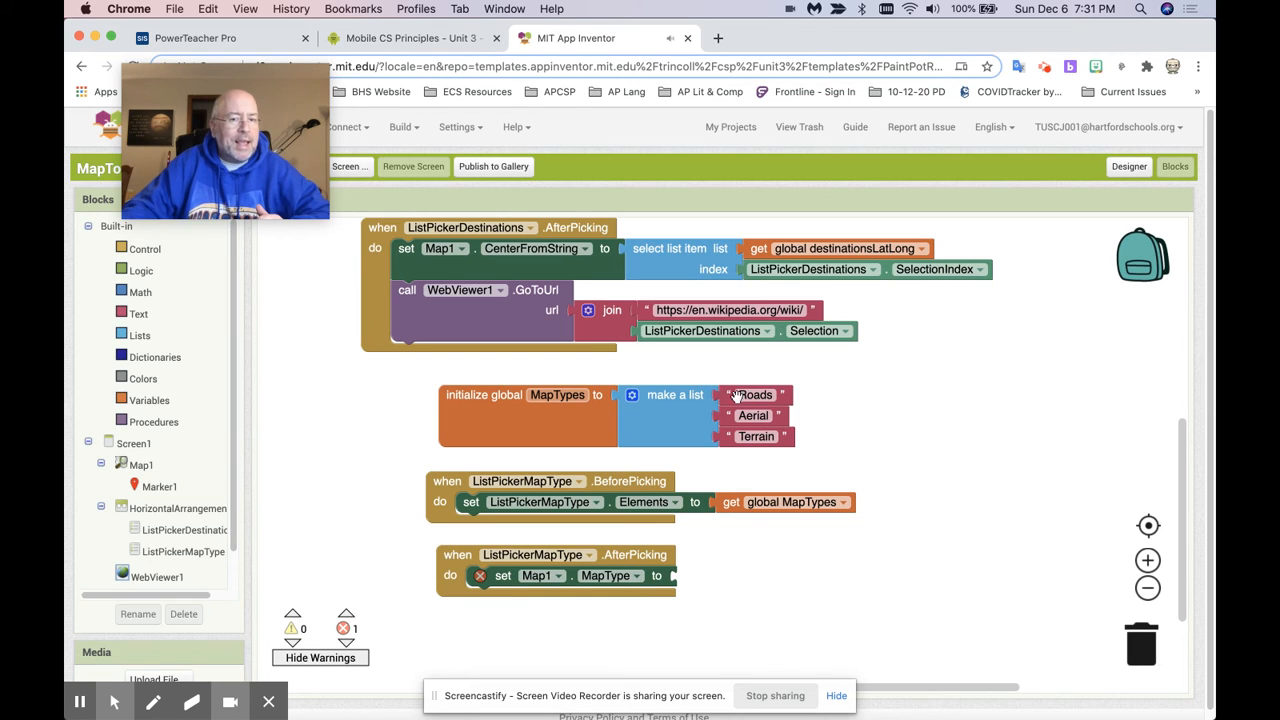
pyautogui.moveTo(752, 394)
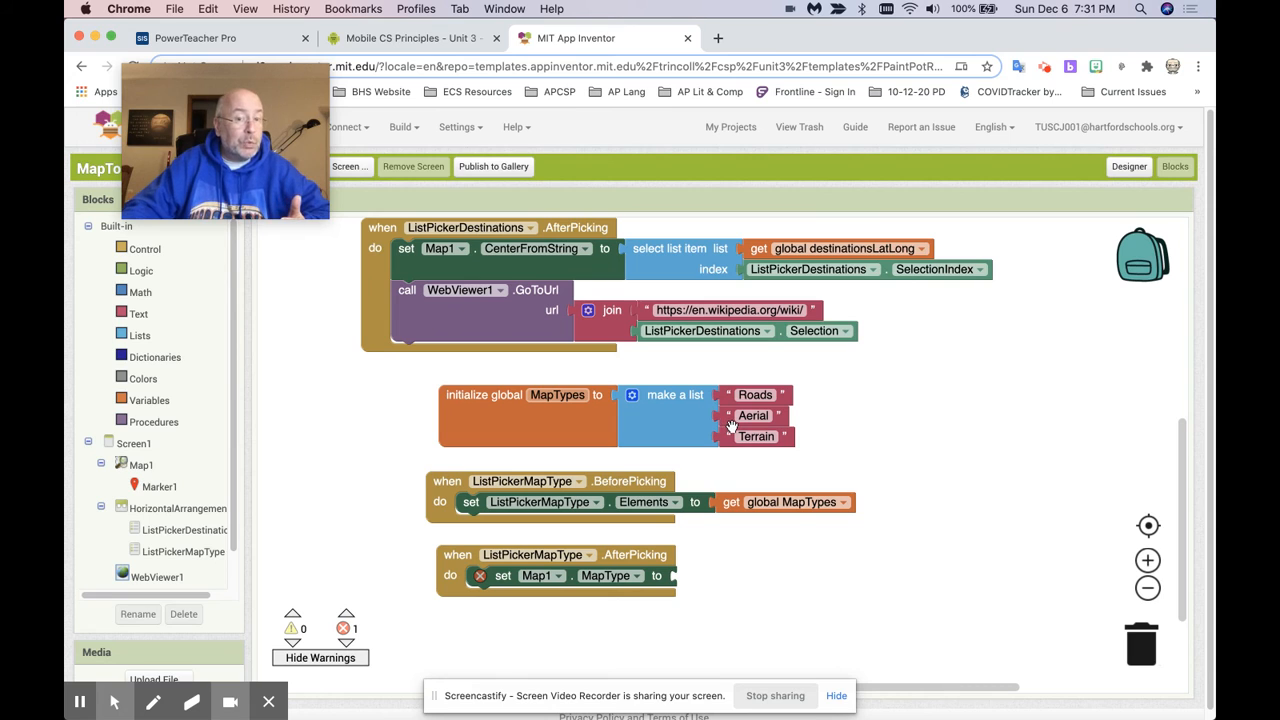
pyautogui.moveTo(716, 432)
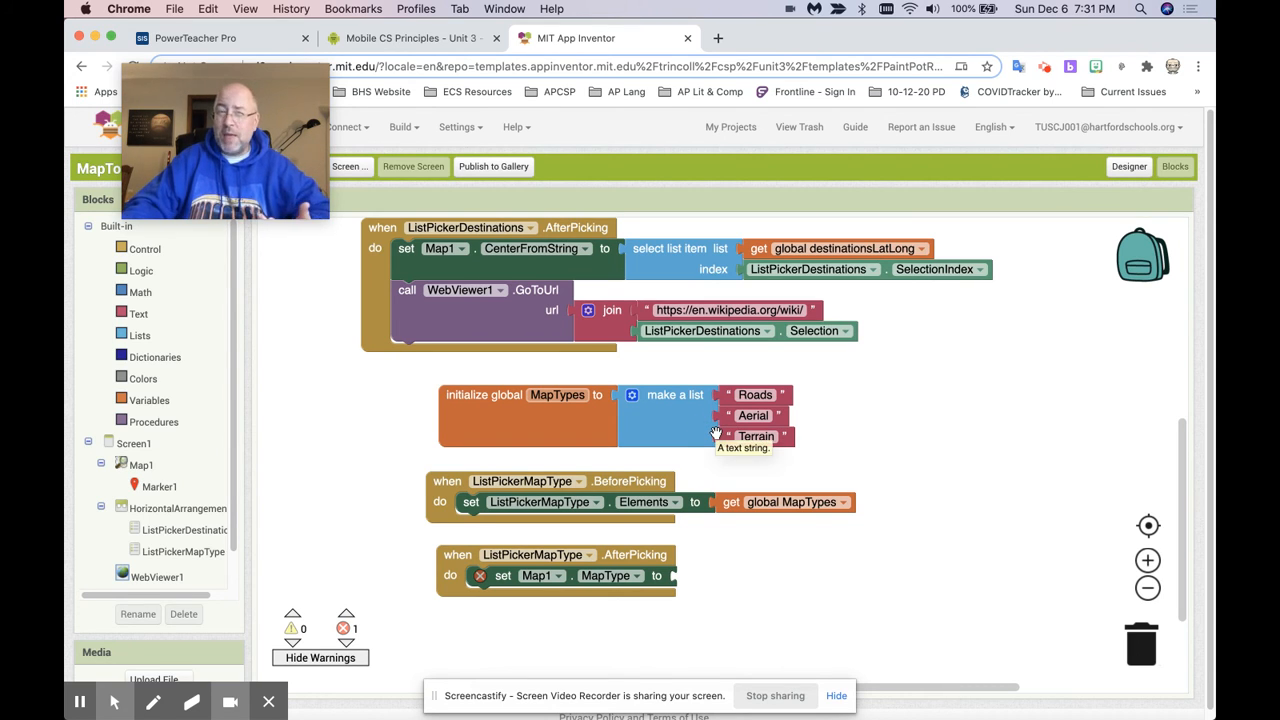
pyautogui.moveTo(216, 528)
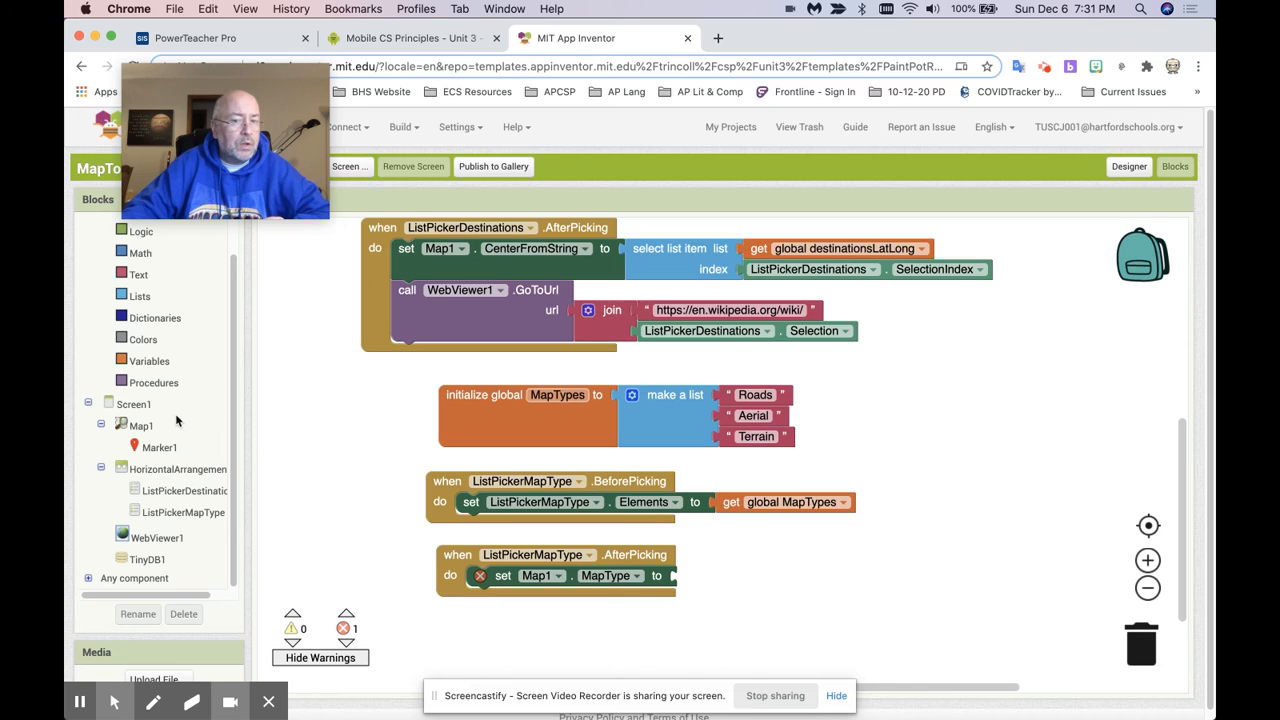
pyautogui.moveTo(322, 456)
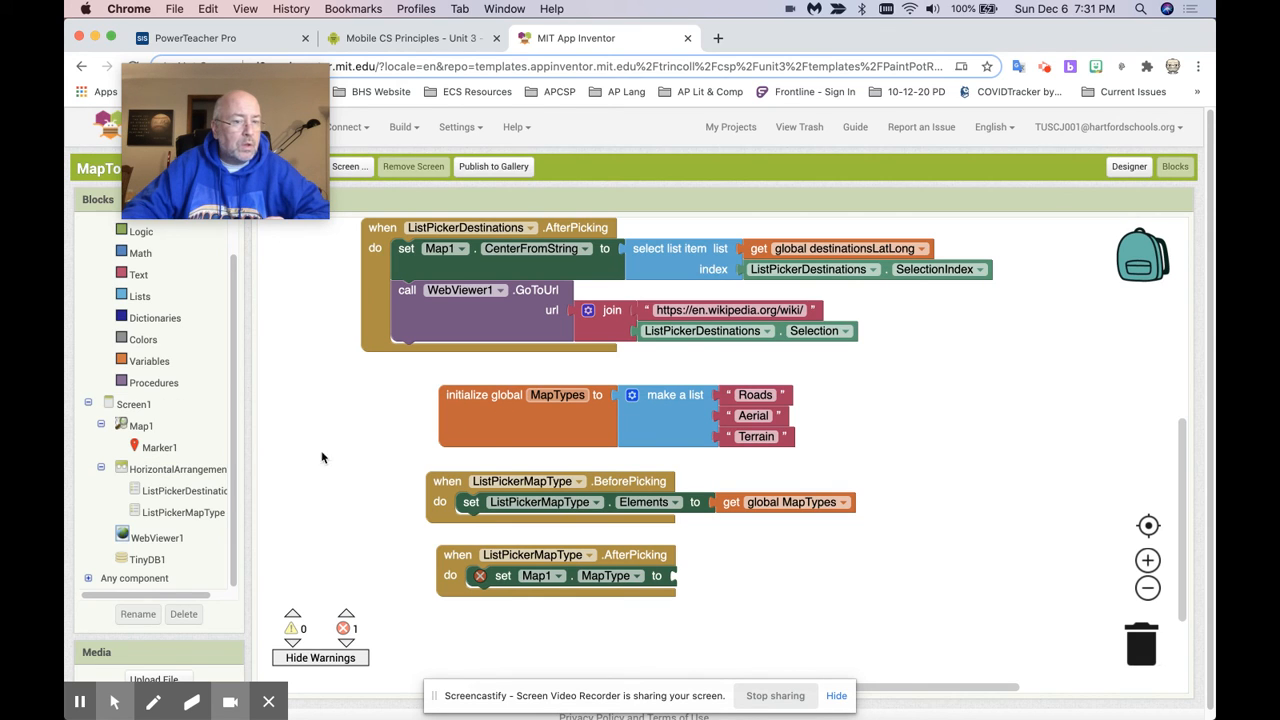
pyautogui.click(184, 512)
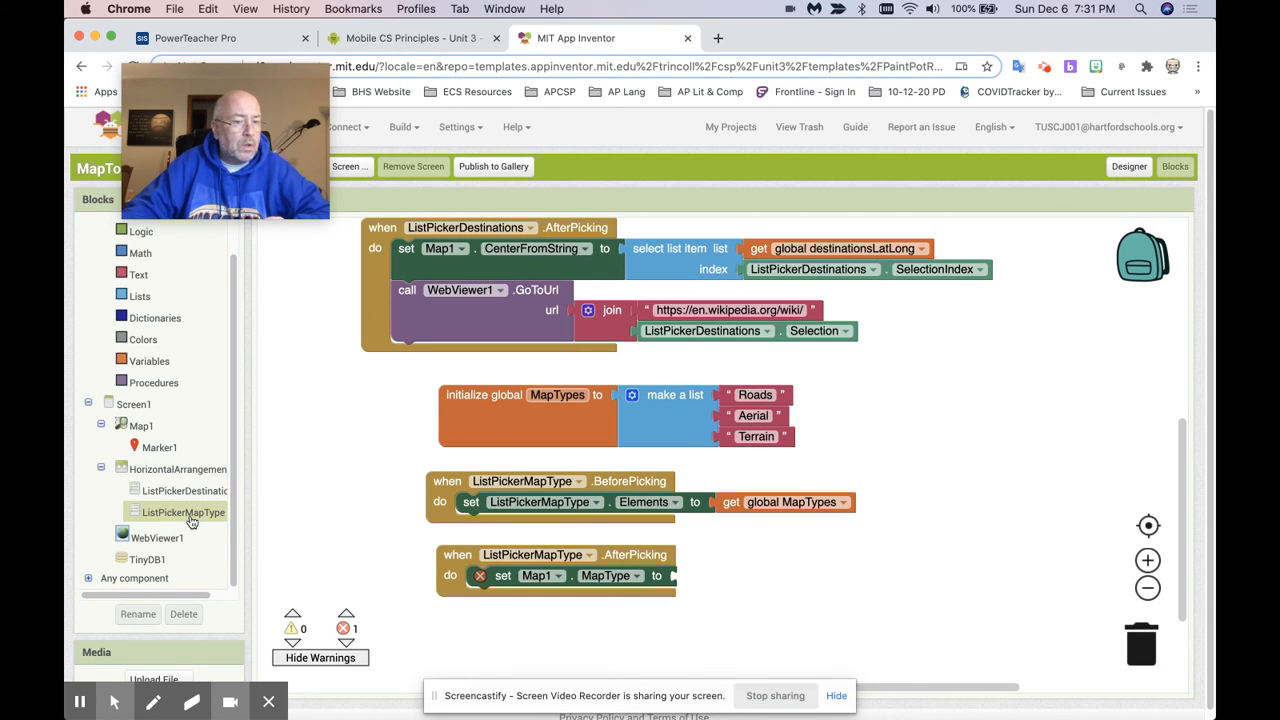
pyautogui.click(184, 512)
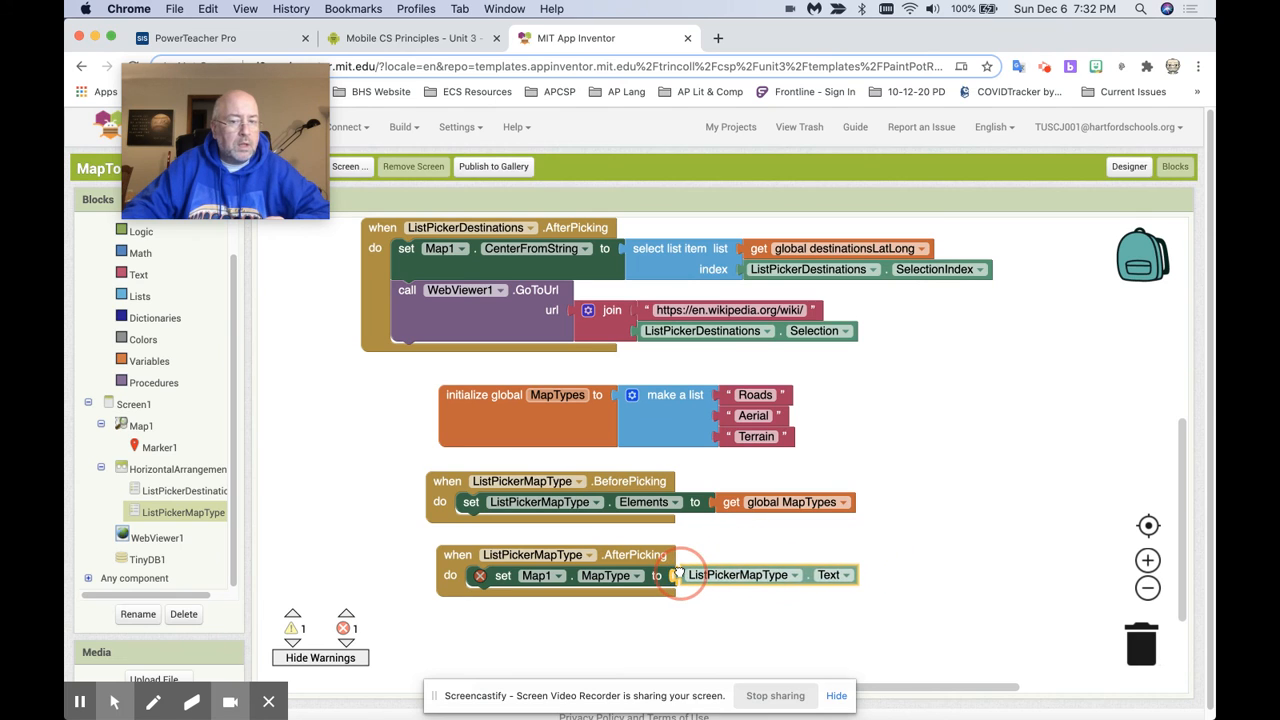
pyautogui.click(832, 576)
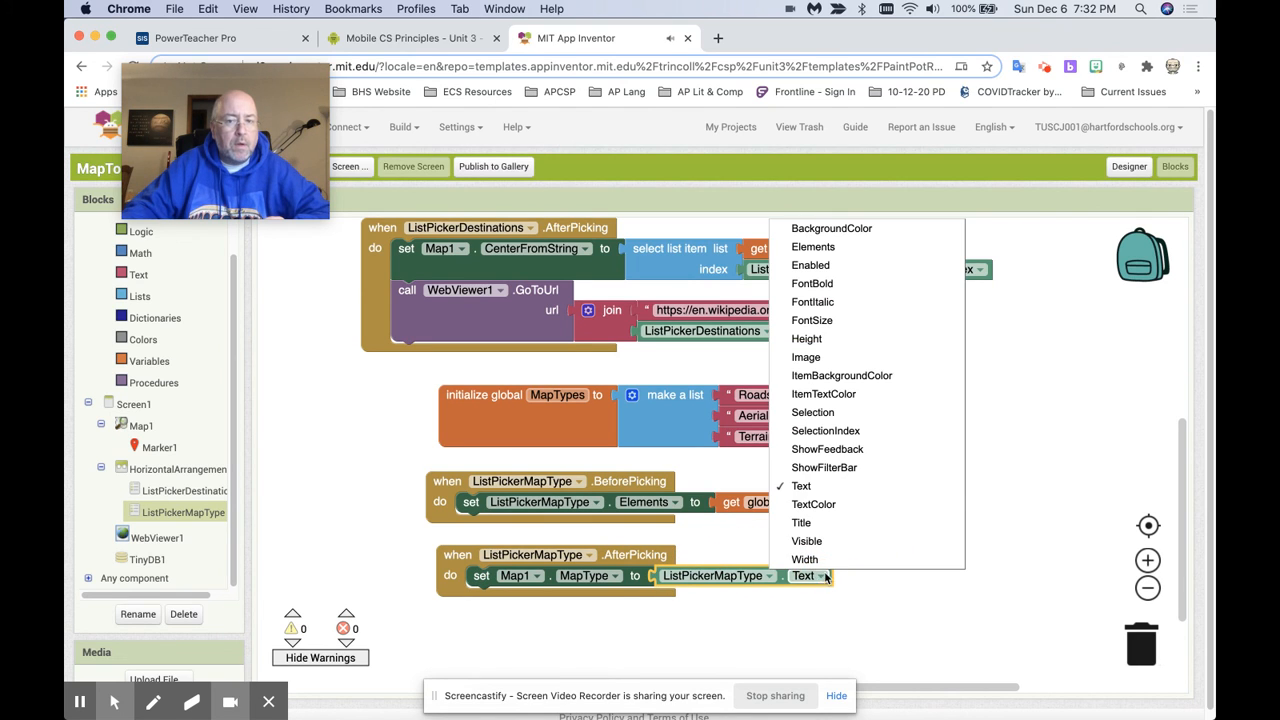
pyautogui.click(824, 430)
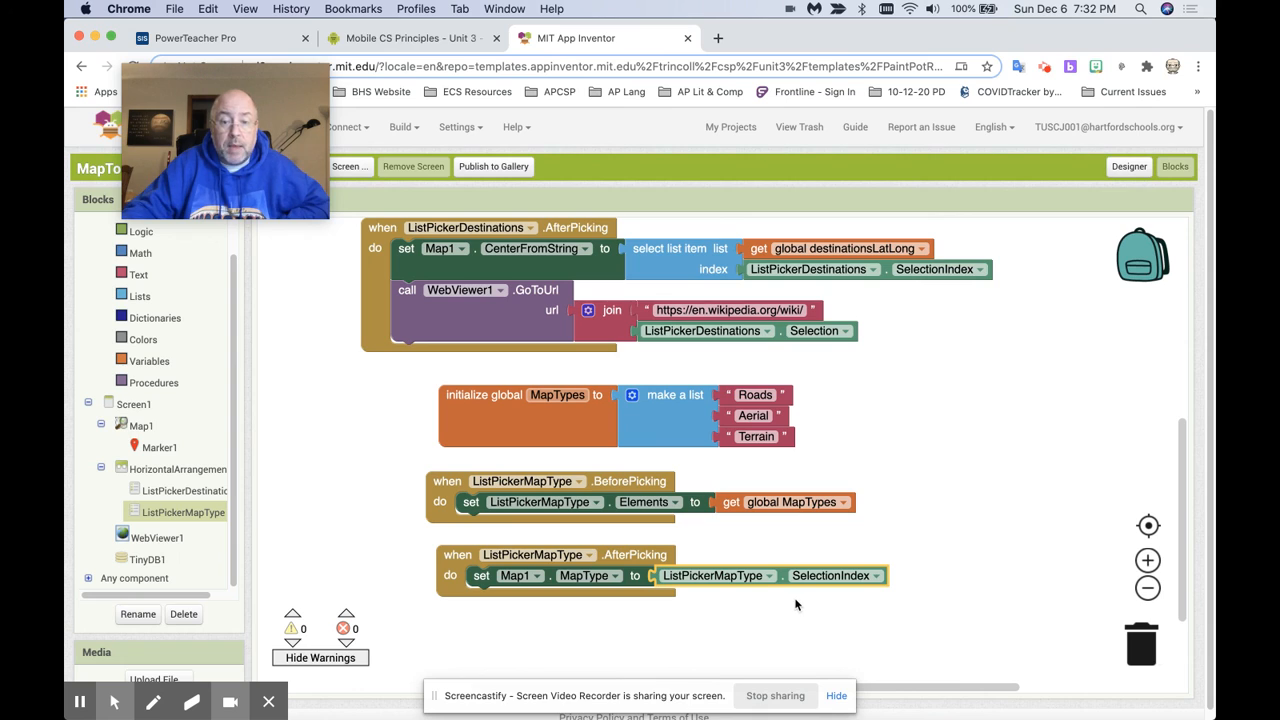
pyautogui.moveTo(732, 428)
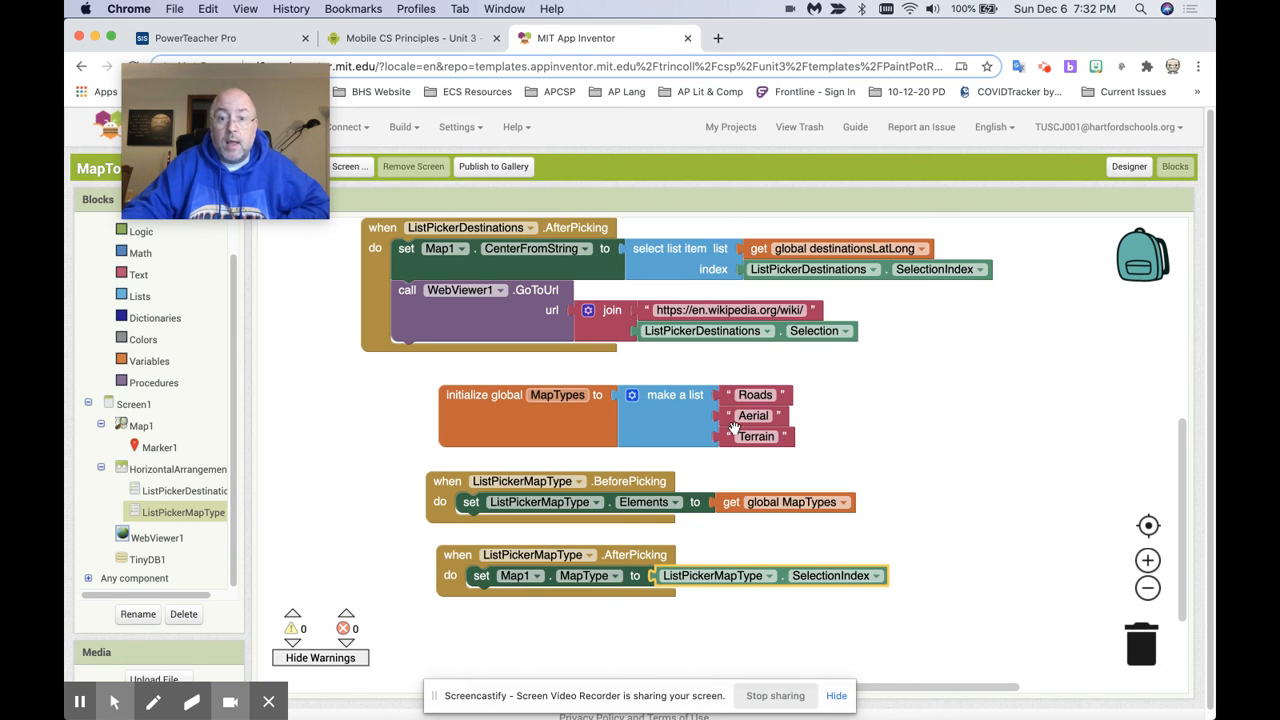
pyautogui.moveTo(768, 584)
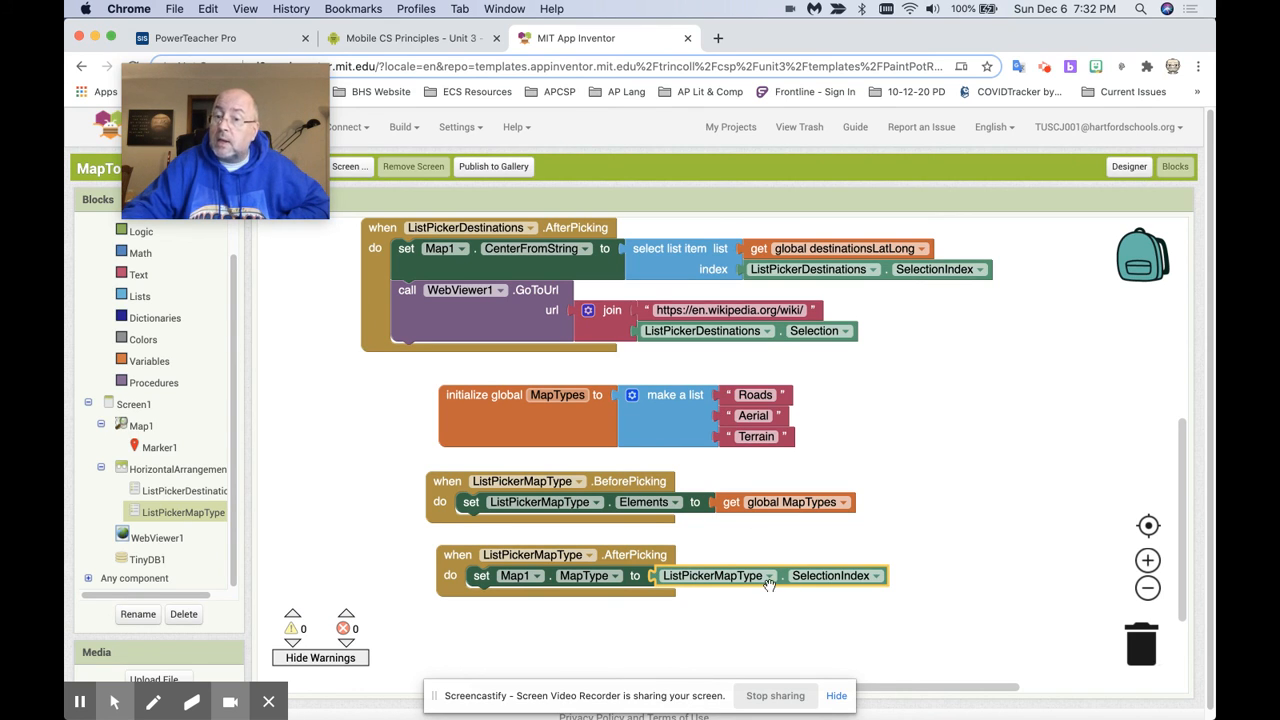
pyautogui.moveTo(696, 420)
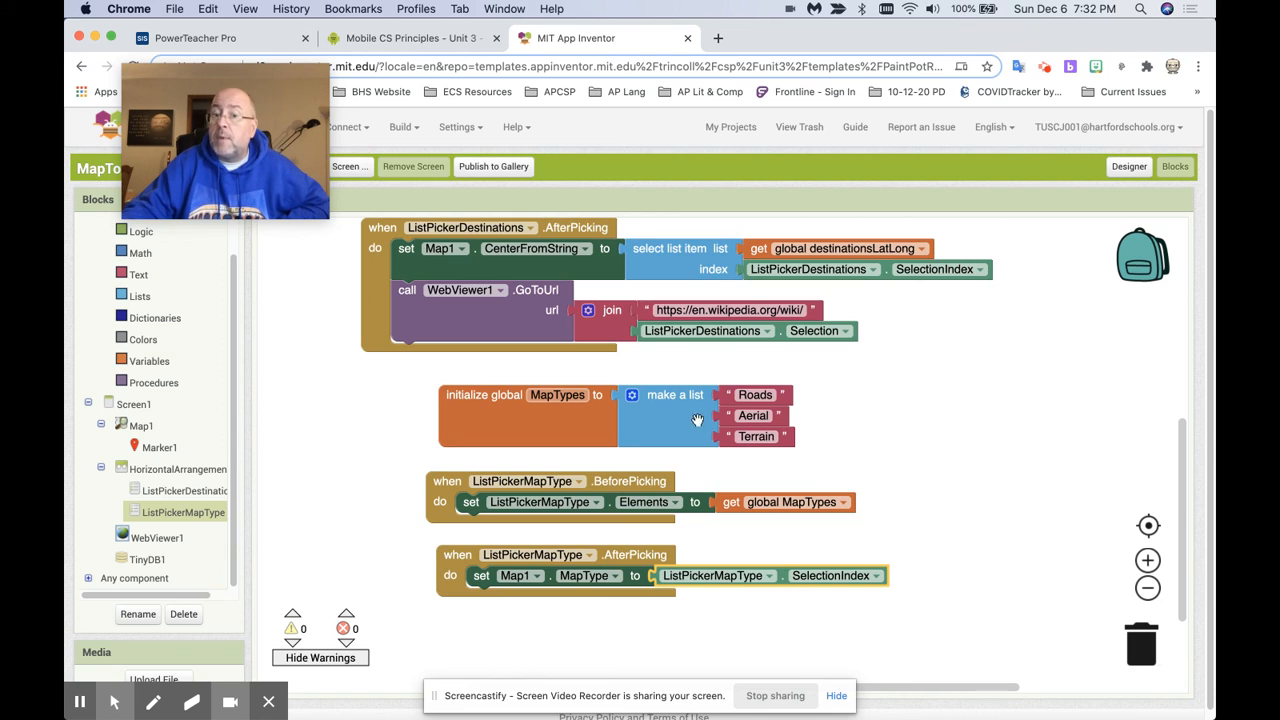
pyautogui.moveTo(1008, 512)
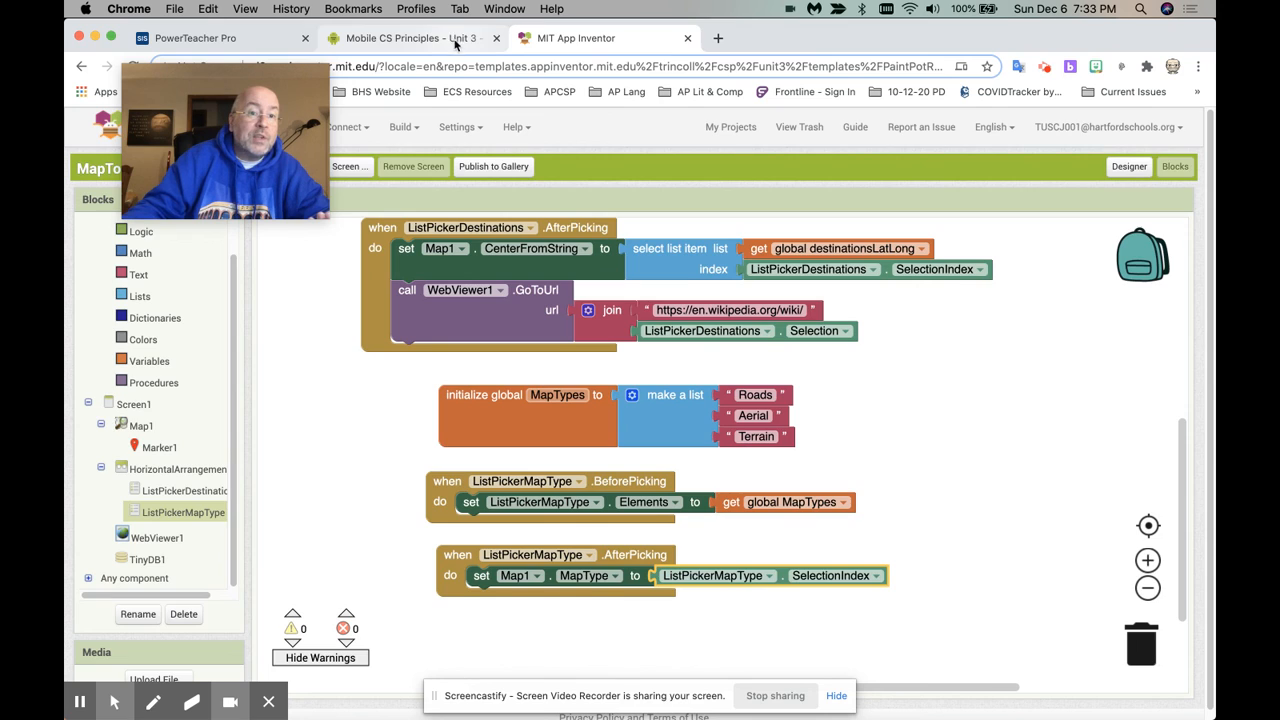
# Switch to the Mobile CS Principles site showing the MapType ListPicker enhancement instructions
pyautogui.click(404, 38)
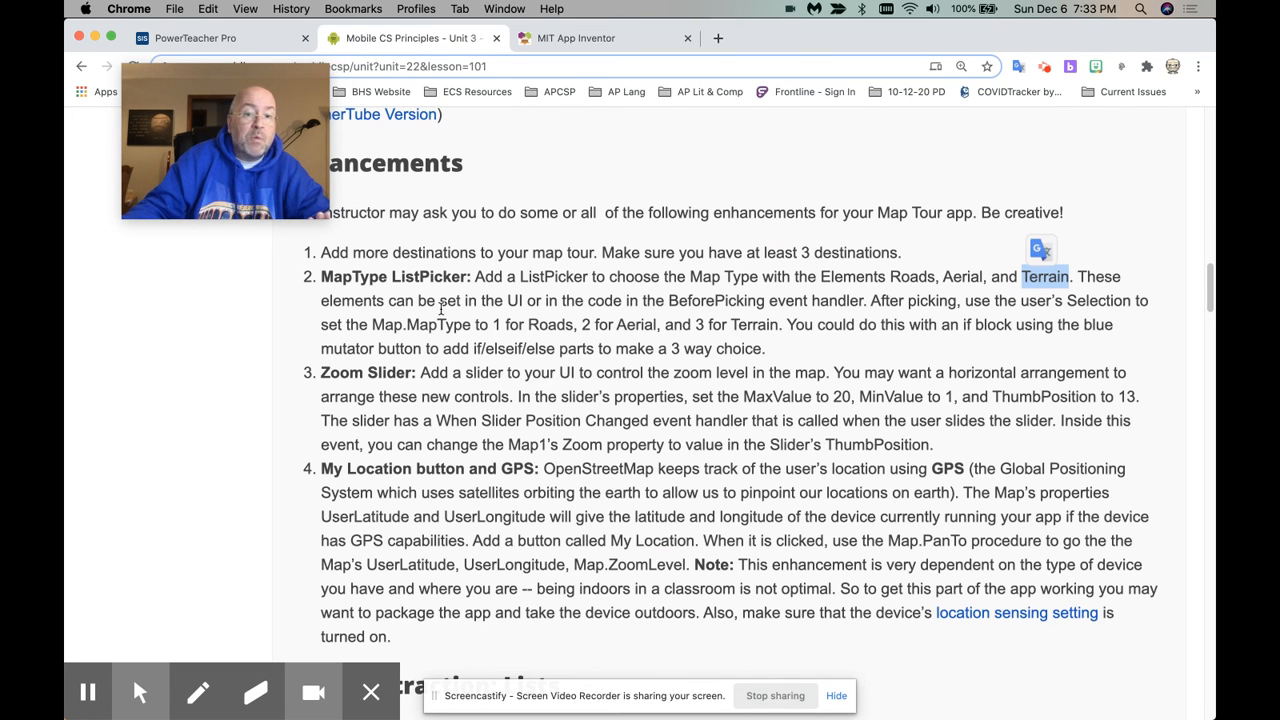
pyautogui.moveTo(870, 160)
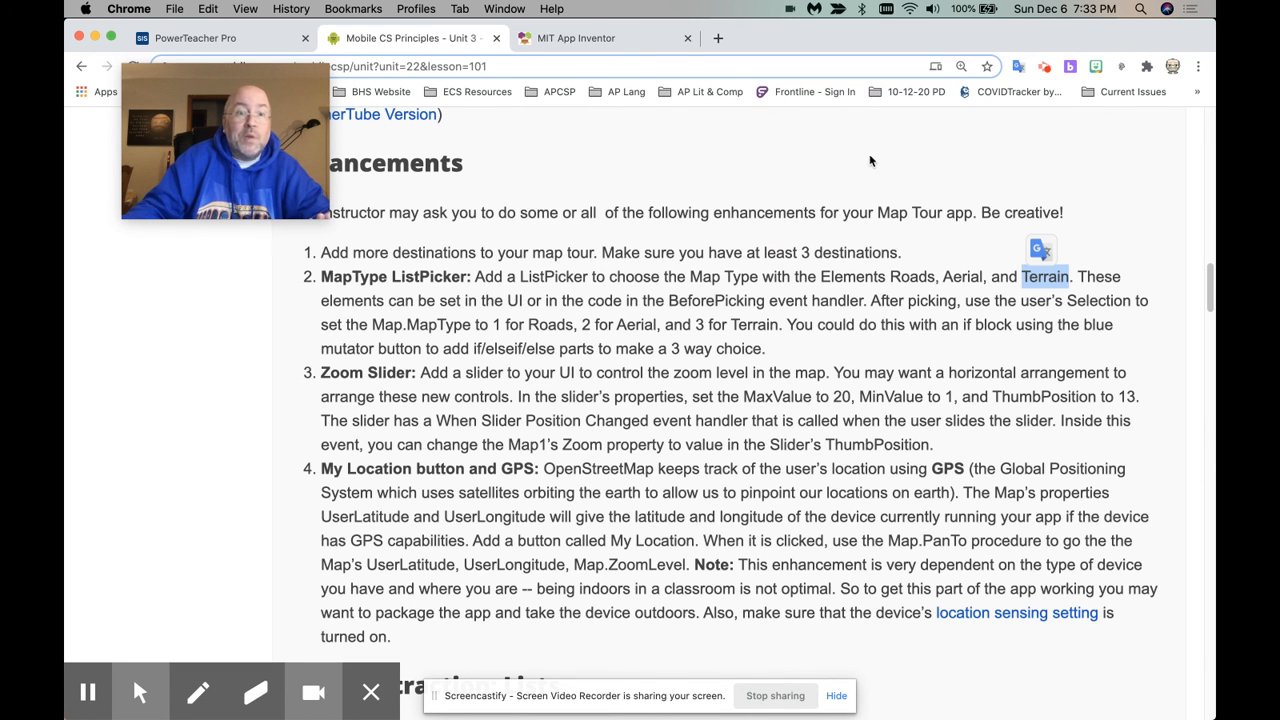